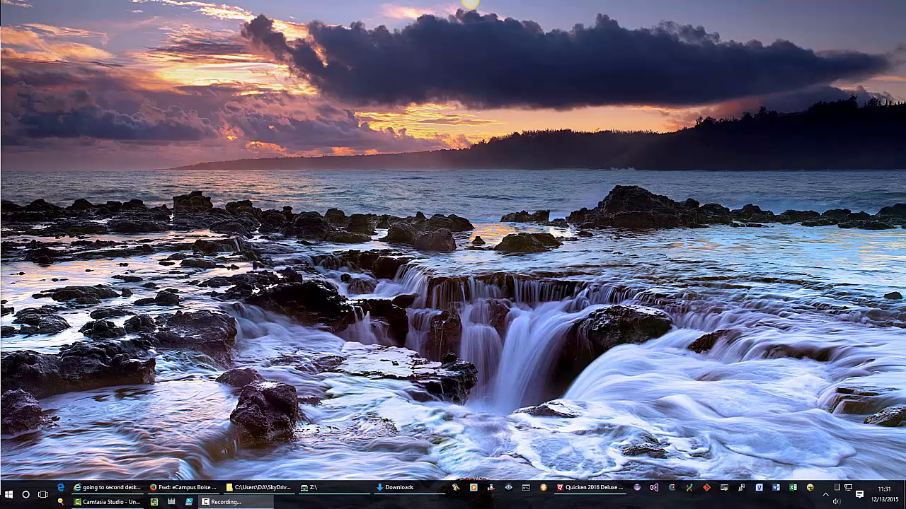
mouse_move(616, 435)
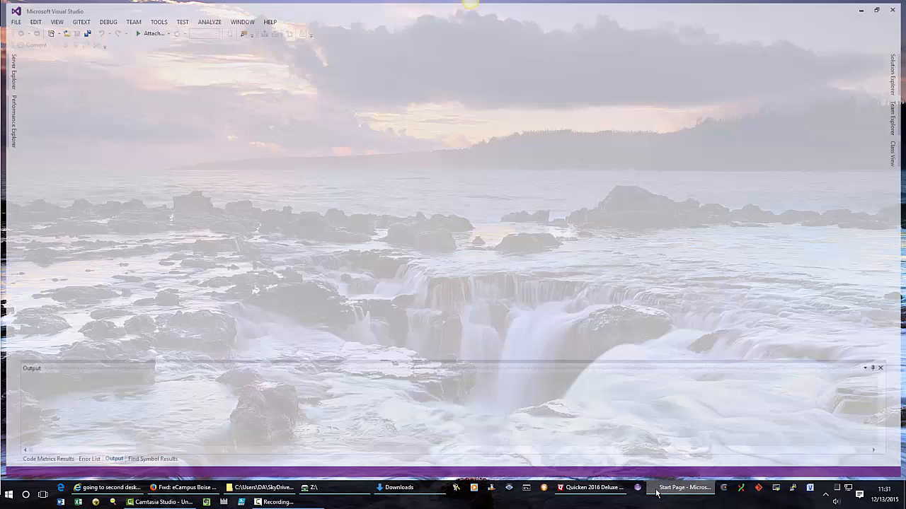
Launch Visual Studio 2013 from the taskbar to reach its Start Page.
click(683, 488)
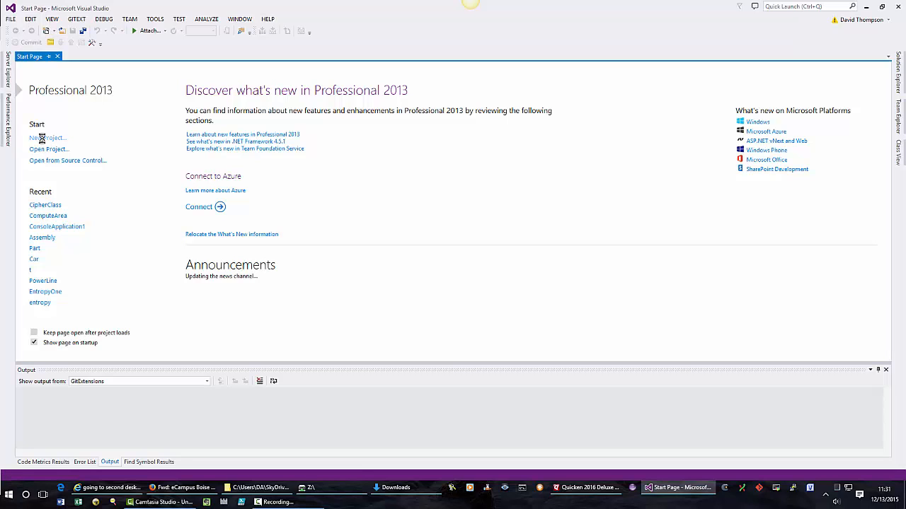
Begin a new Visual C++ Win32 Console Application project and name it HelloWorld.
click(48, 137)
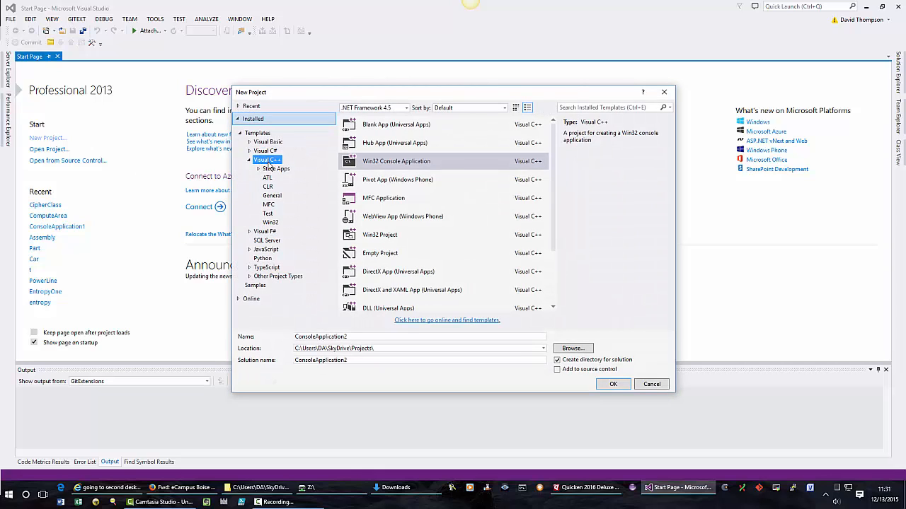
mouse_move(338, 170)
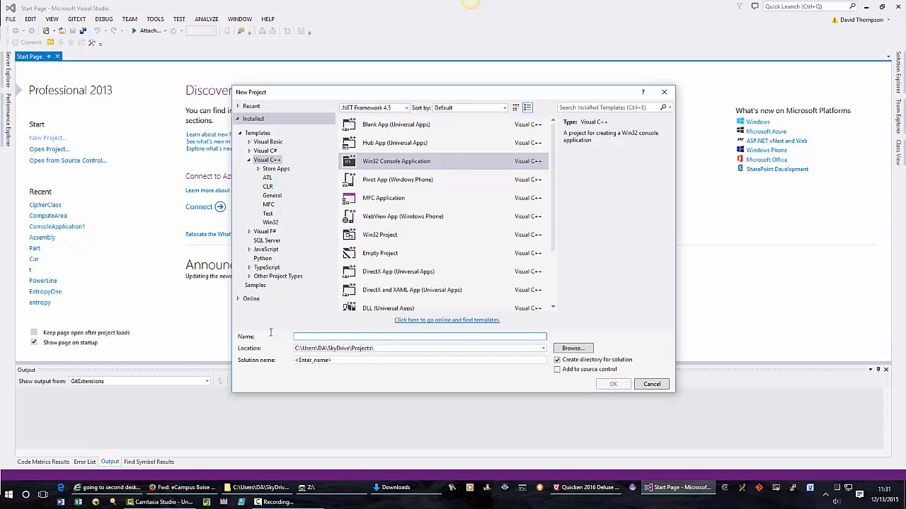
text(Hello)
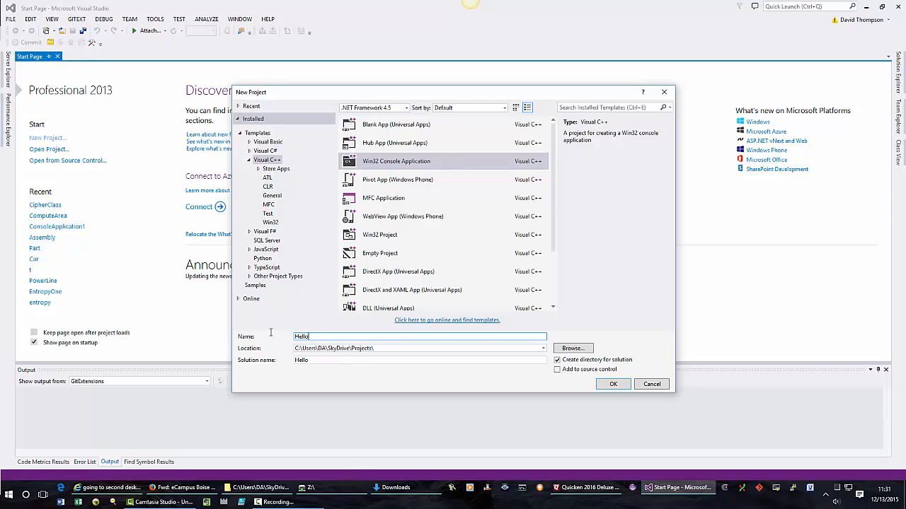
text(Wor)
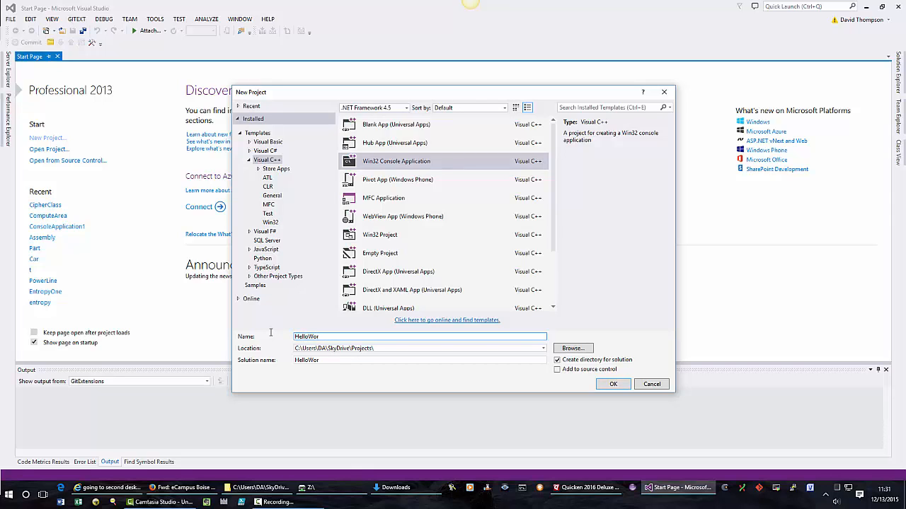
text(ld)
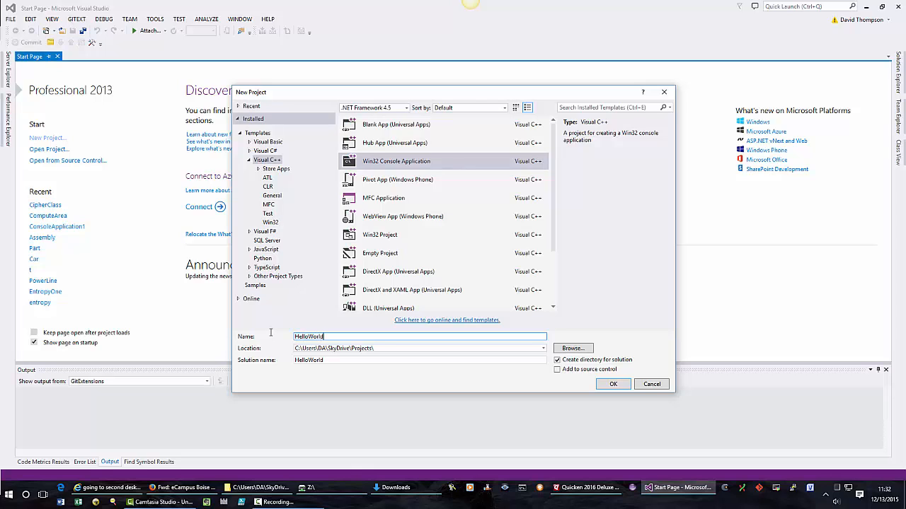
mouse_move(613, 384)
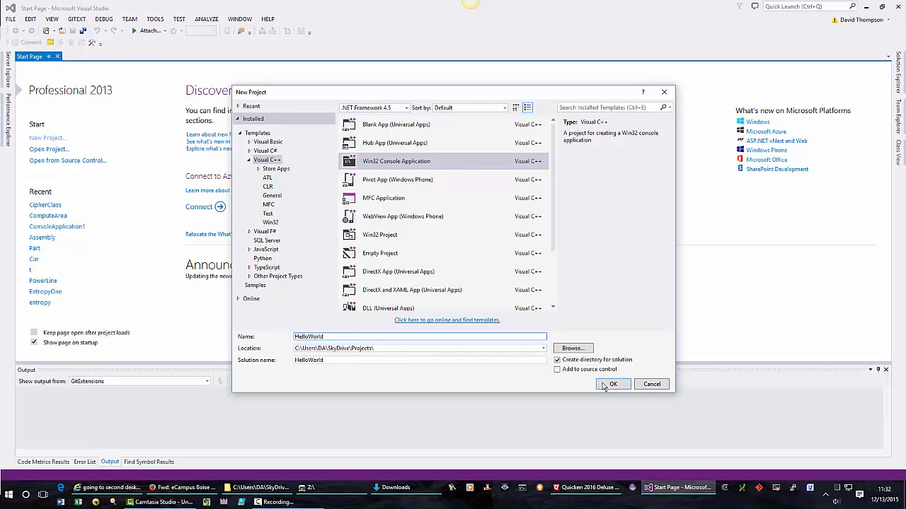
Make HelloWorld an empty project without precompiled header or SDL checks, and finish the wizard.
click(613, 384)
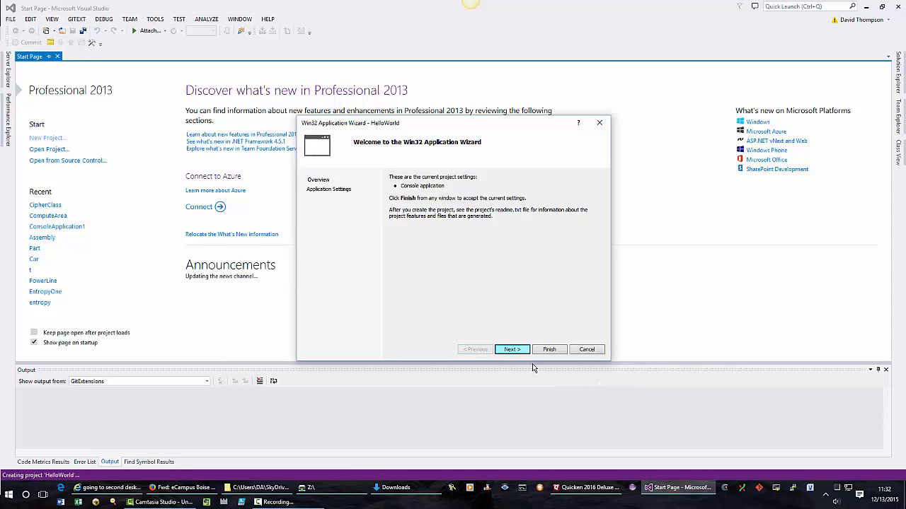
click(511, 349)
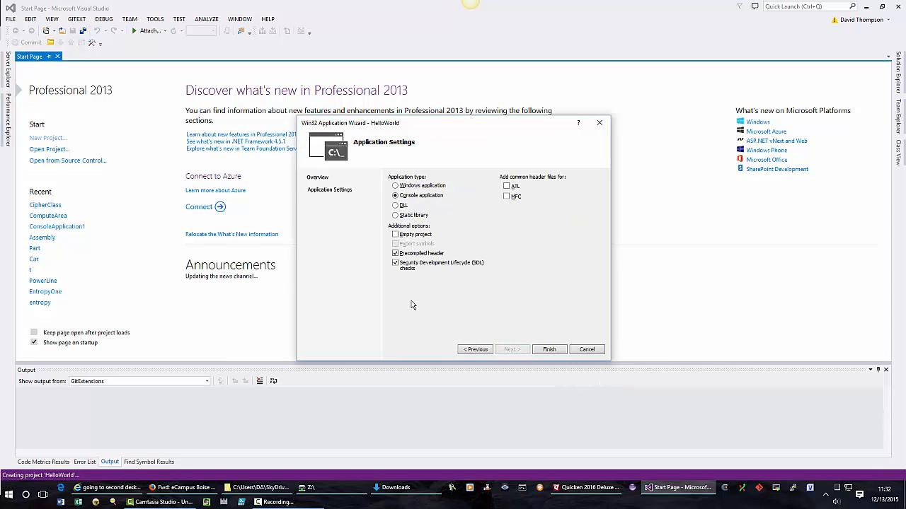
mouse_move(396, 264)
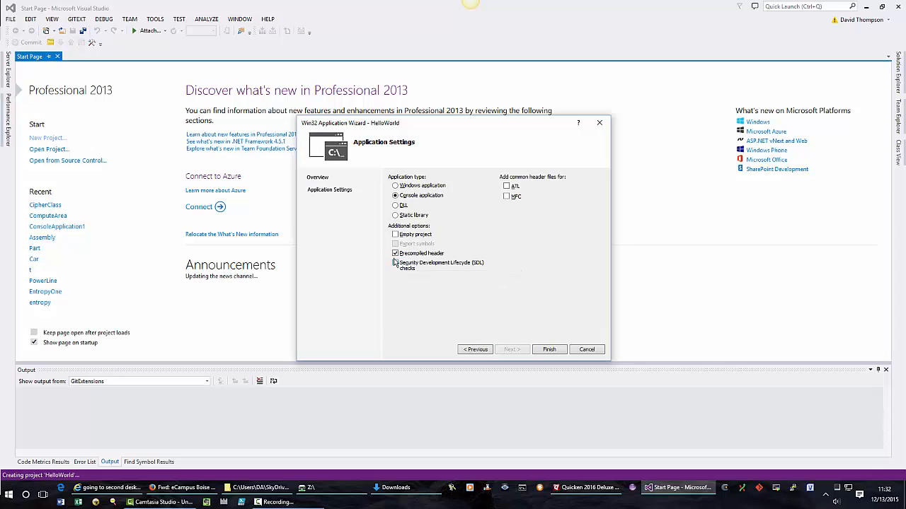
click(395, 253)
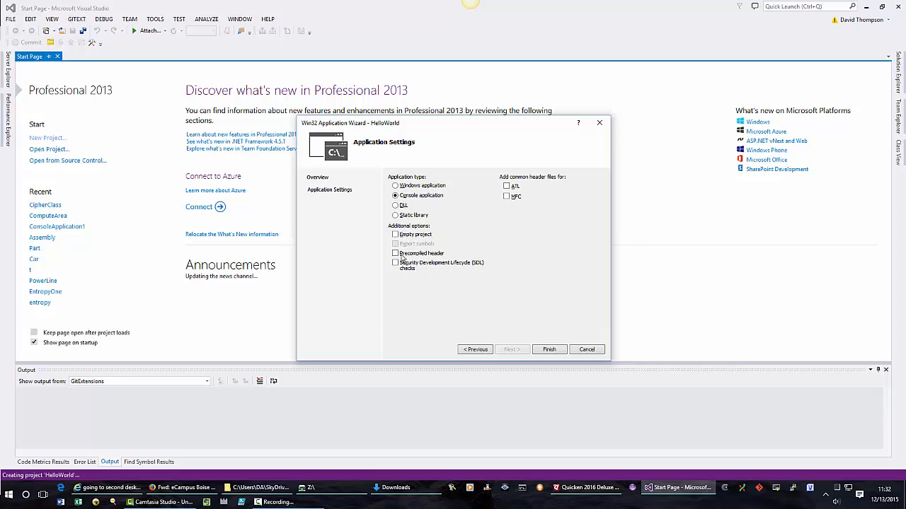
mouse_move(396, 234)
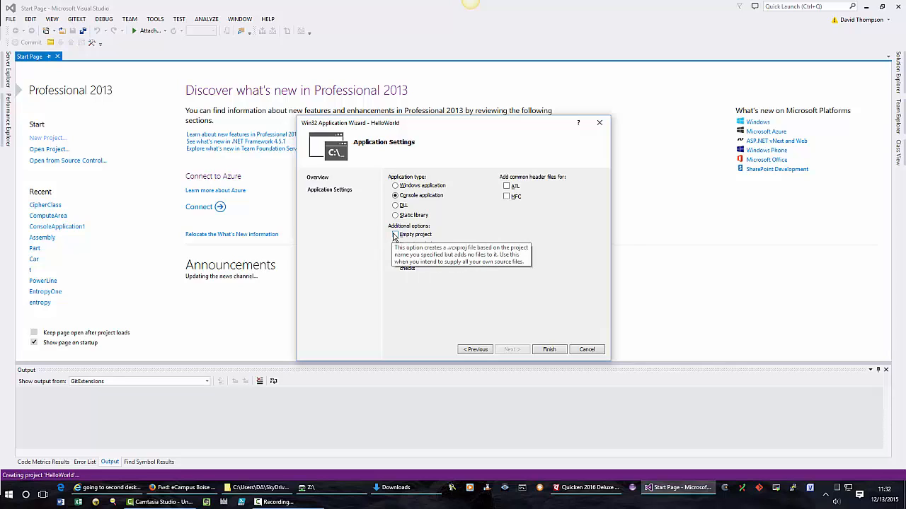
click(395, 235)
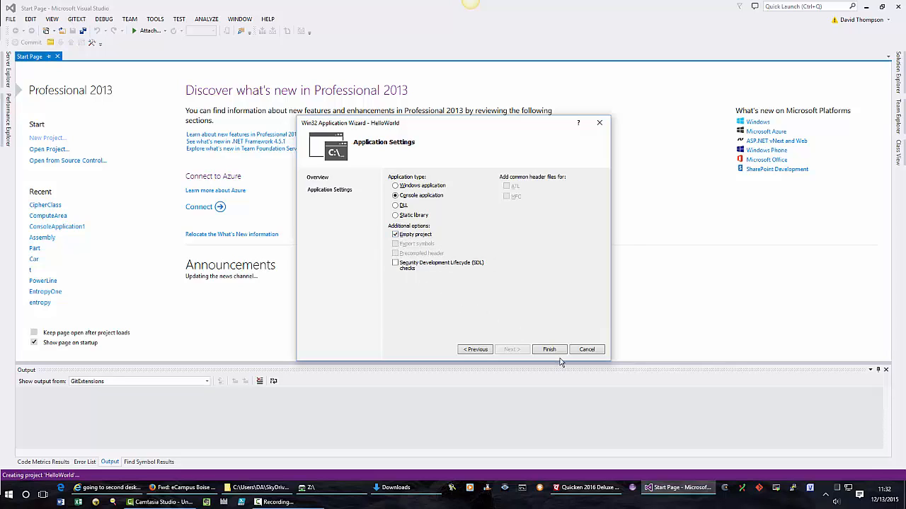
click(549, 349)
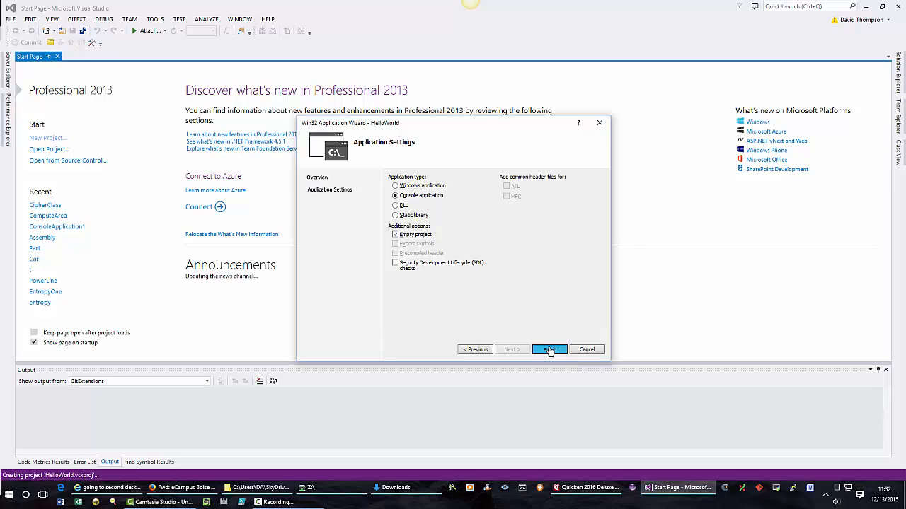
click(549, 348)
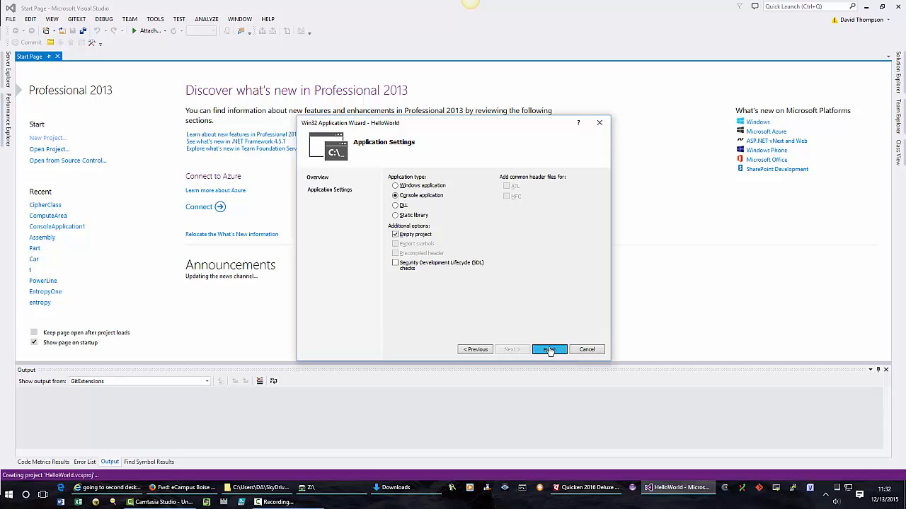
Show HelloWorld in Solution Explorer and select its Source Files folder.
click(550, 348)
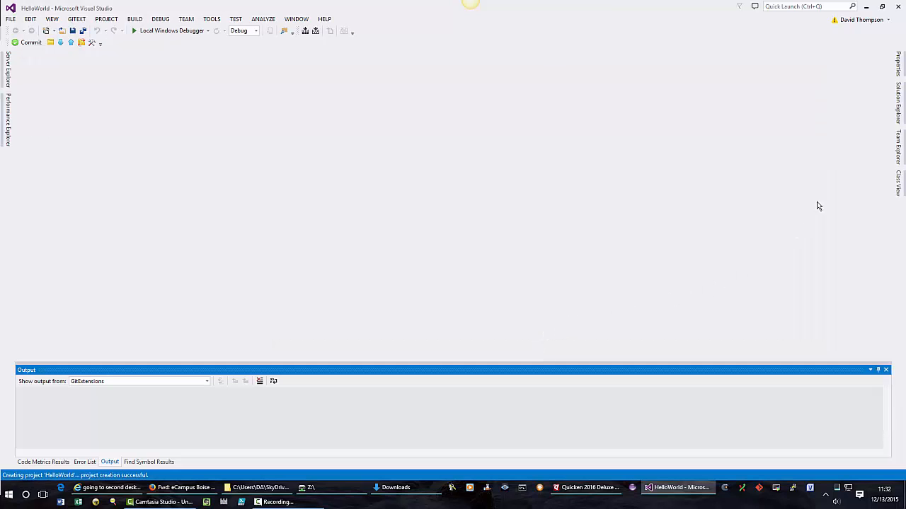
mouse_move(859, 118)
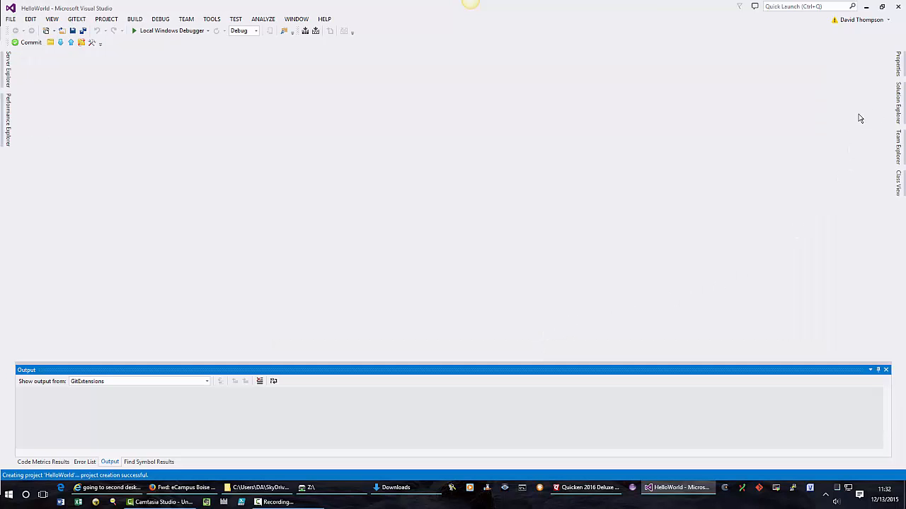
mouse_move(899, 99)
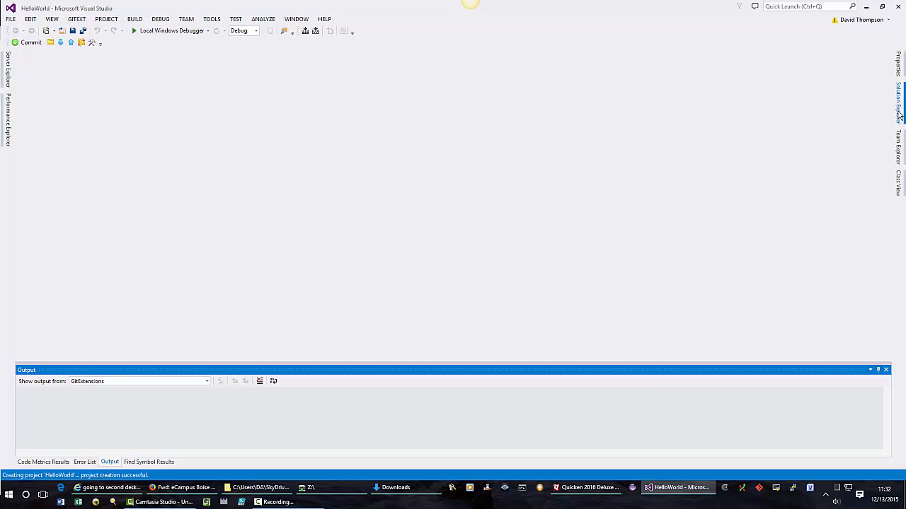
click(899, 99)
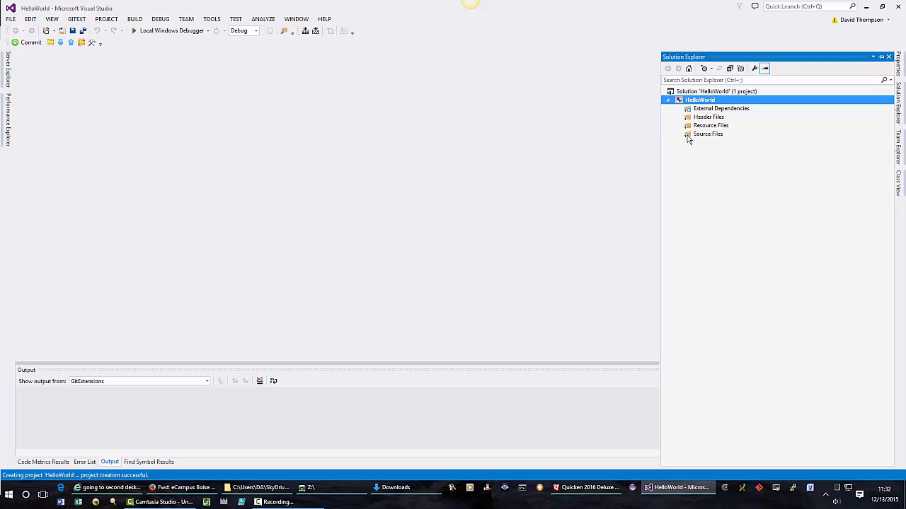
mouse_move(738, 112)
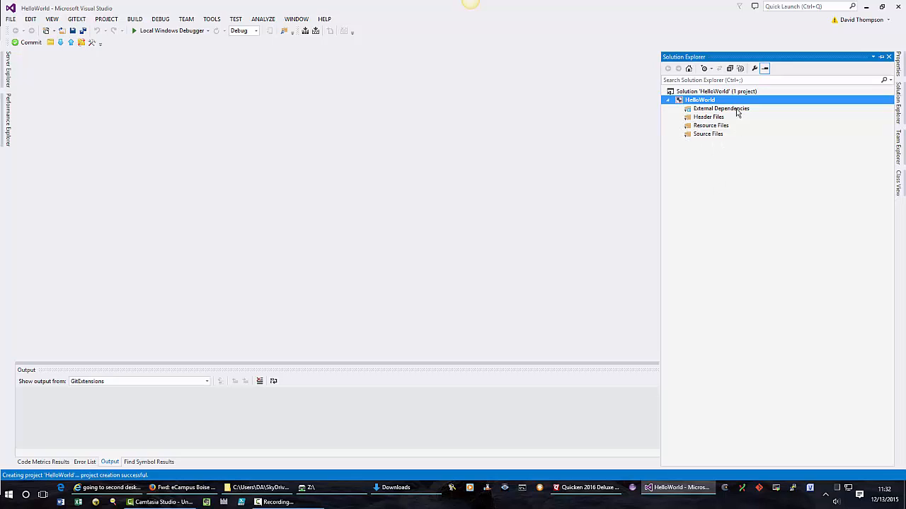
mouse_move(701, 134)
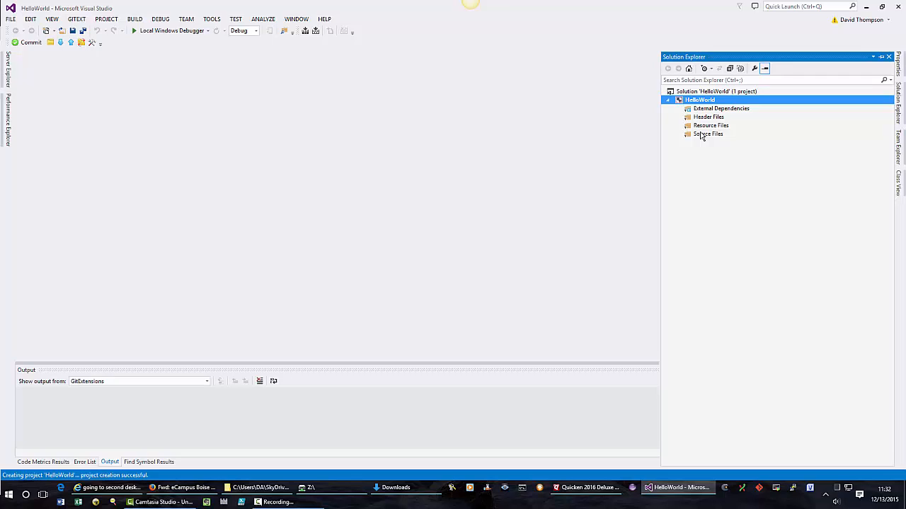
mouse_move(704, 139)
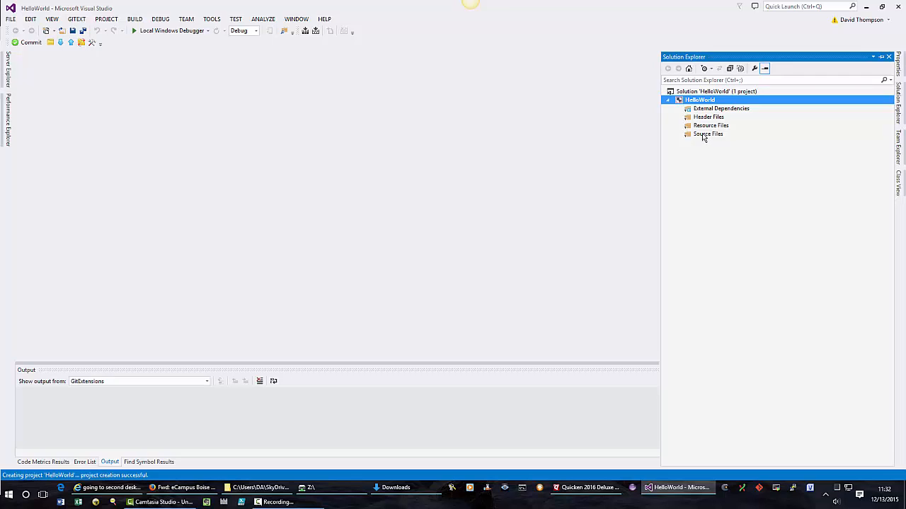
click(707, 133)
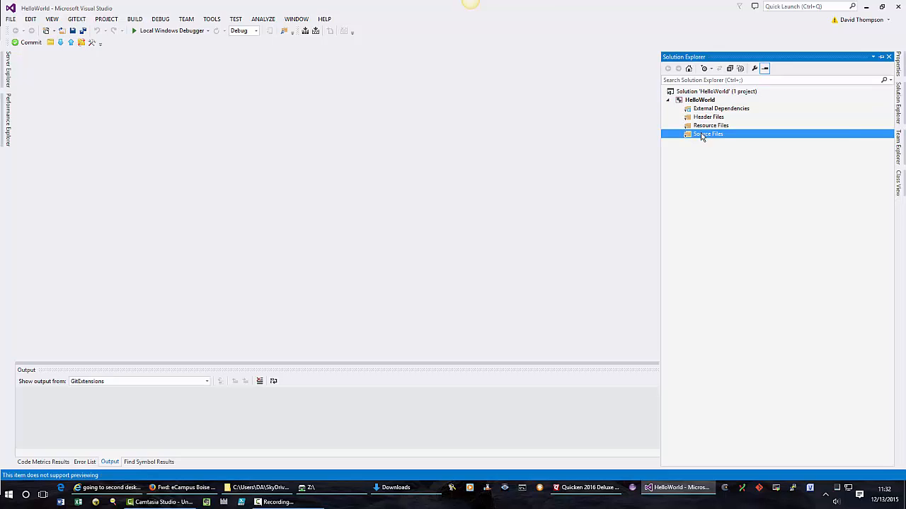
Add a new C++ File named main.cpp under Source Files.
right_click(708, 134)
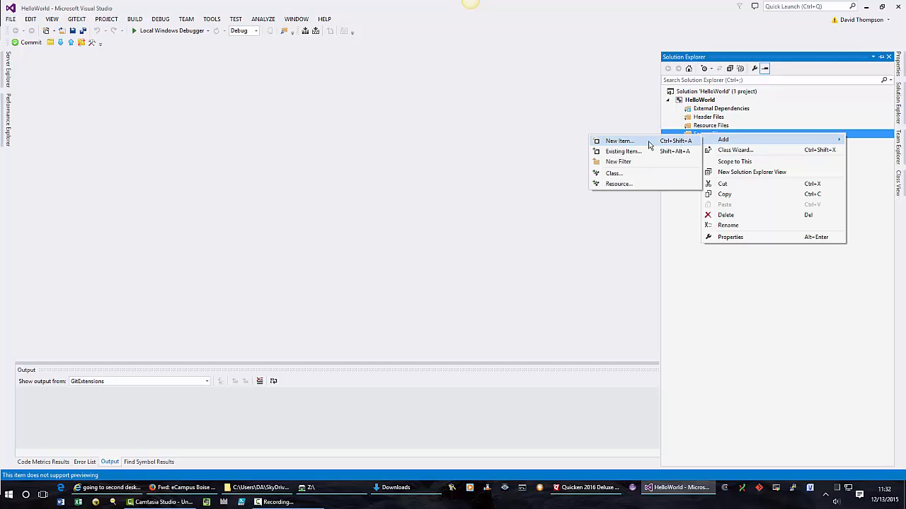
click(618, 141)
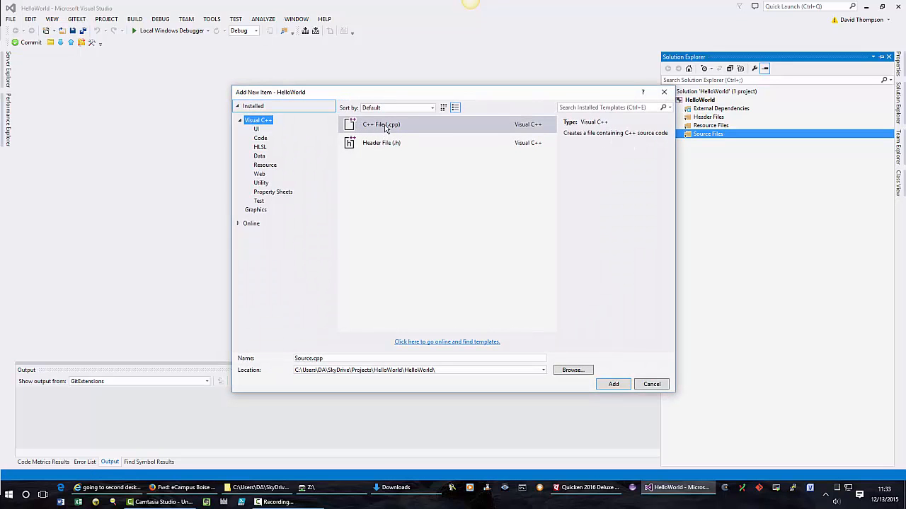
mouse_move(395, 130)
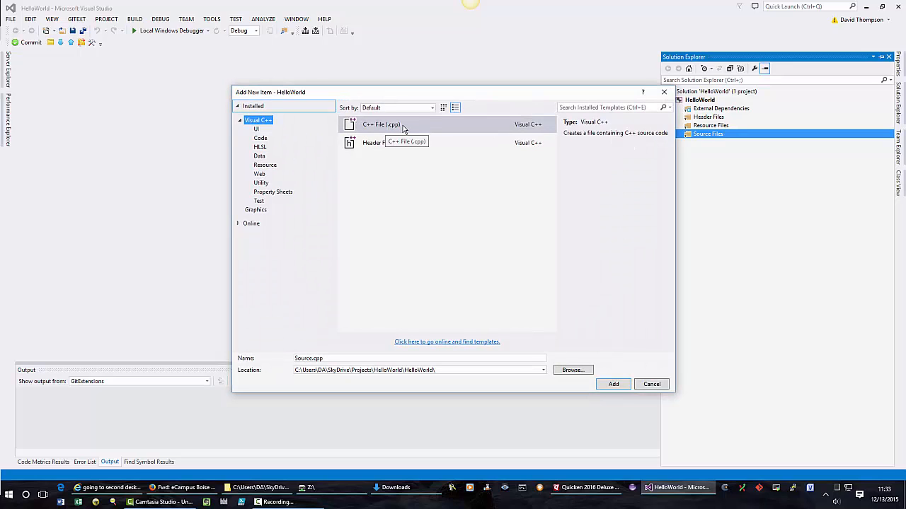
click(382, 124)
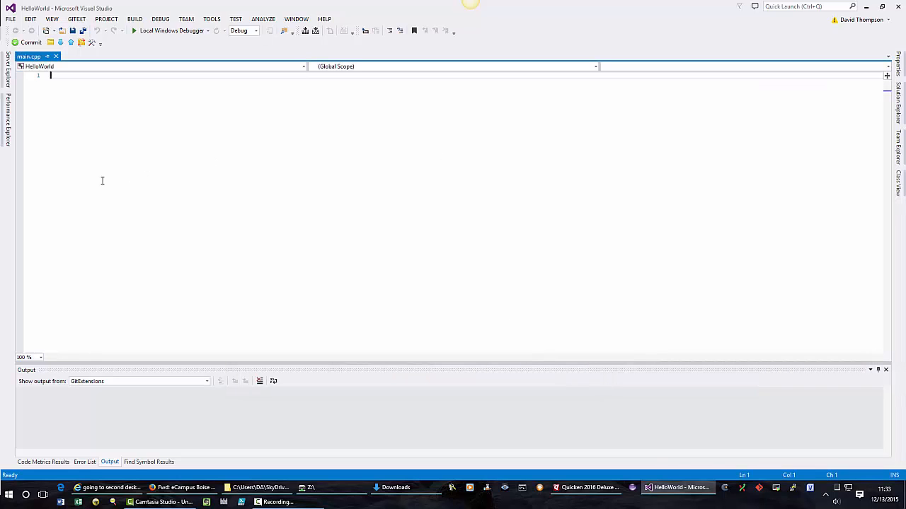
mouse_move(361, 176)
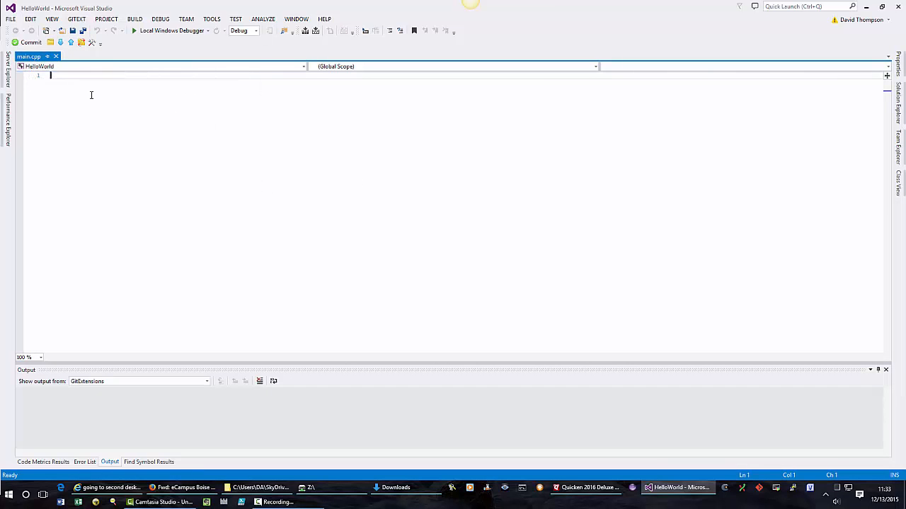
mouse_move(899, 99)
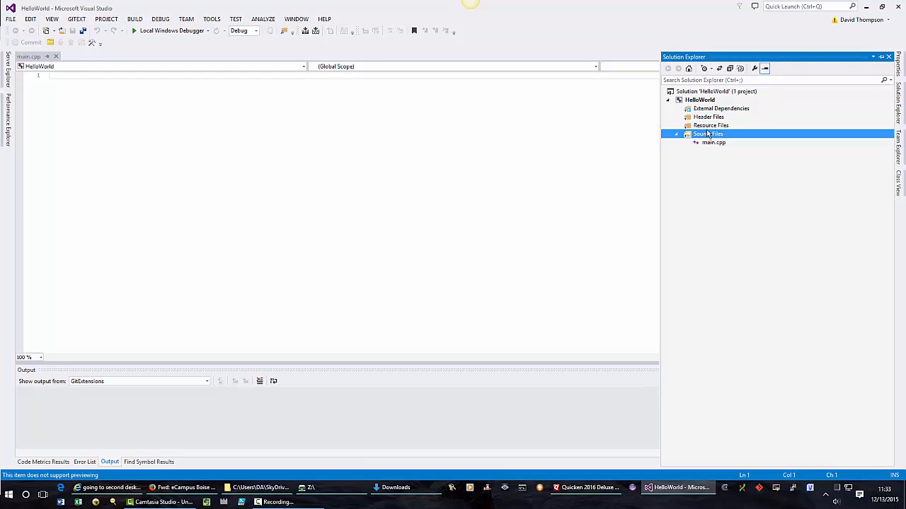
mouse_move(707, 140)
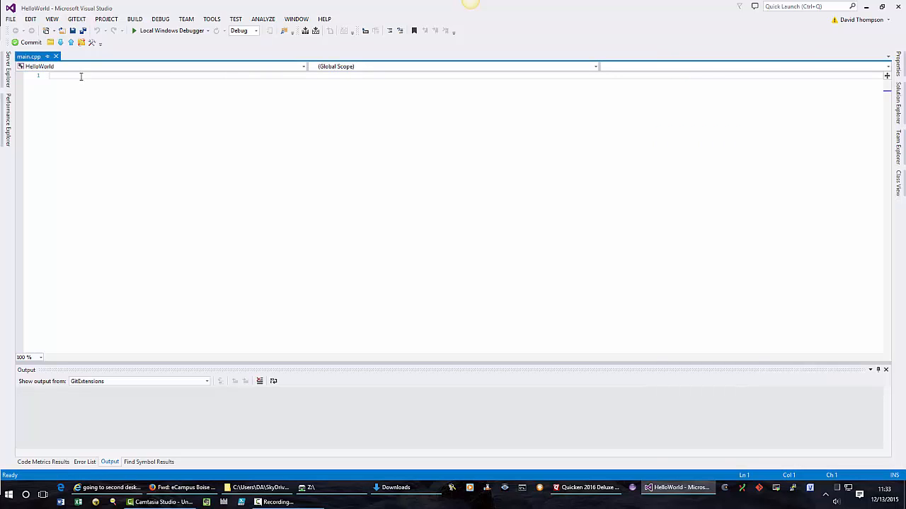
Write the comment header 'This my first program - Hello World!' at the top of main.cpp.
click(51, 76)
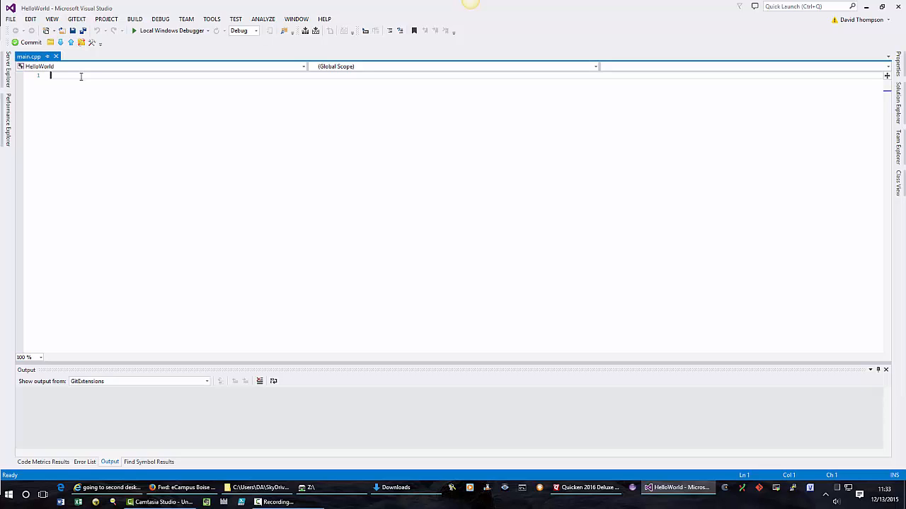
text(//)
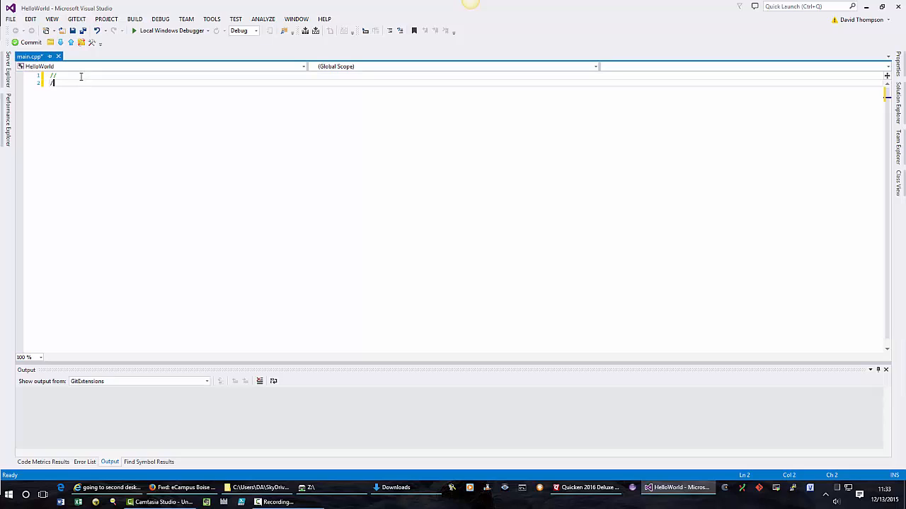
text(/)
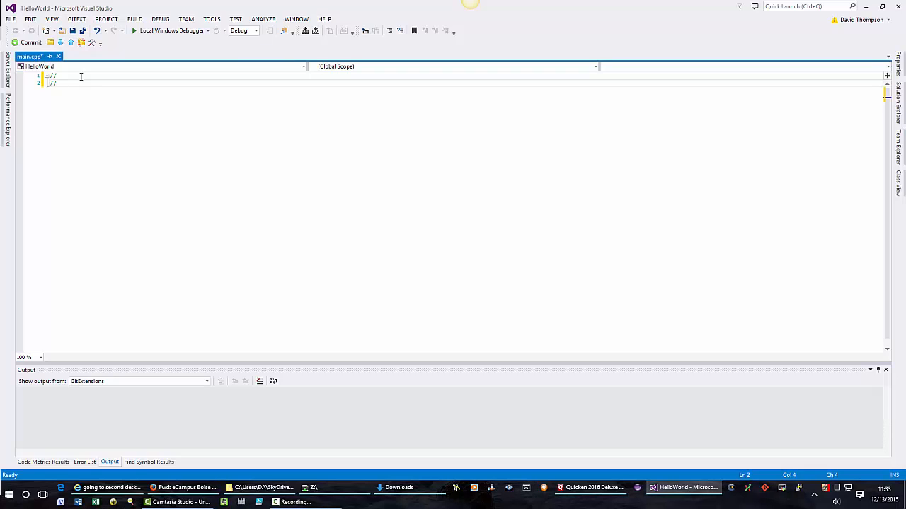
text(This my)
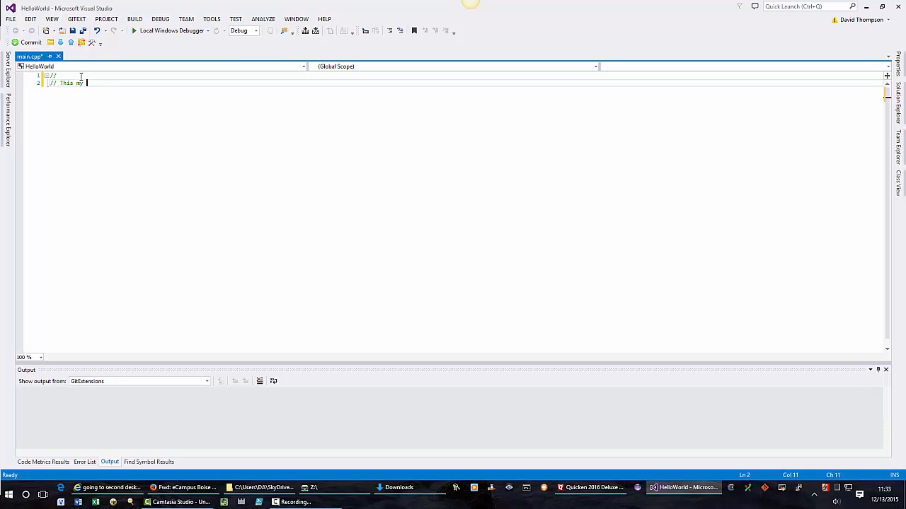
text(fi)
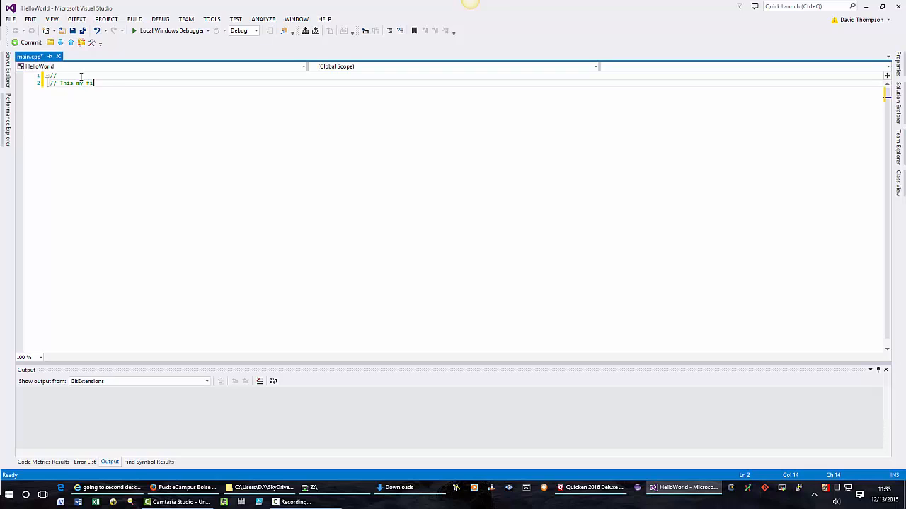
text(irst prog)
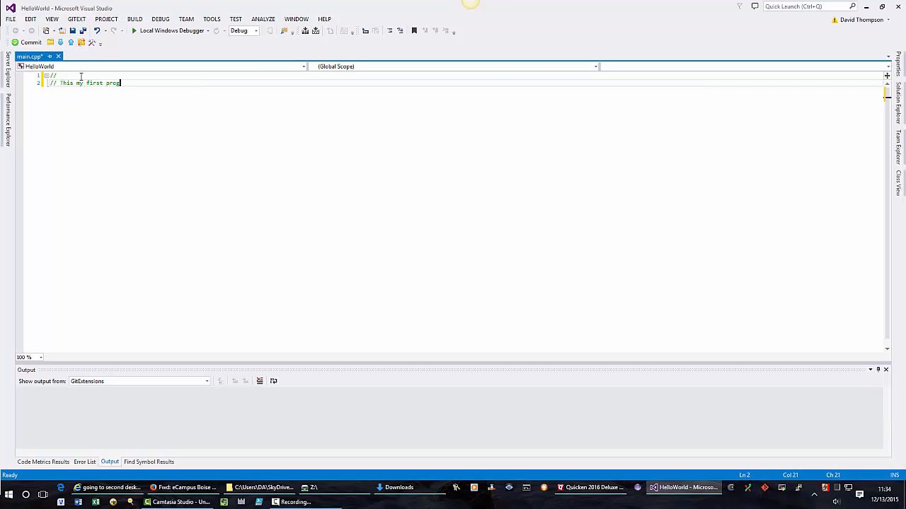
text(ram -)
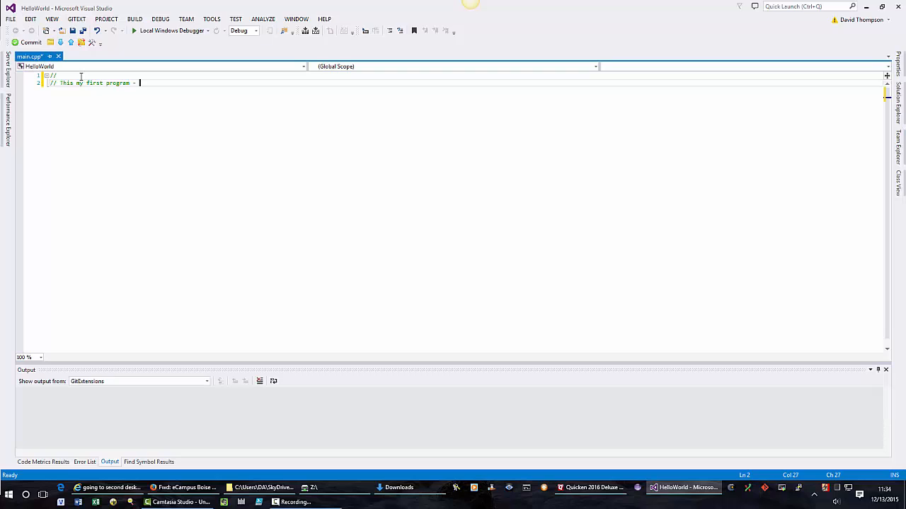
text(Hello)
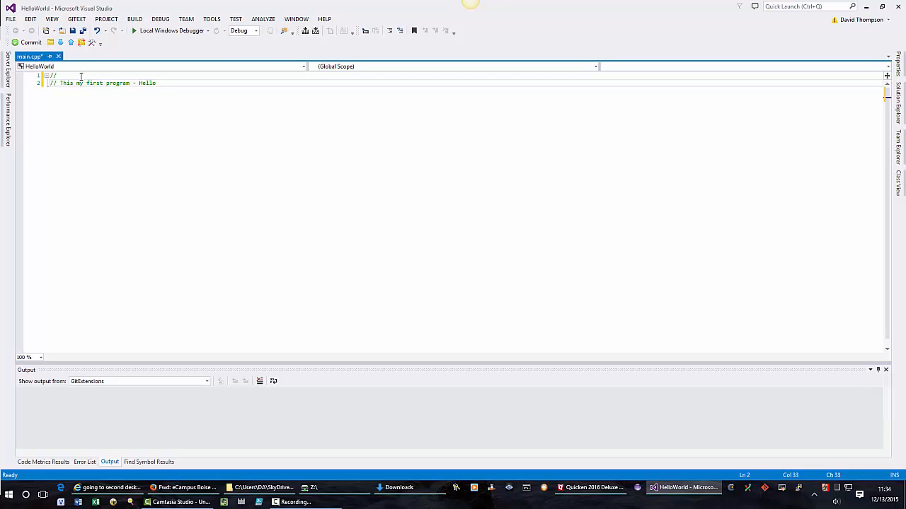
text(Wor)
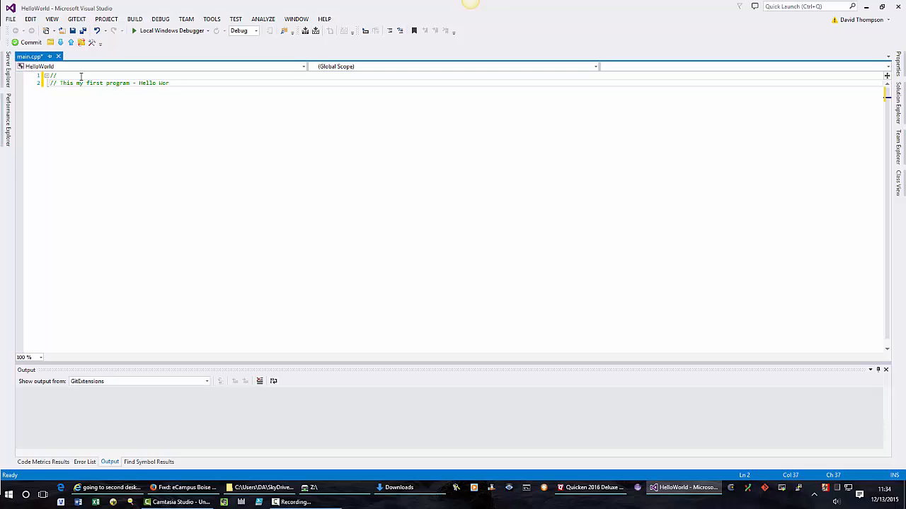
text(ld)
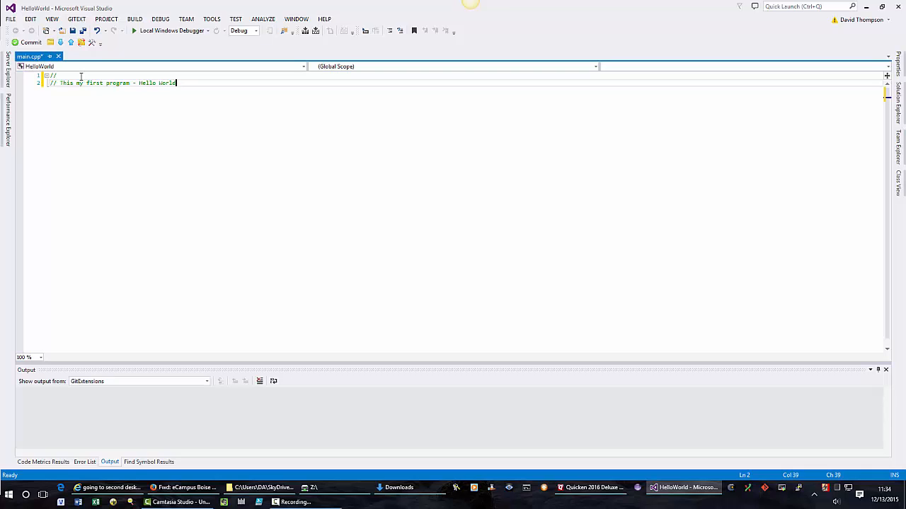
key(Enter)
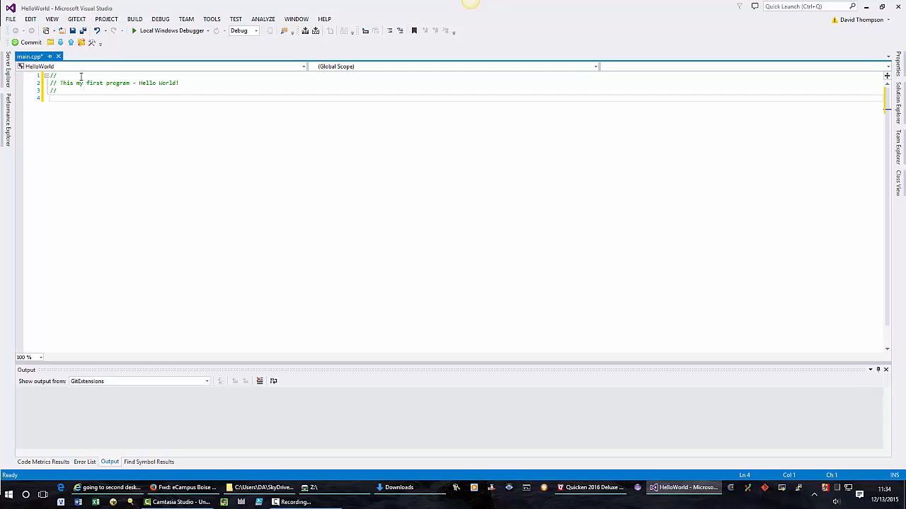
Add #include <iostream> below the comment header, accepting iostream from IntelliSense.
text(#)
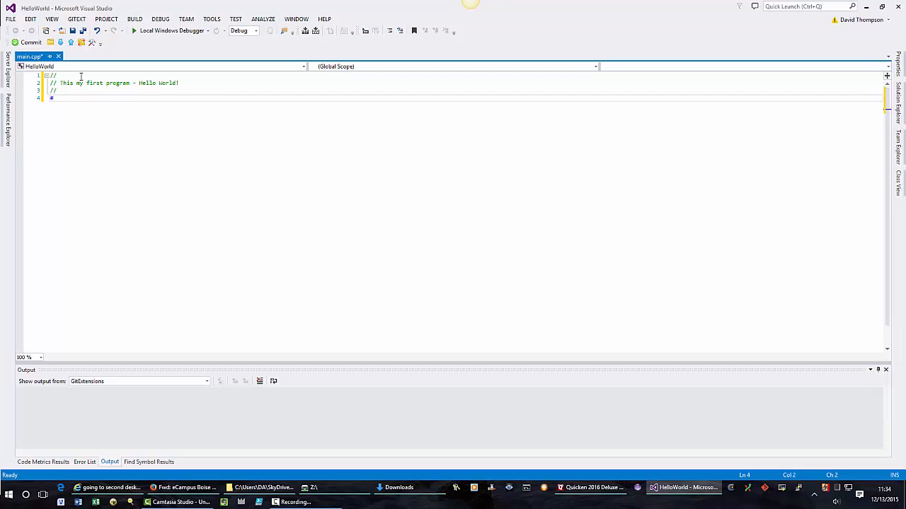
text(in)
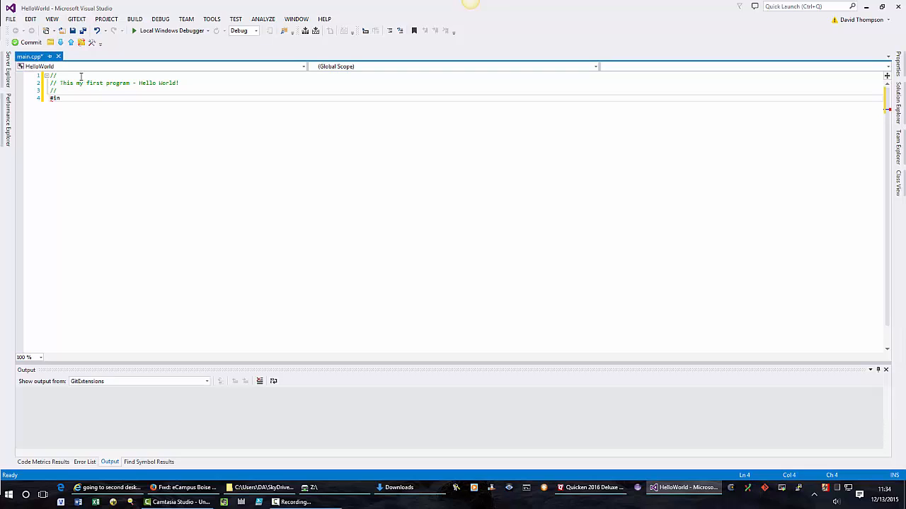
text(clu)
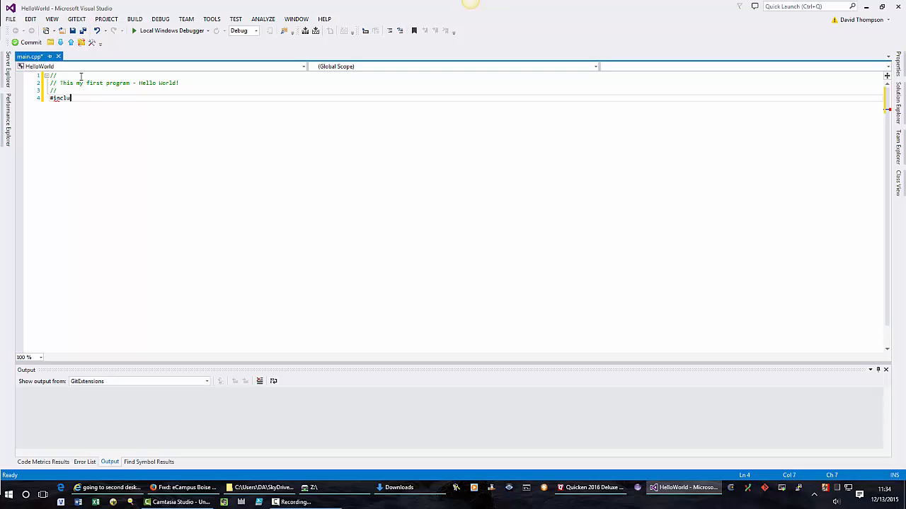
text(de)
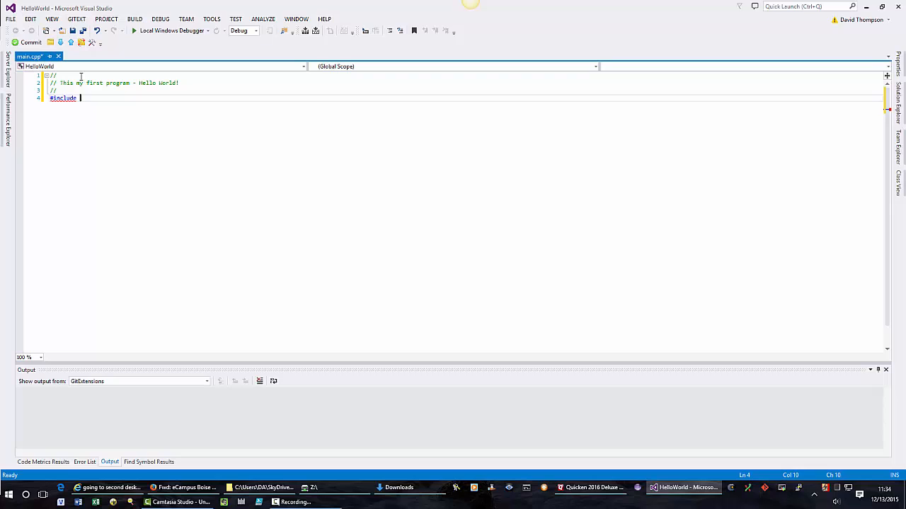
text(<)
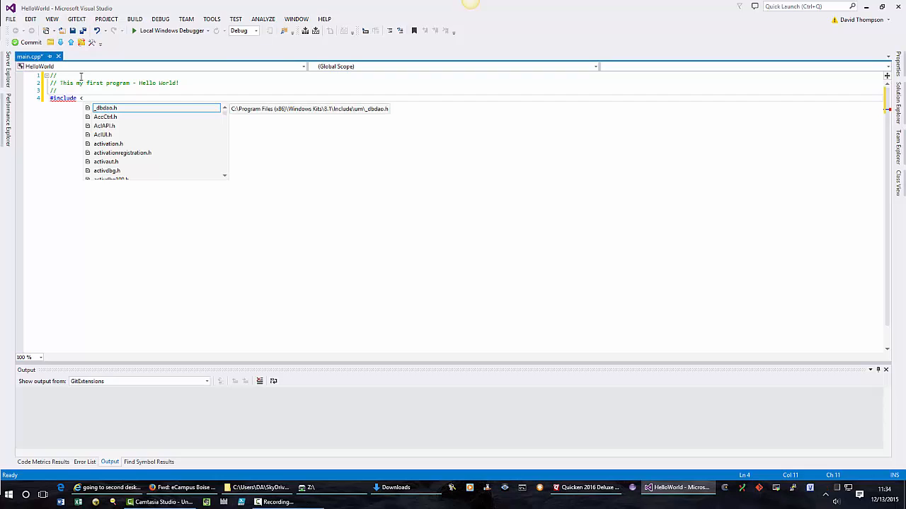
text(io)
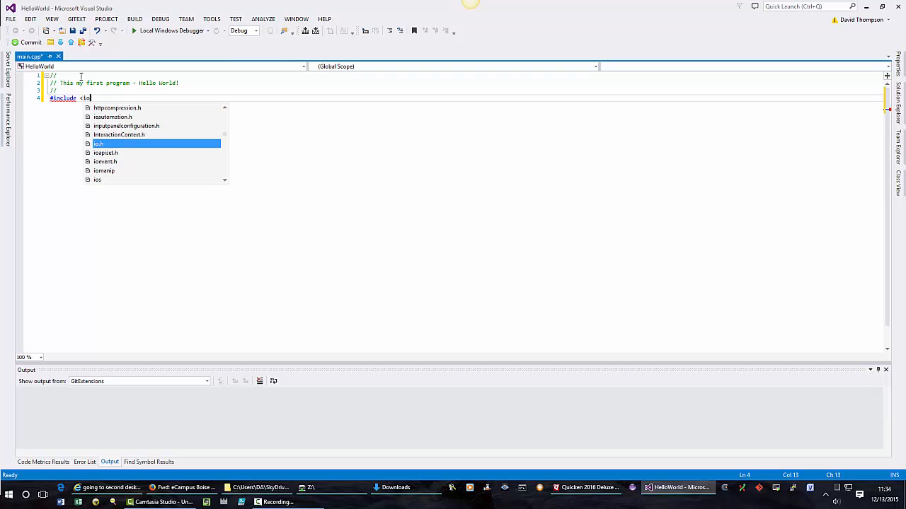
text(s)
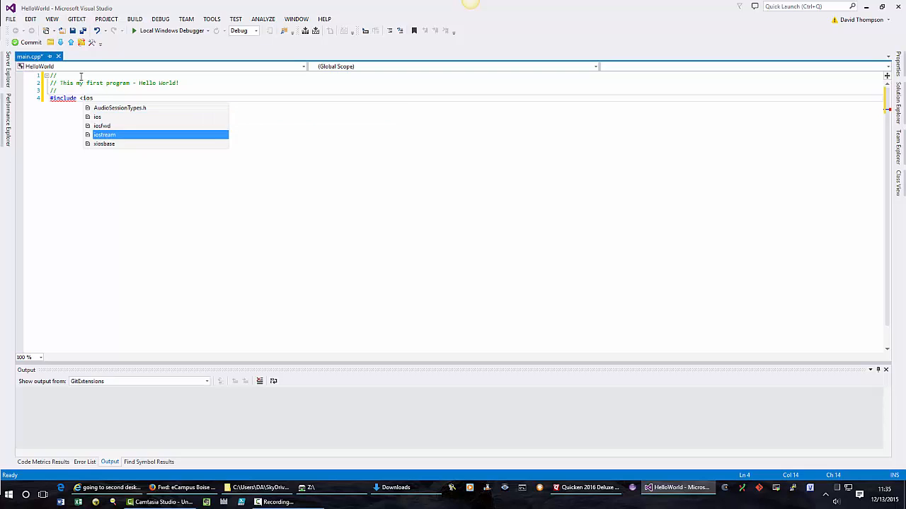
mouse_move(104, 135)
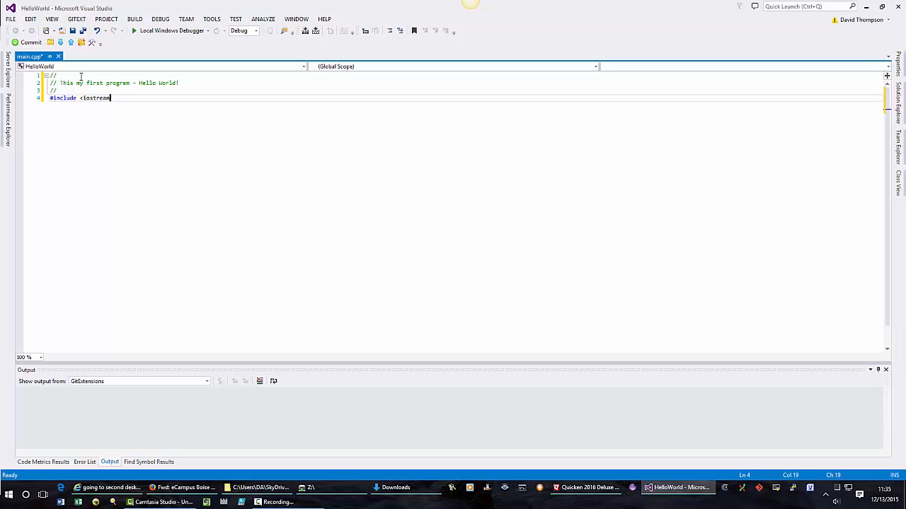
text(>)
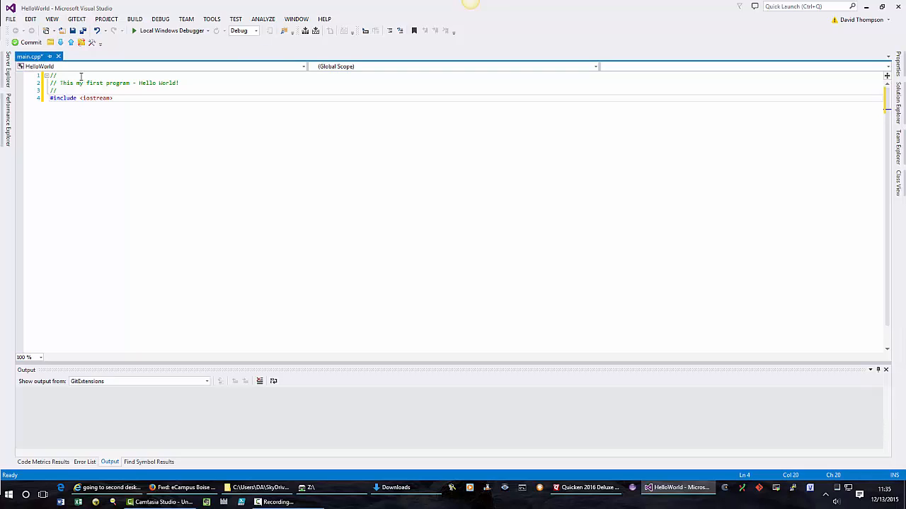
click(111, 98)
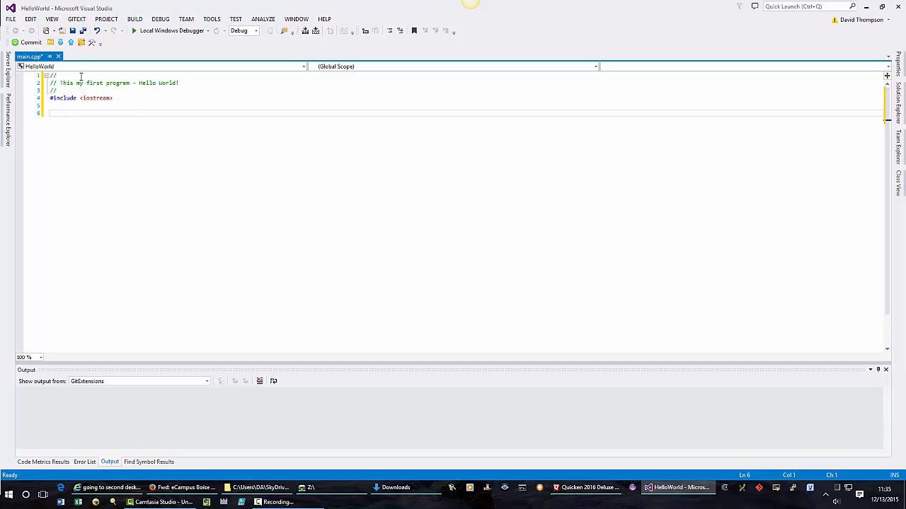
Add 'using namespace std;' below the include and start a new line after it.
text(Using namespace)
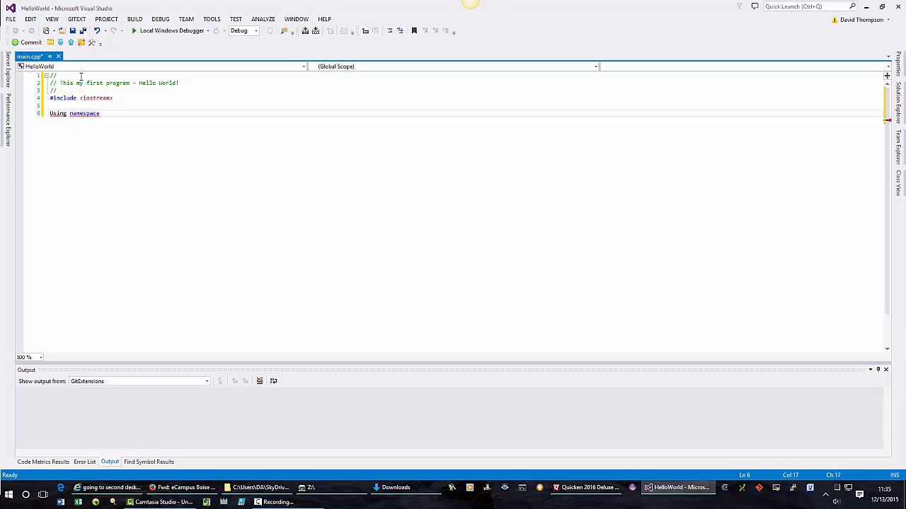
text(st)
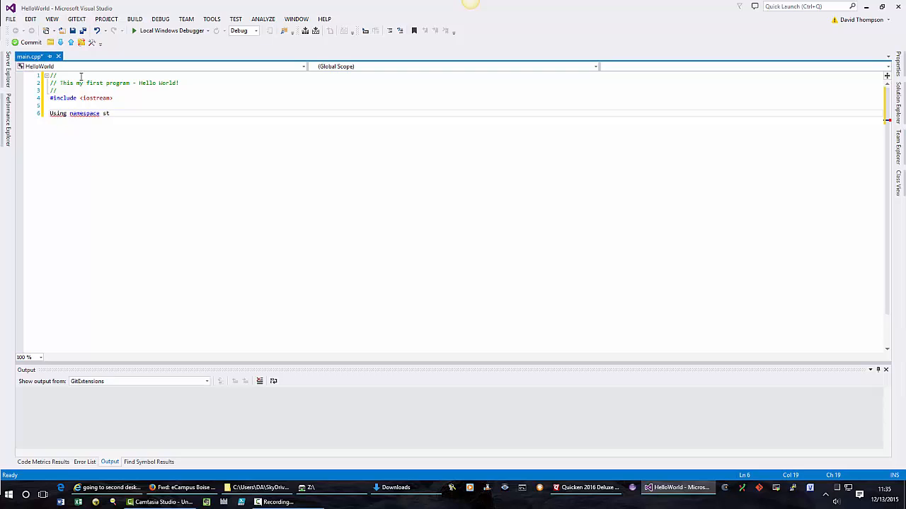
text(d)
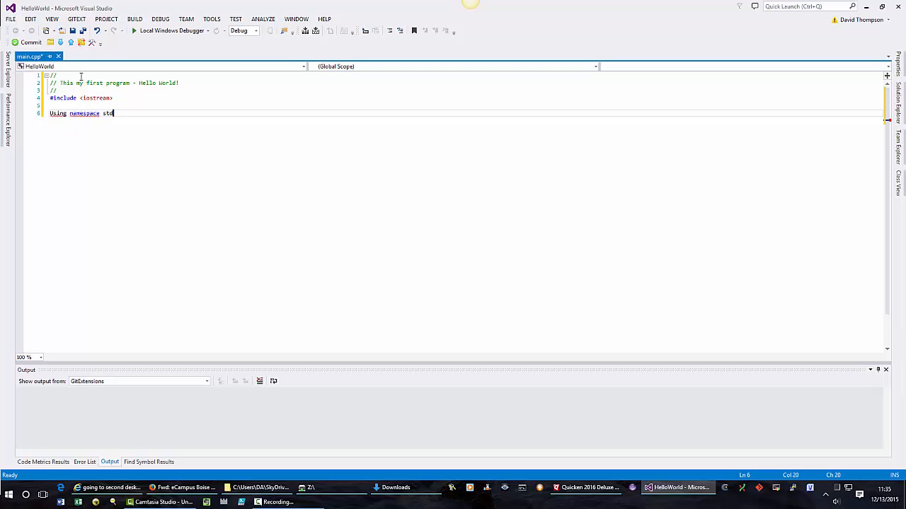
text(;)
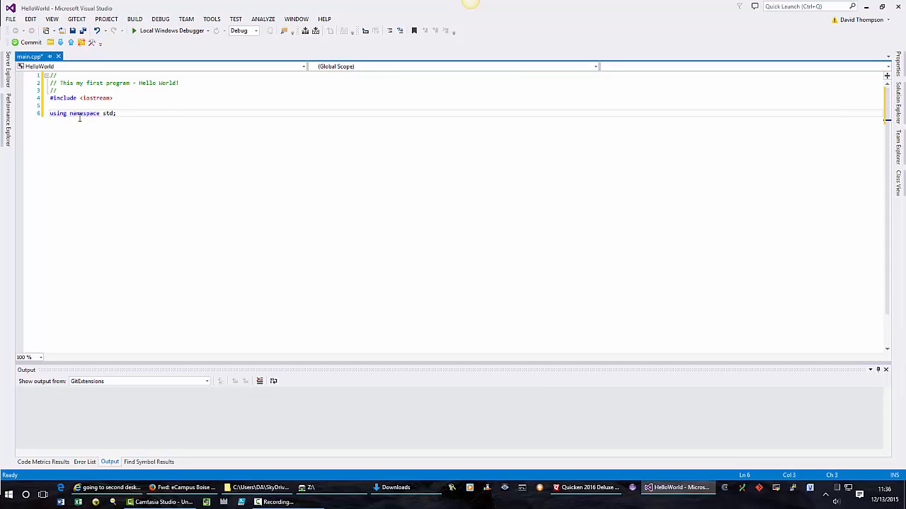
click(115, 113)
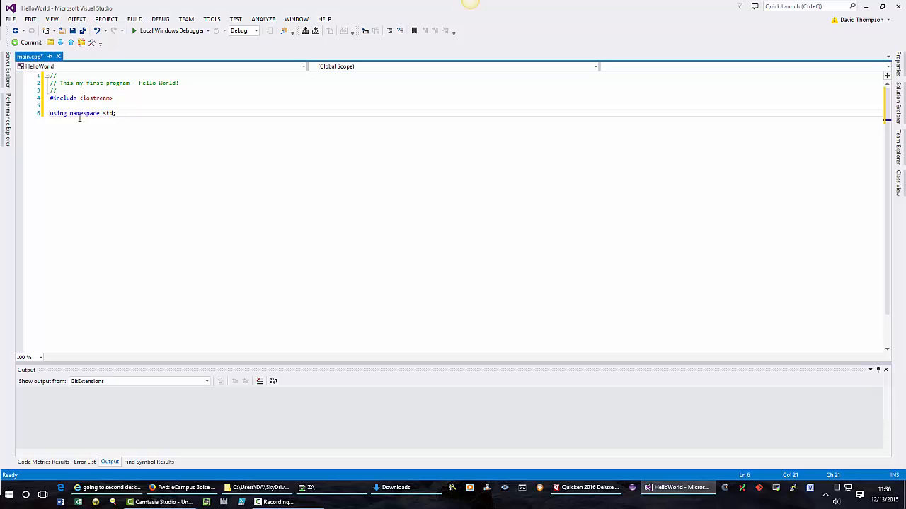
key(enter)
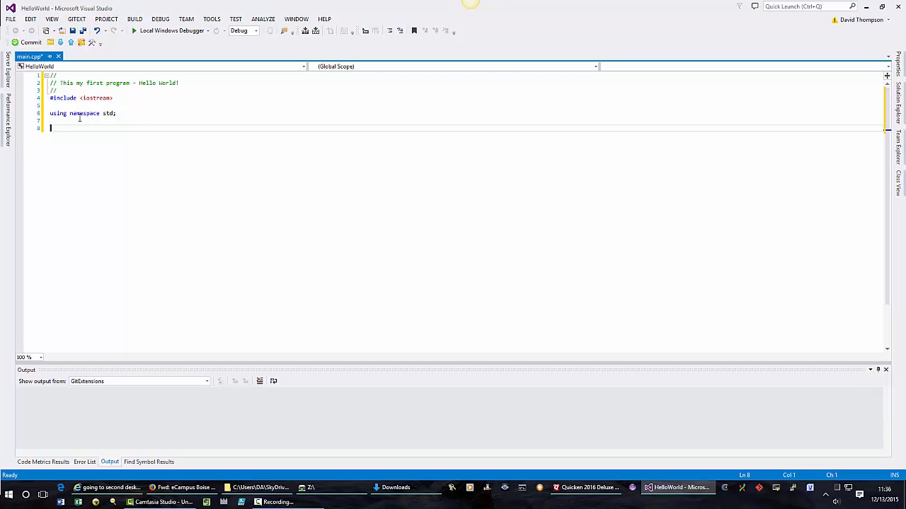
Write the int main() header followed by an empty brace pair.
text(int)
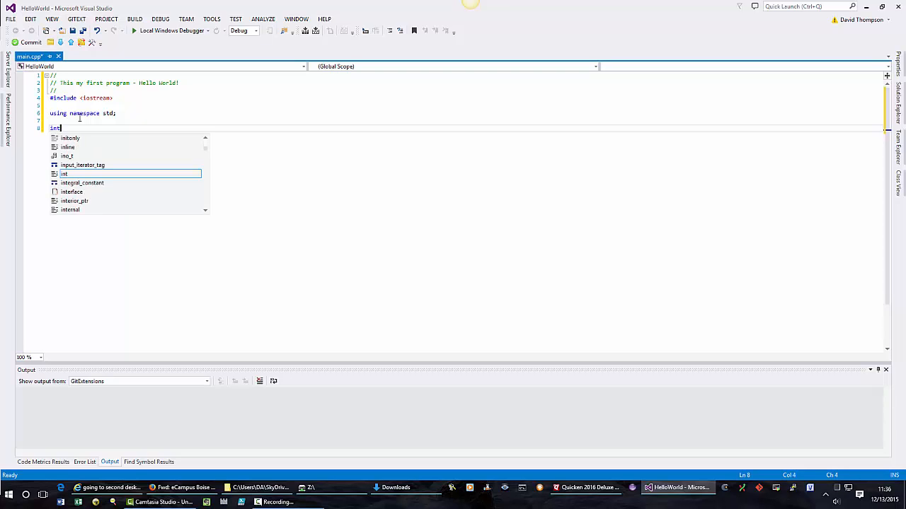
text(e)
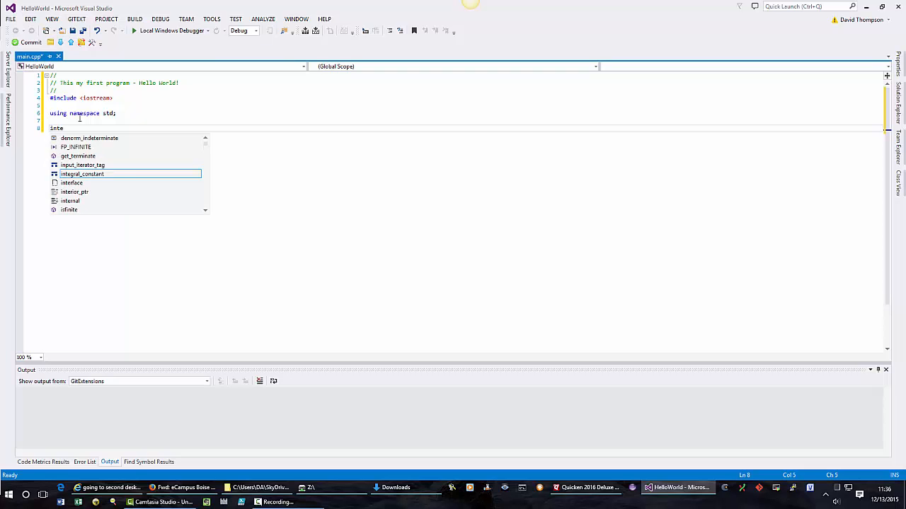
key(Backspace)
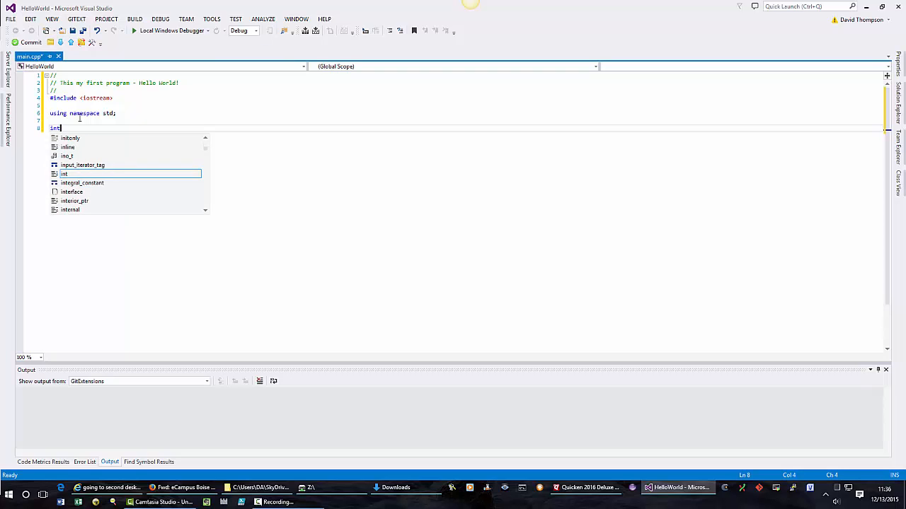
text(main)
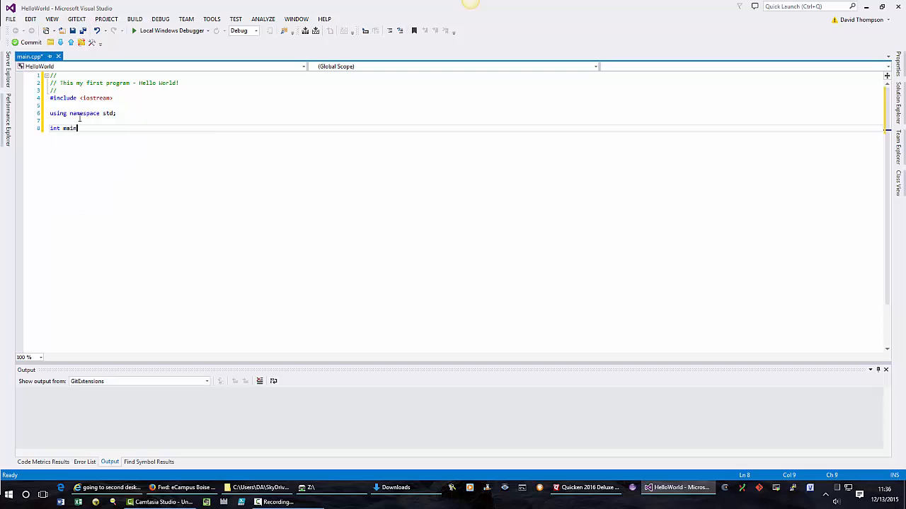
text(())
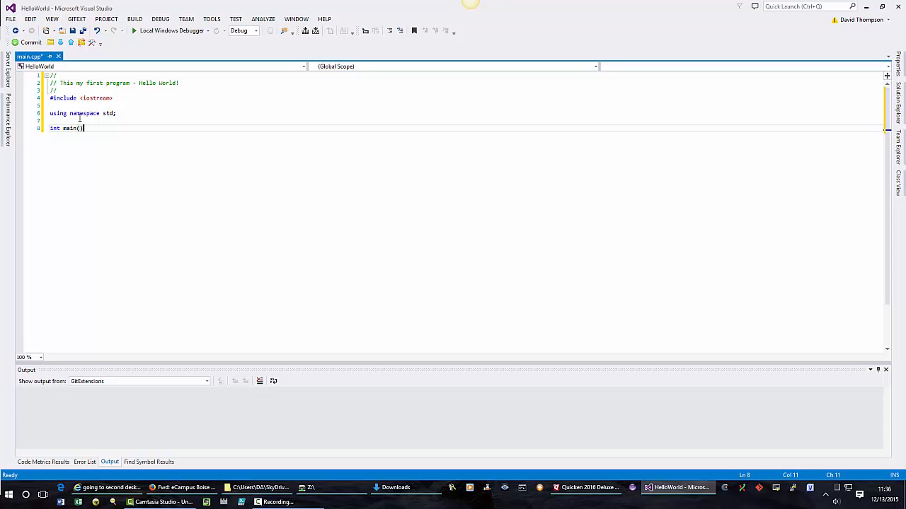
key(Return)
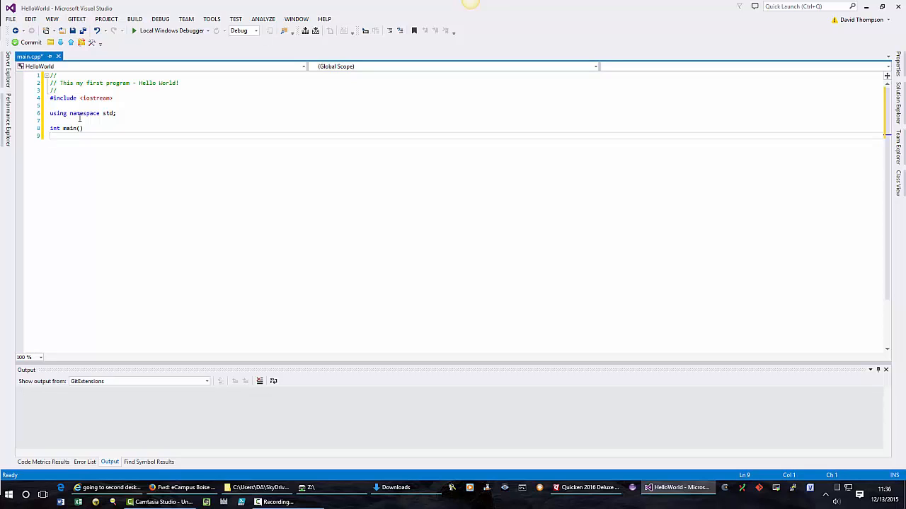
text({})
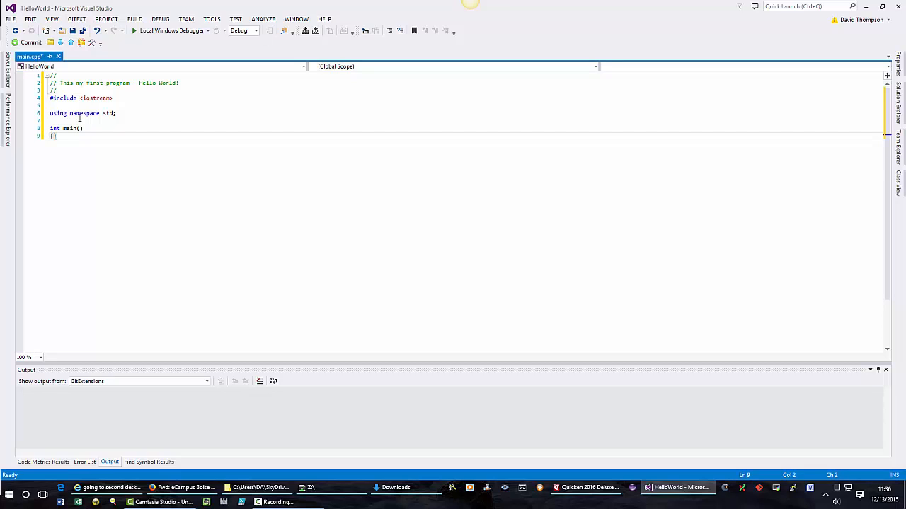
Put return 0; inside main's braces with a blank line above it.
click(53, 135)
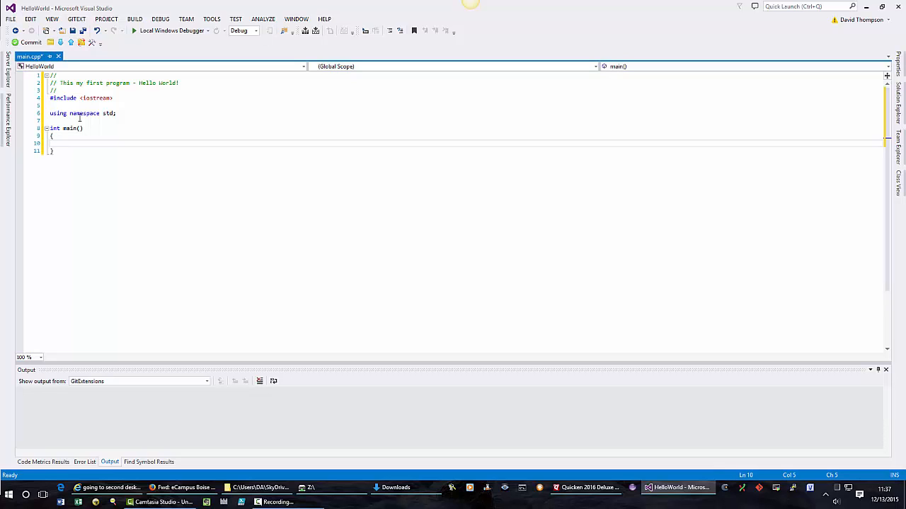
text(return)
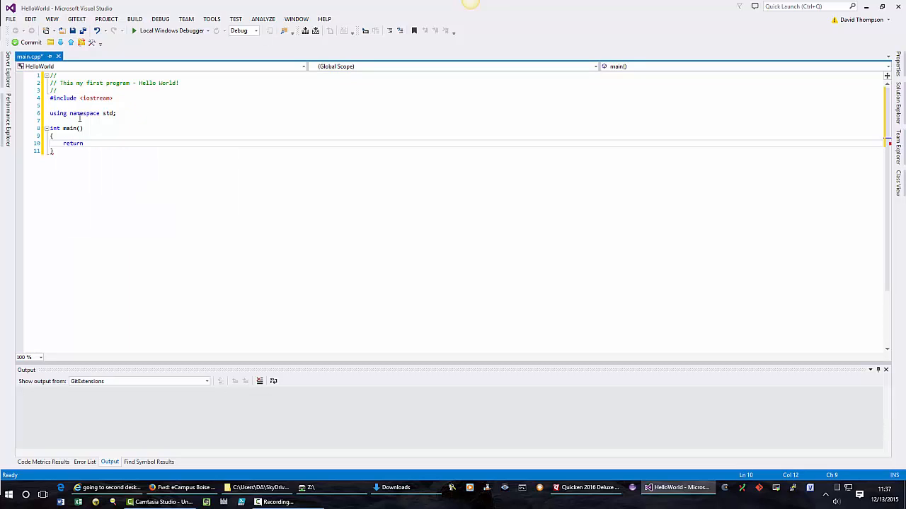
text(0)
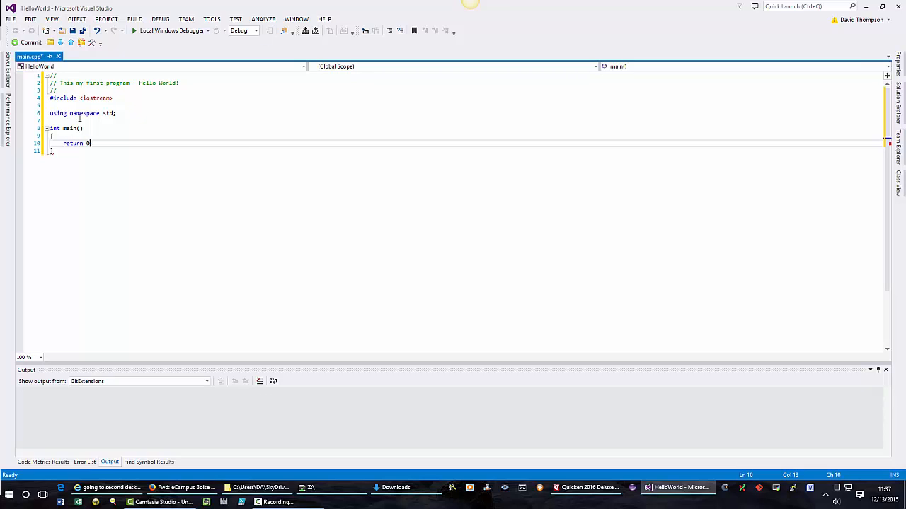
text(;)
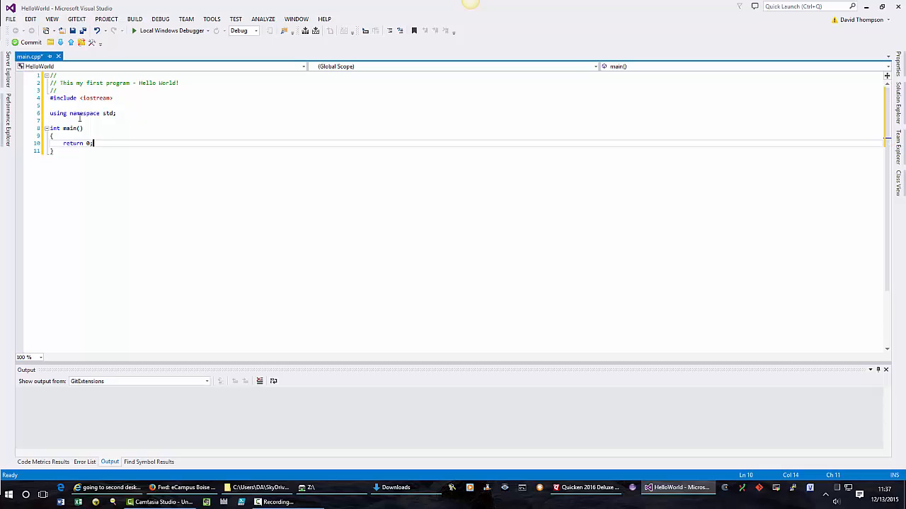
click(53, 135)
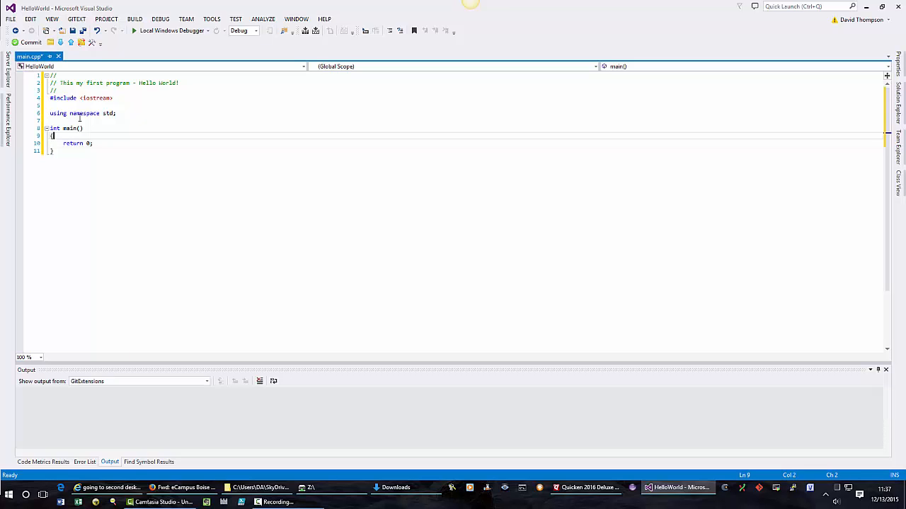
key(enter)
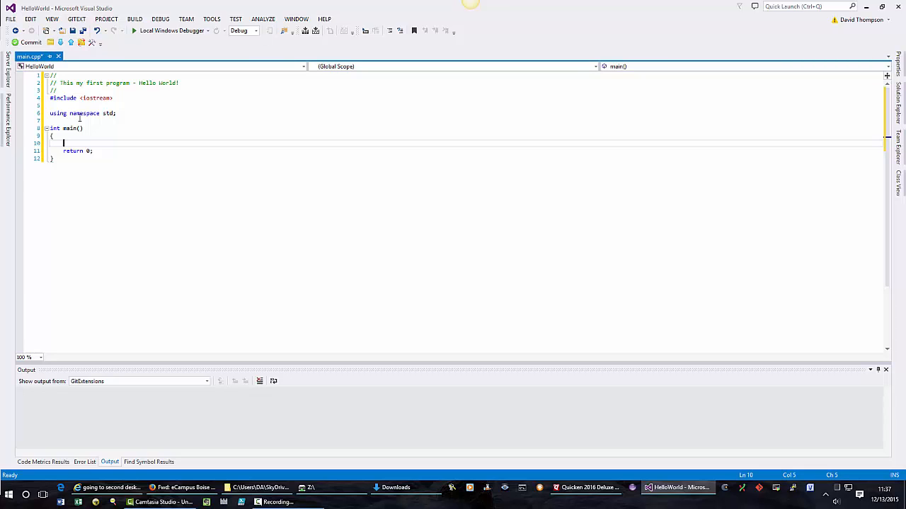
Write cout << "Hello Word!"; on the blank line above return 0.
text(c)
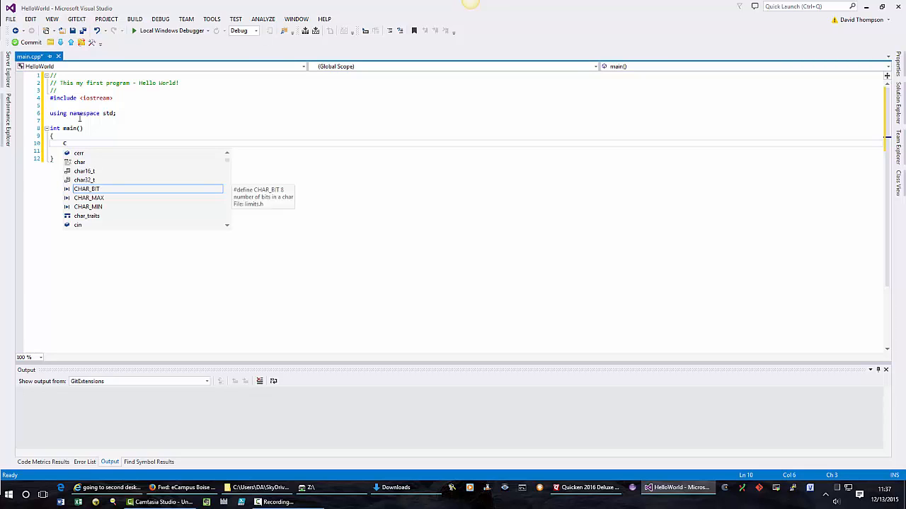
text(out)
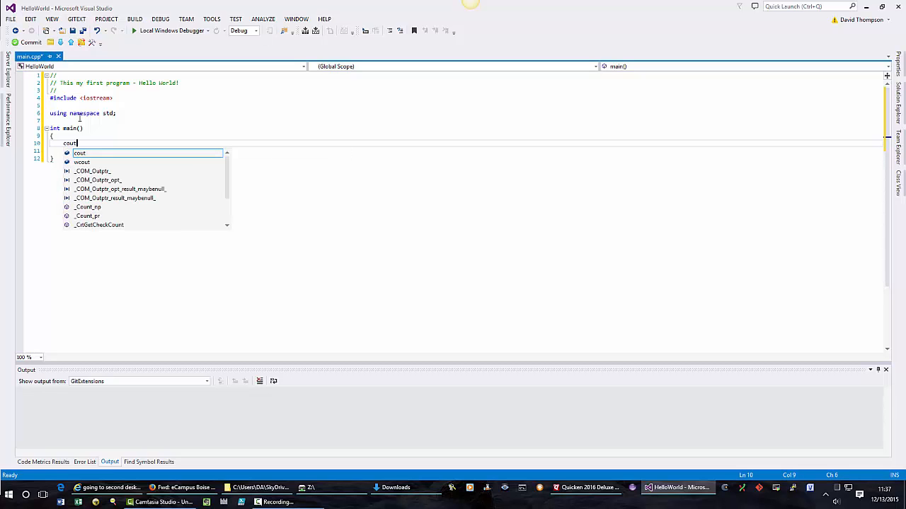
mouse_move(80, 153)
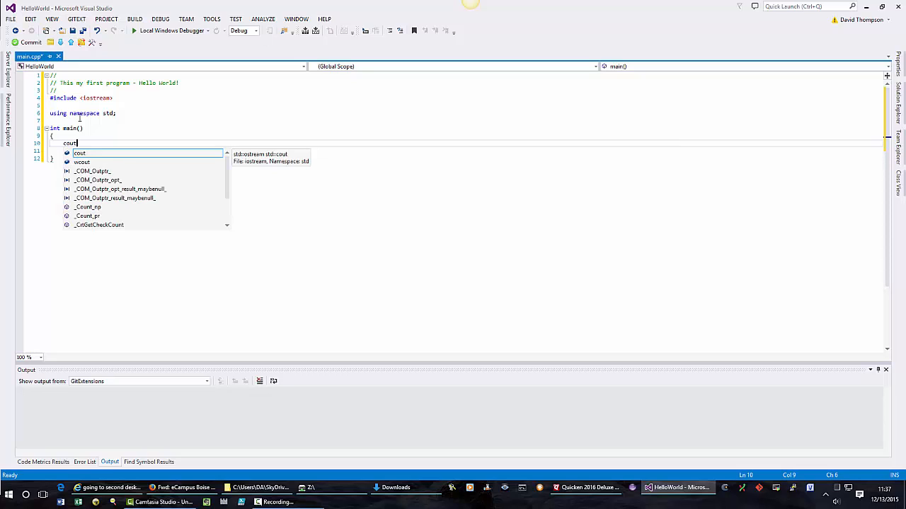
text(<<)
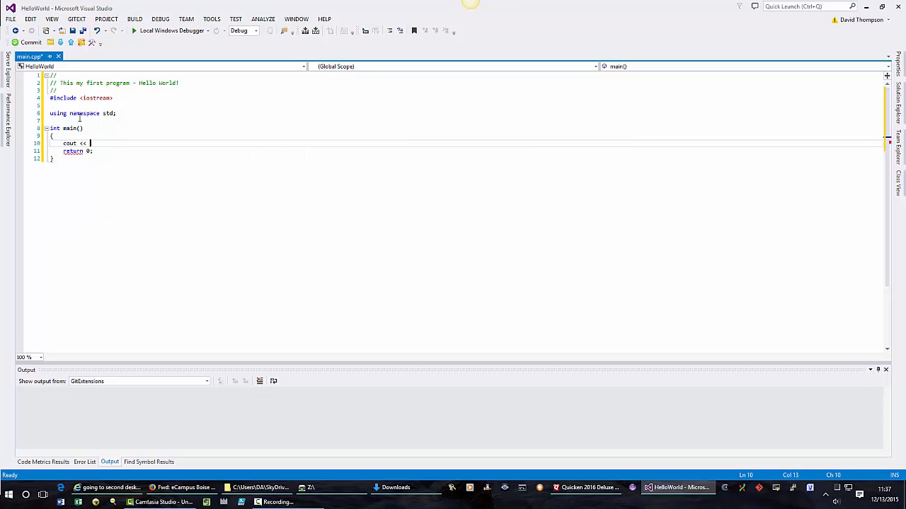
text("")
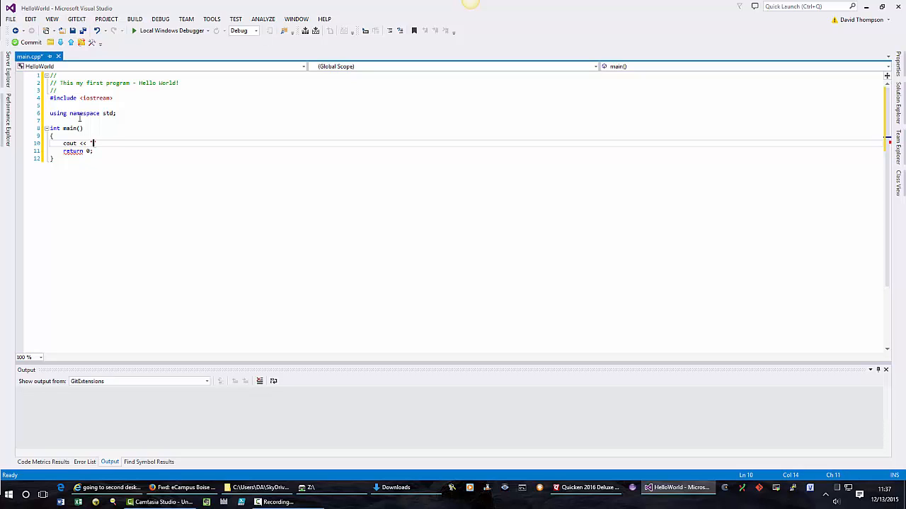
text(H)
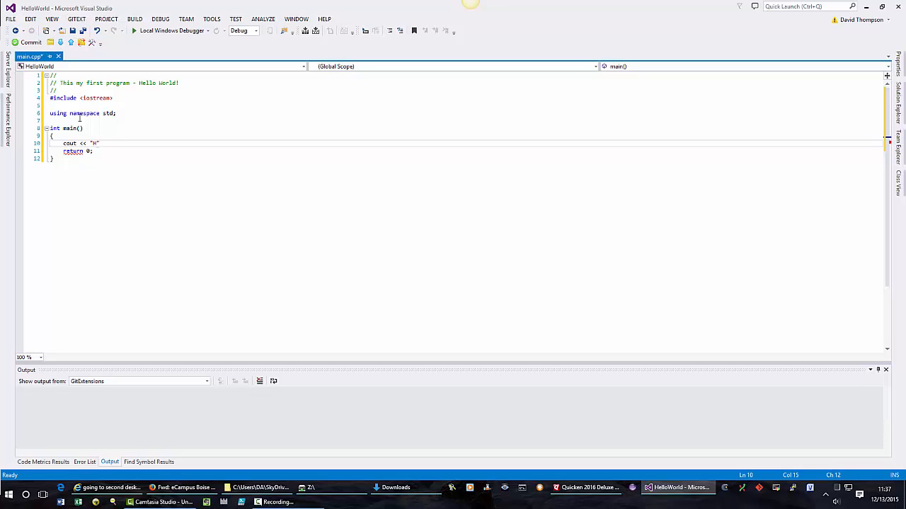
text(ello)
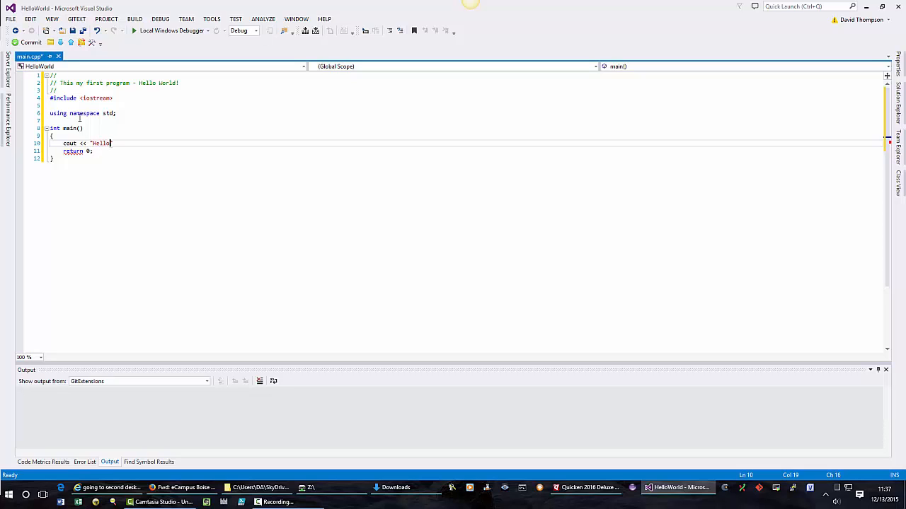
text(Word)
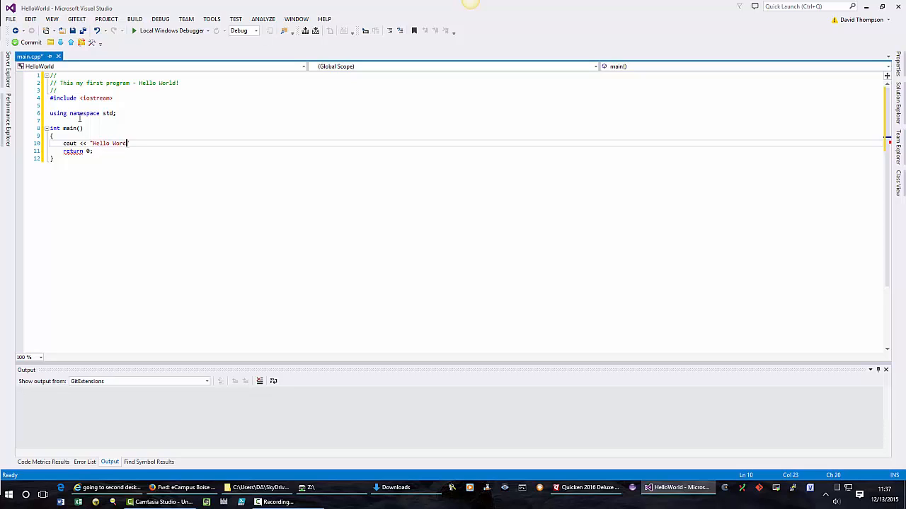
text(!)
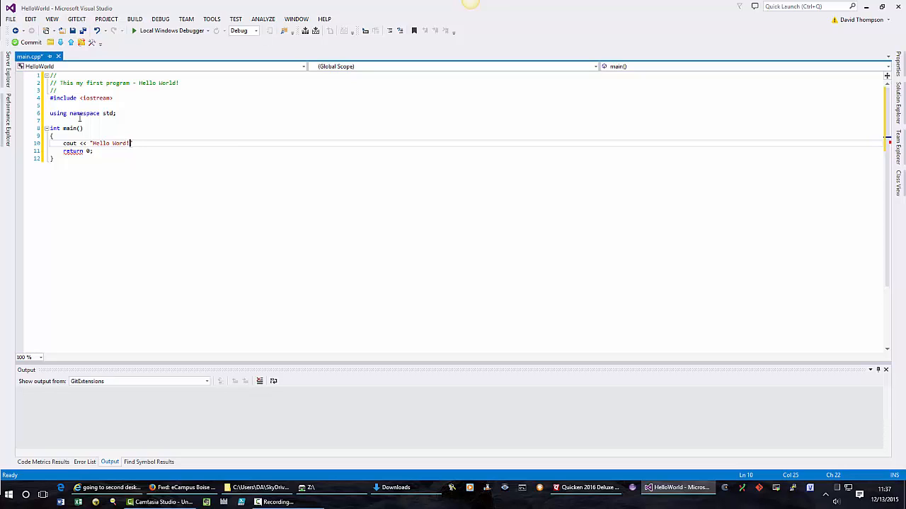
text(")
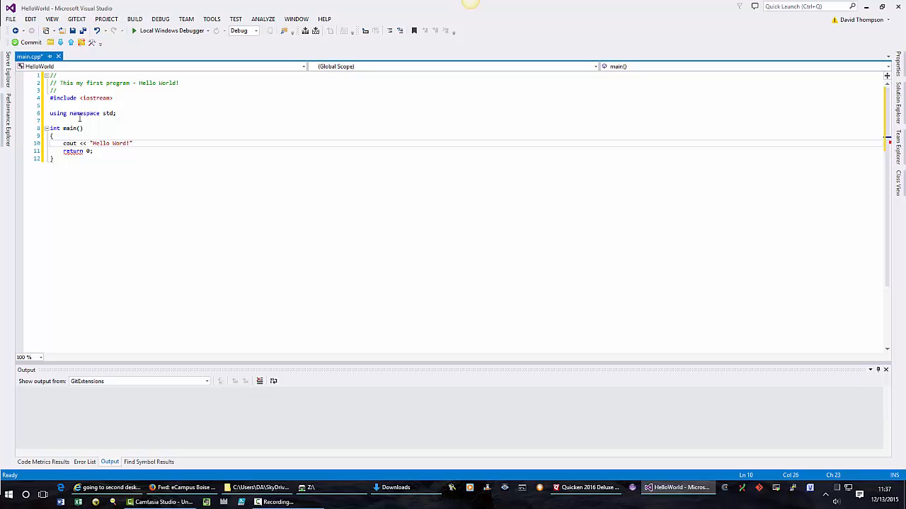
text(;)
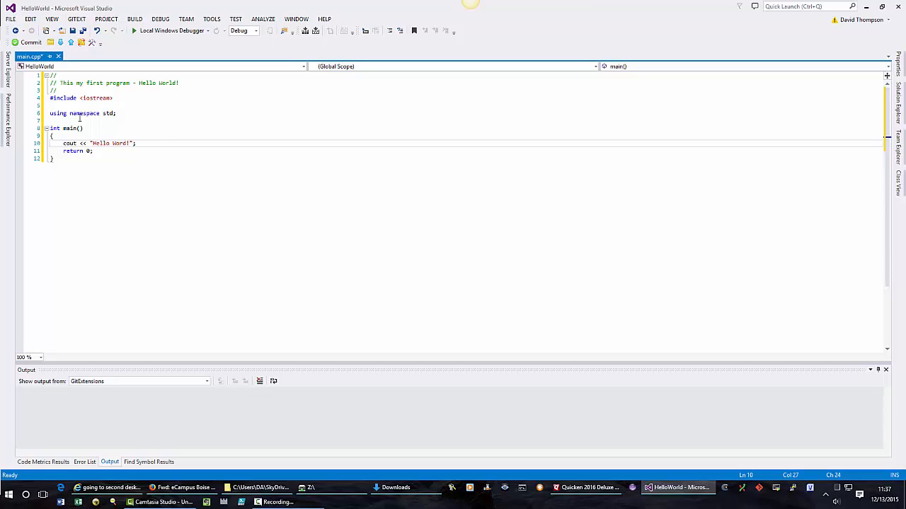
click(136, 143)
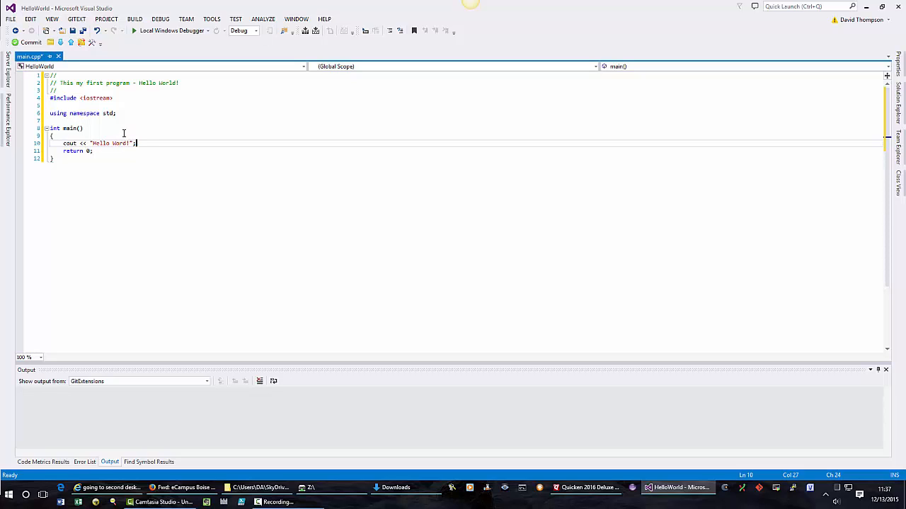
mouse_move(235, 163)
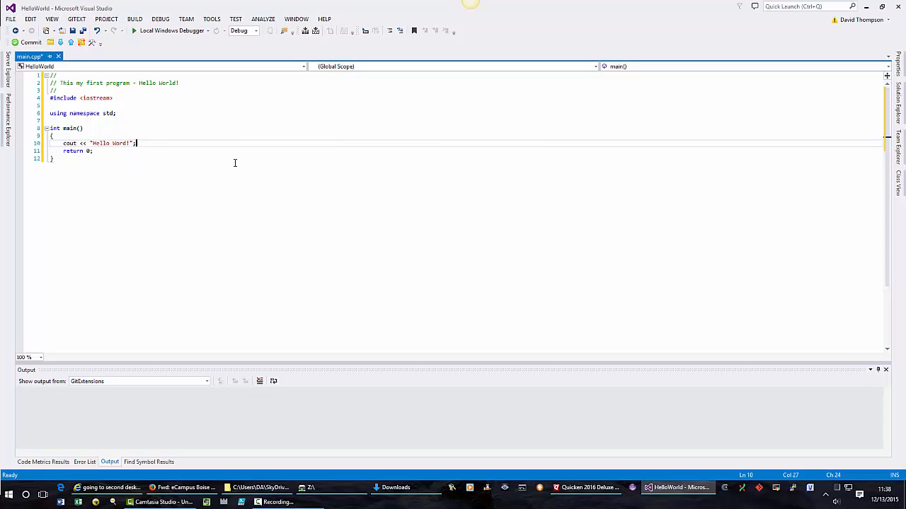
mouse_move(200, 116)
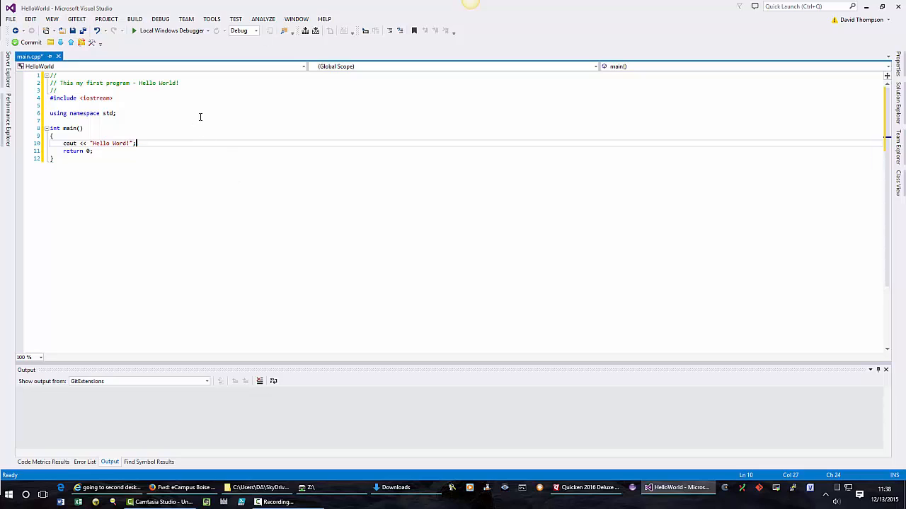
mouse_move(168, 79)
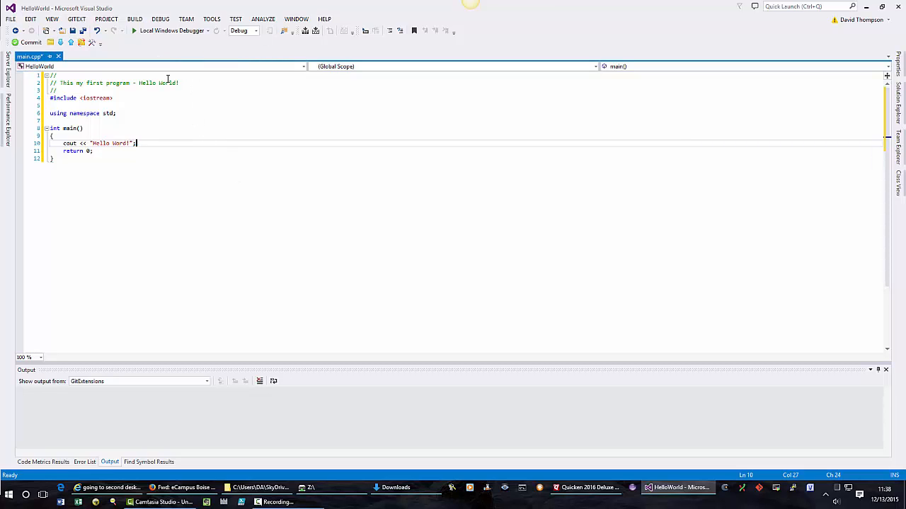
mouse_move(160, 19)
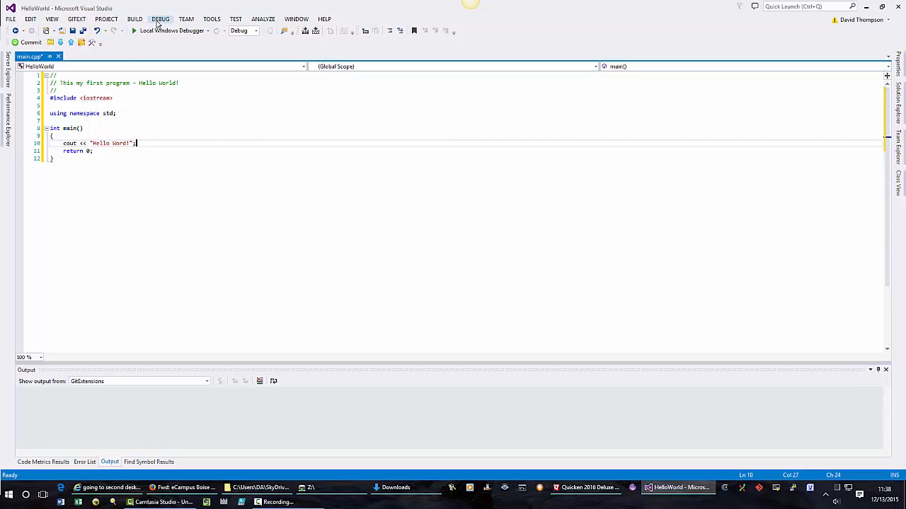
Build and run HelloWorld via DEBUG > Start Without Debugging.
click(160, 19)
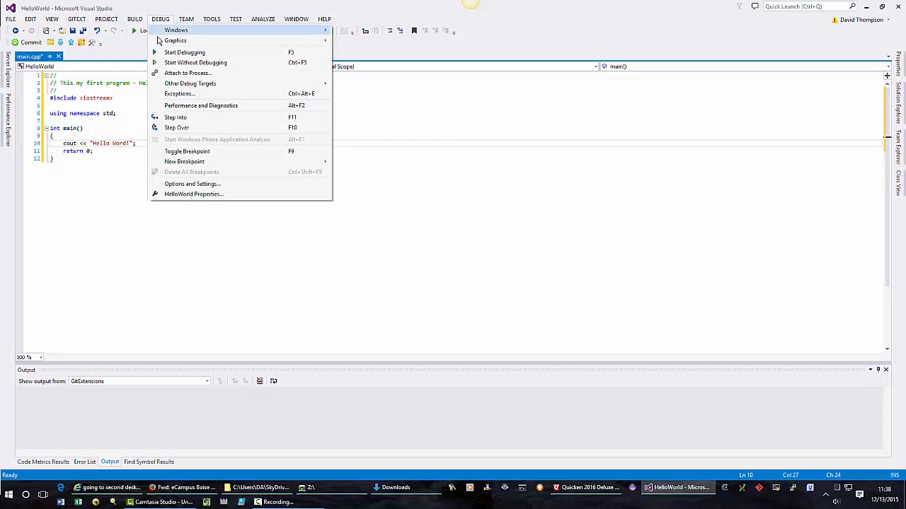
mouse_move(195, 62)
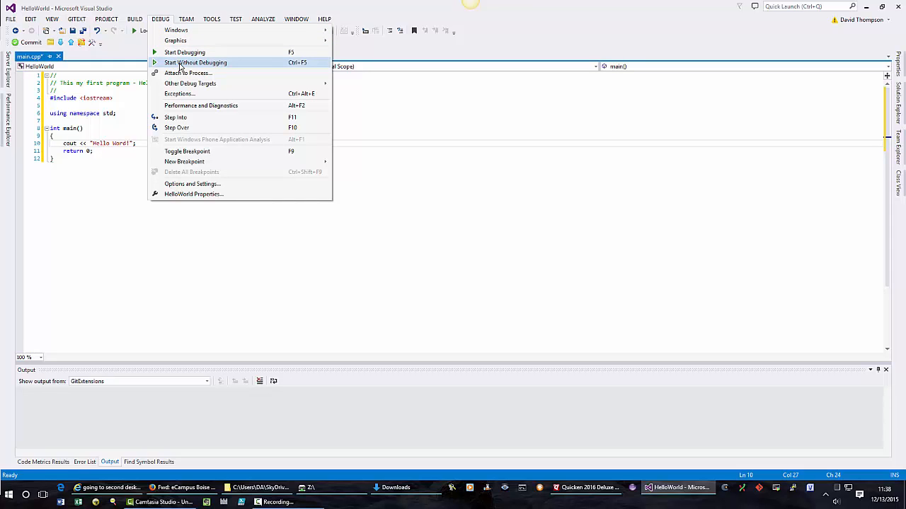
mouse_move(309, 69)
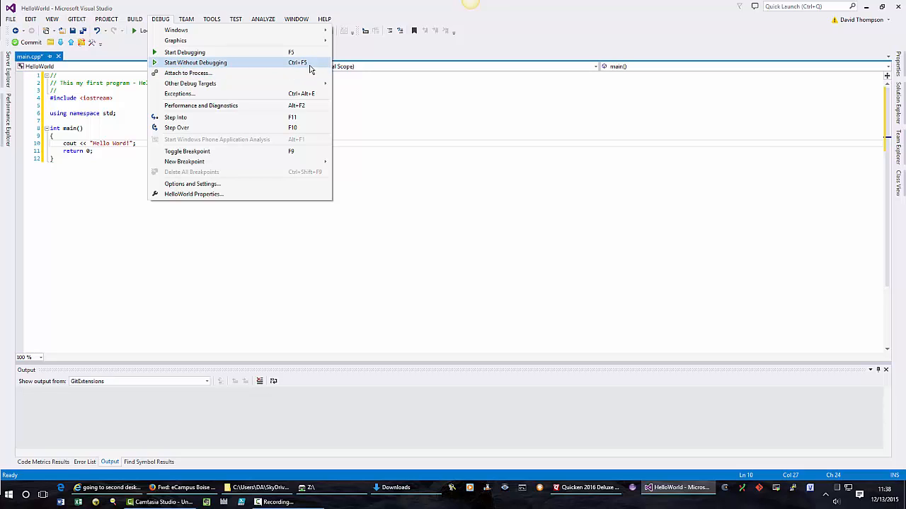
mouse_move(226, 68)
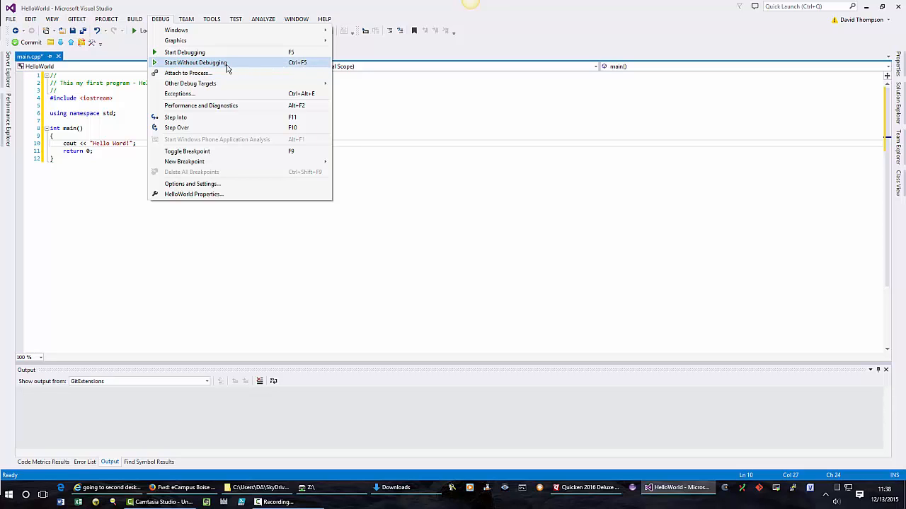
mouse_move(224, 66)
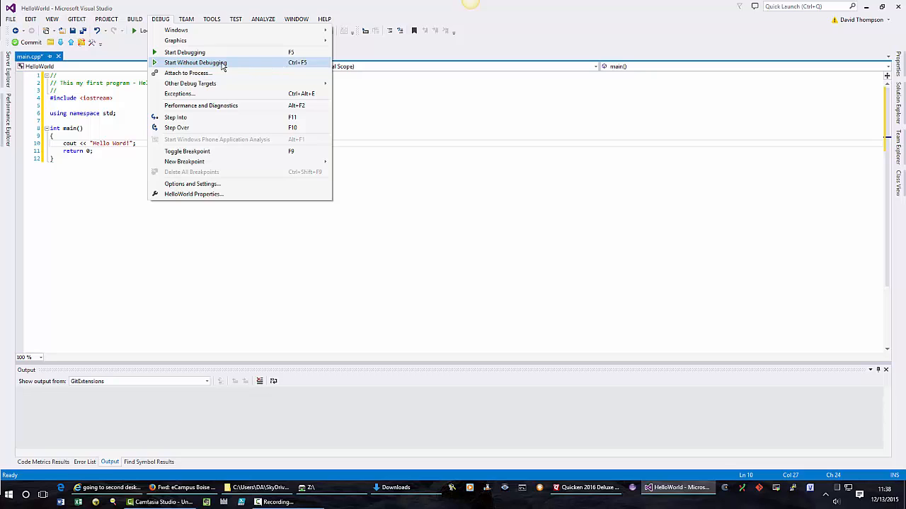
click(196, 63)
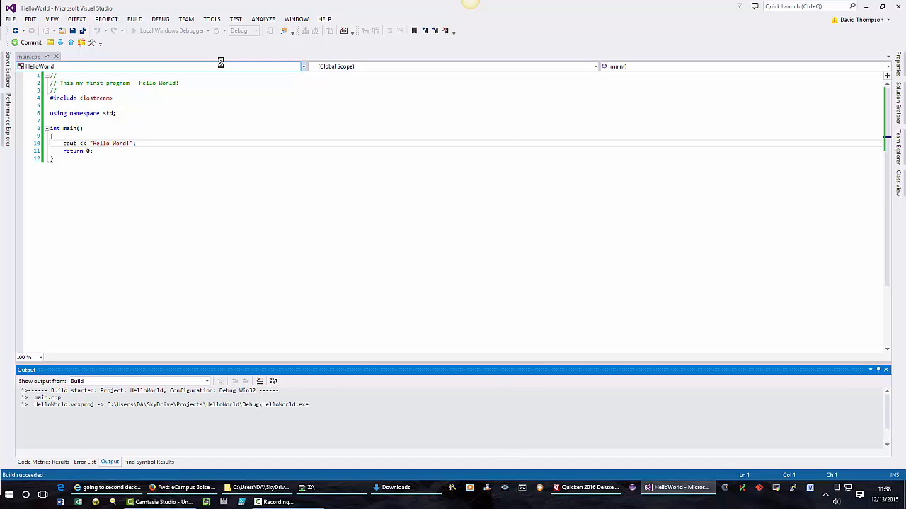
Close the console window after it shows 'Hello World!' with the continue prompt.
click(133, 30)
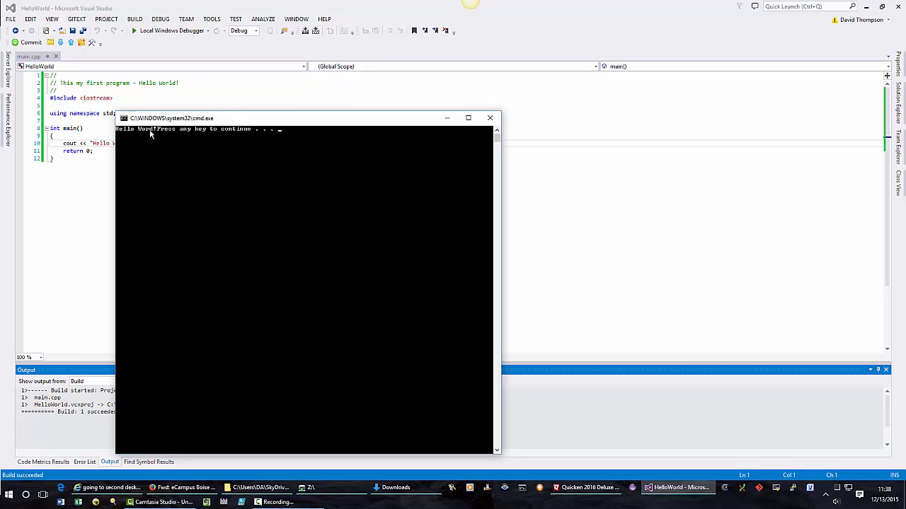
mouse_move(267, 139)
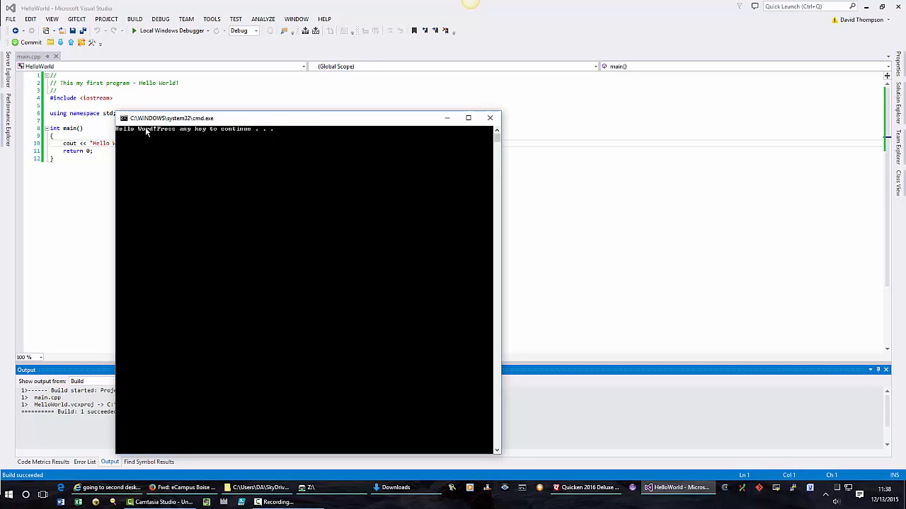
mouse_move(200, 134)
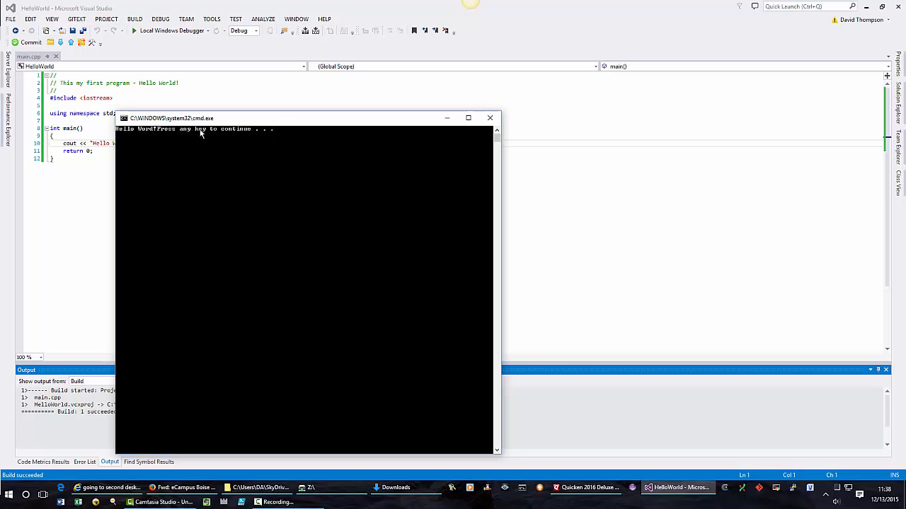
mouse_move(289, 137)
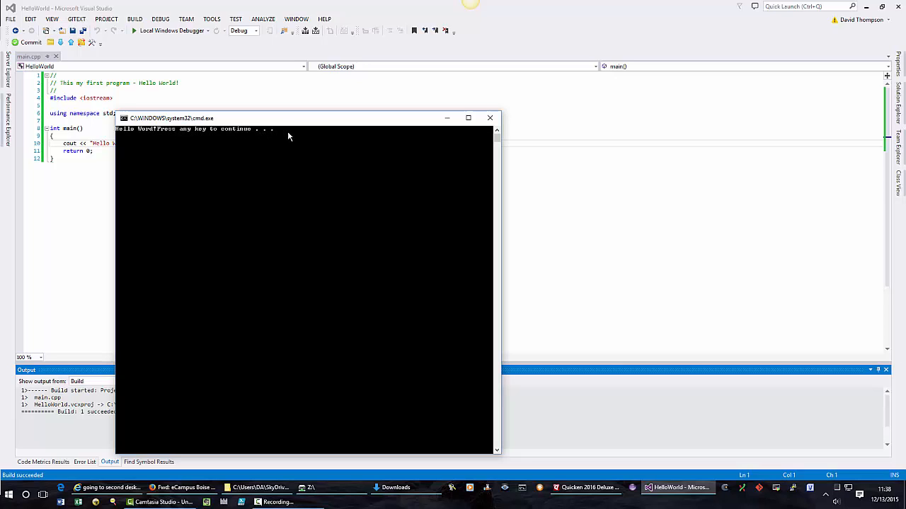
mouse_move(176, 134)
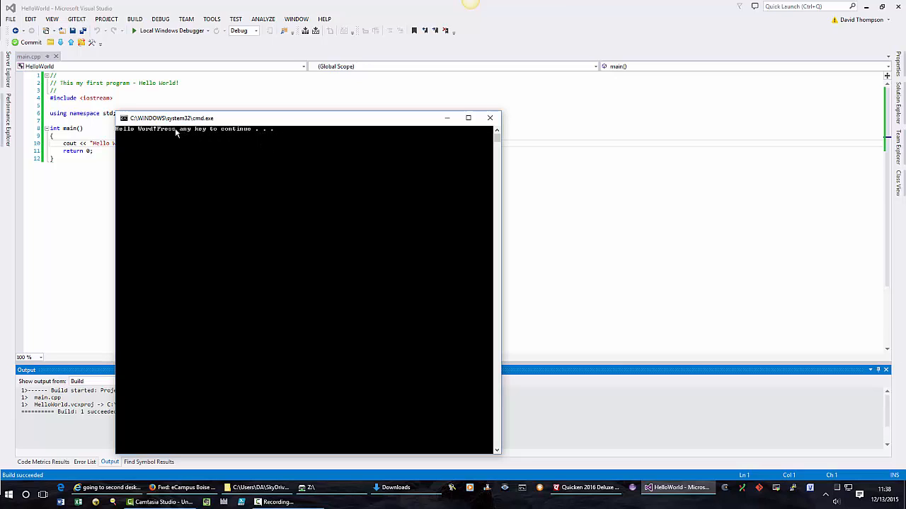
mouse_move(236, 134)
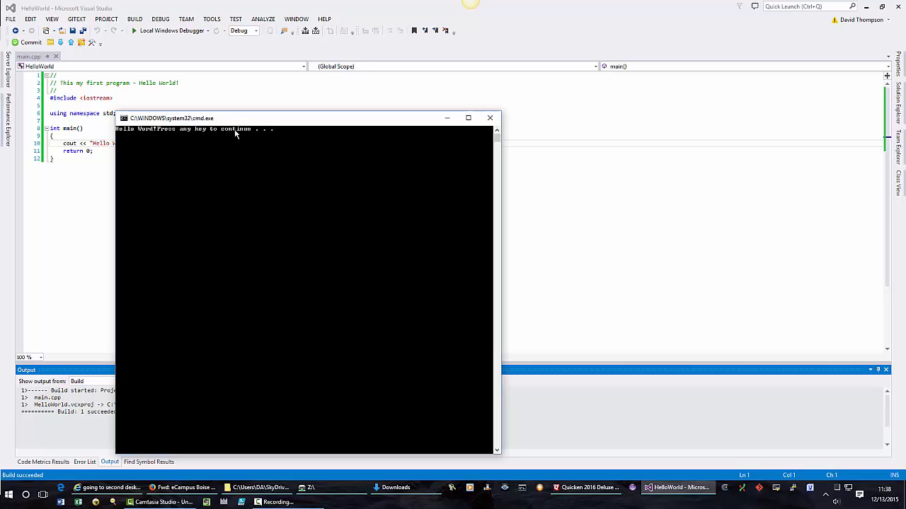
mouse_move(275, 134)
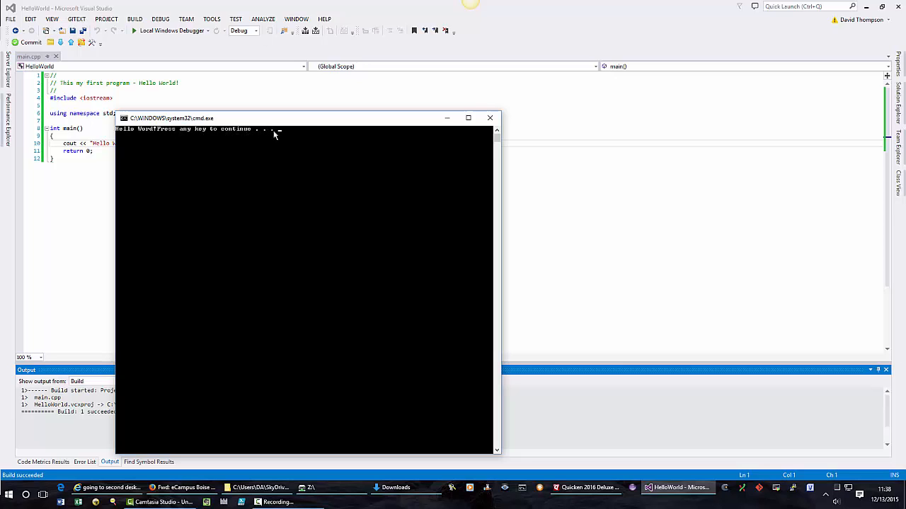
mouse_move(295, 135)
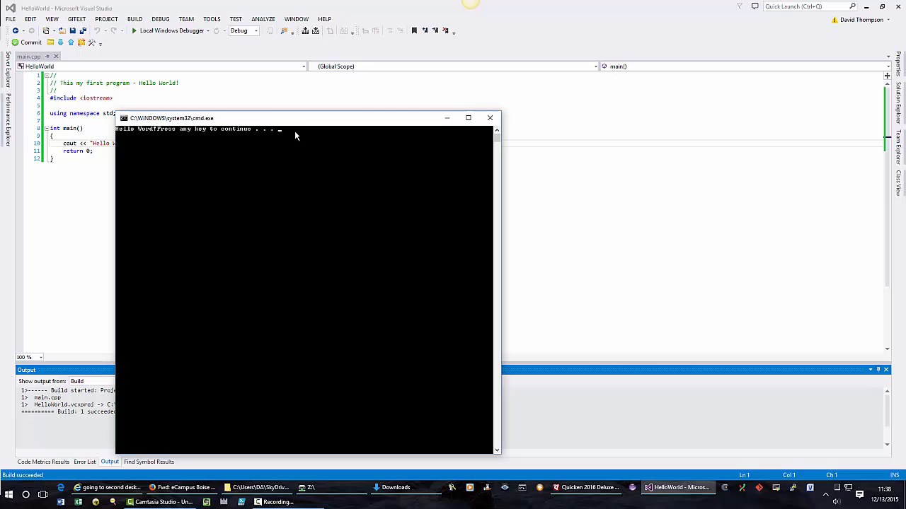
mouse_move(263, 135)
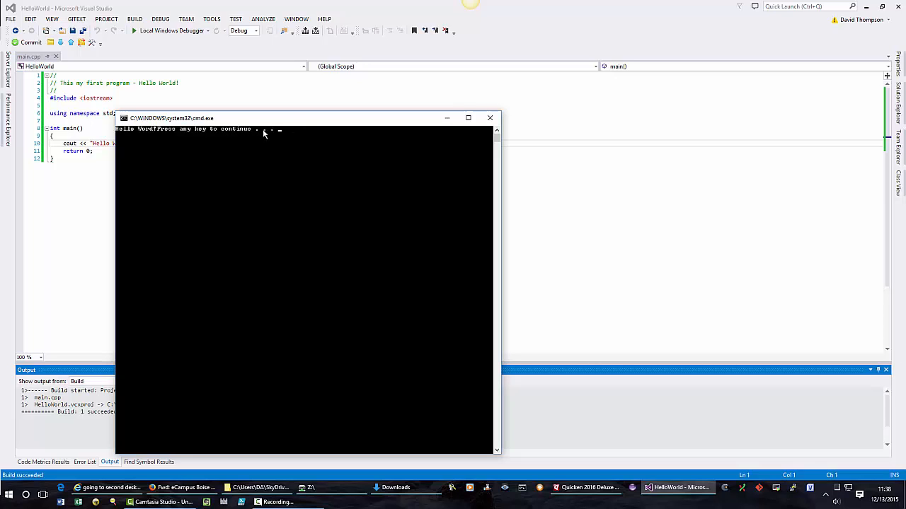
mouse_move(154, 135)
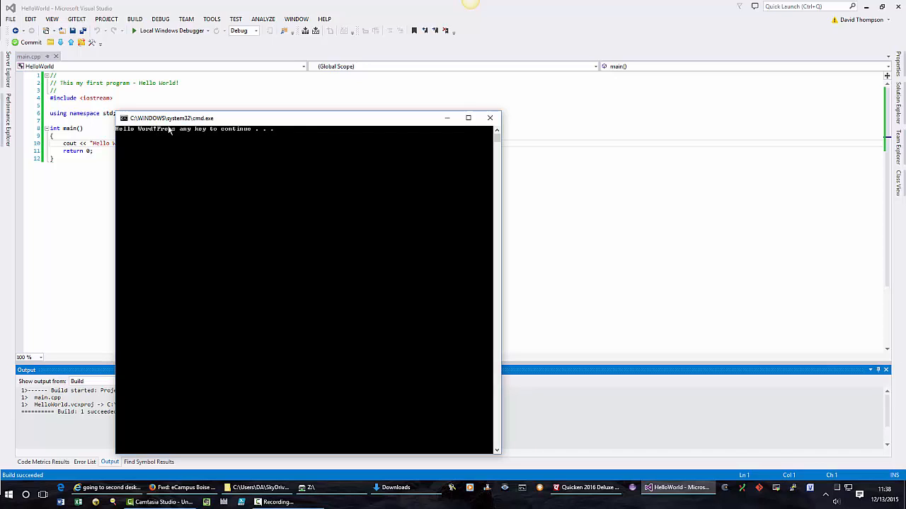
mouse_move(218, 135)
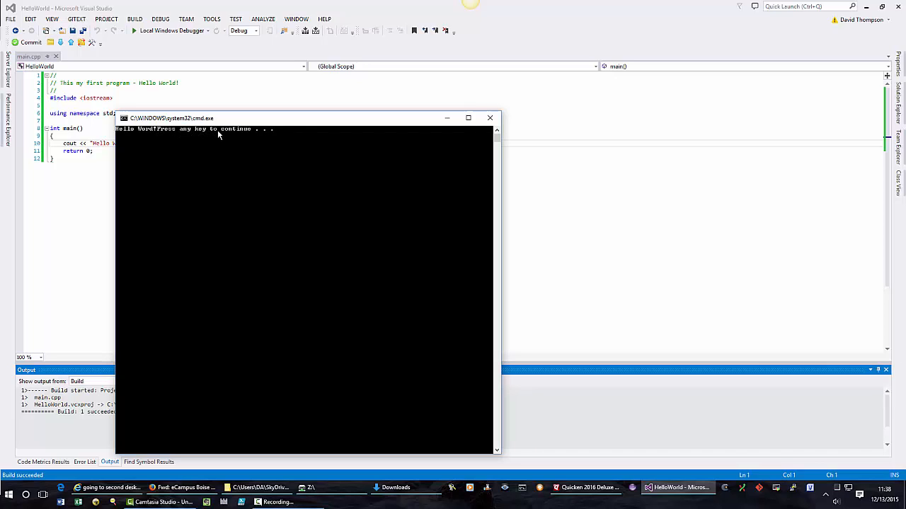
mouse_move(271, 136)
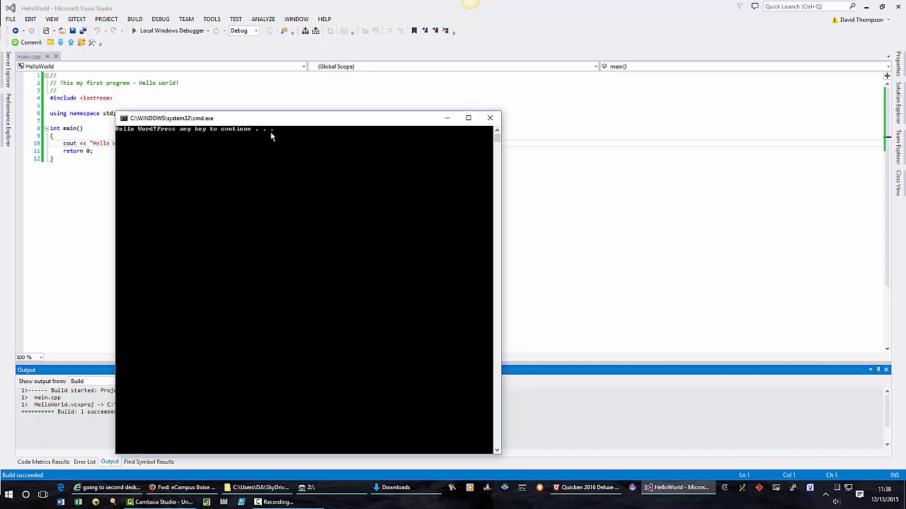
mouse_move(293, 168)
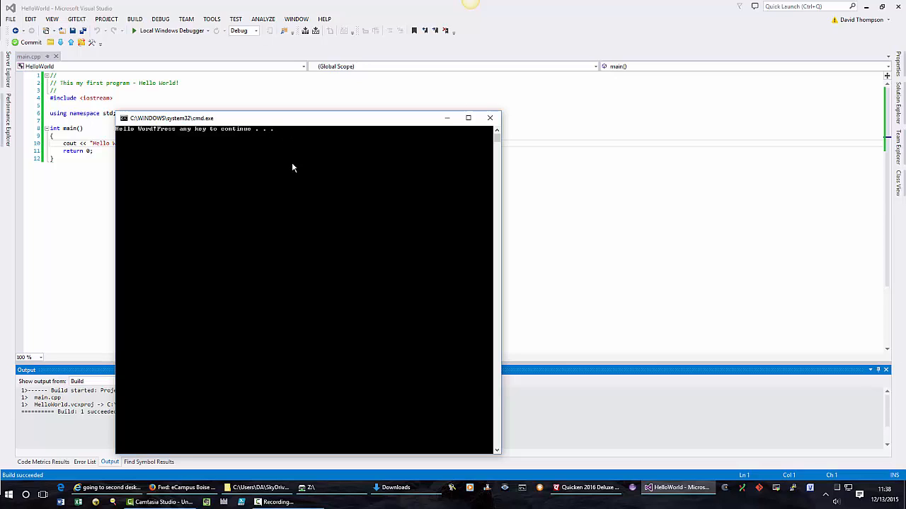
mouse_move(337, 204)
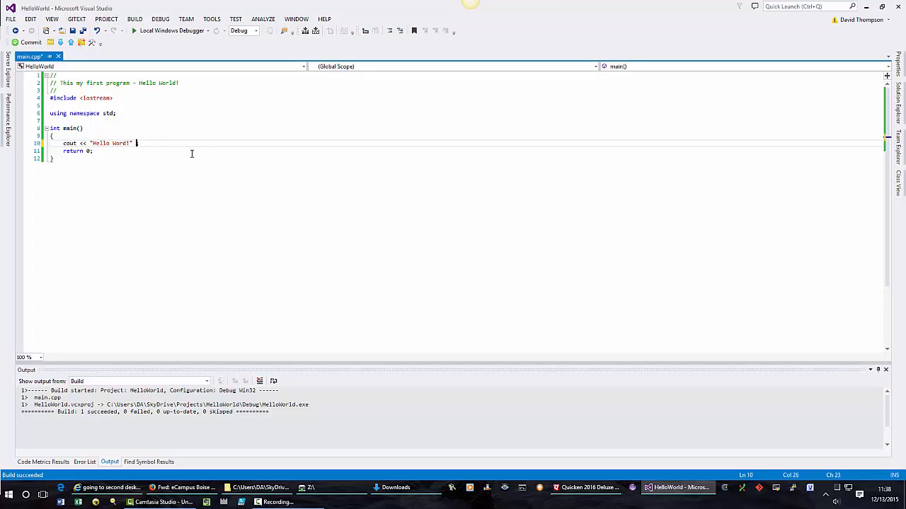
Append << endl to the cout statement on line 10 with IntelliSense.
text(<<)
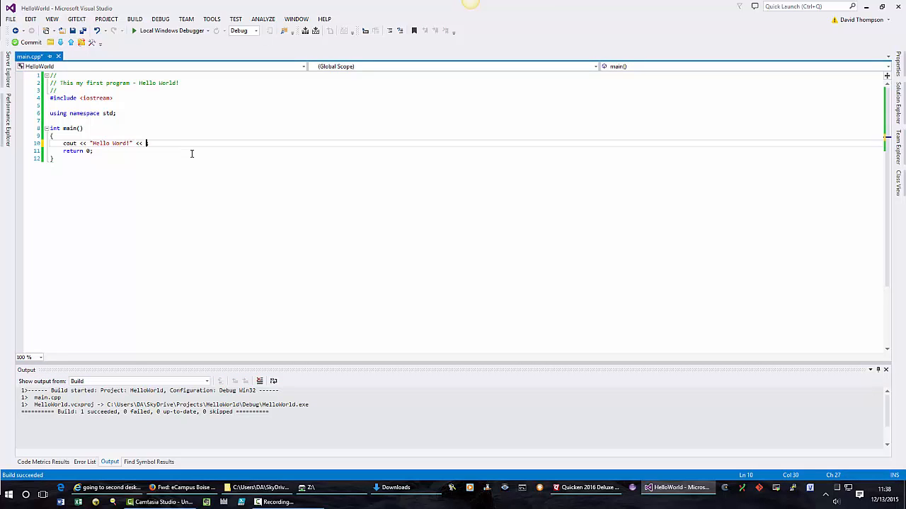
text(end;)
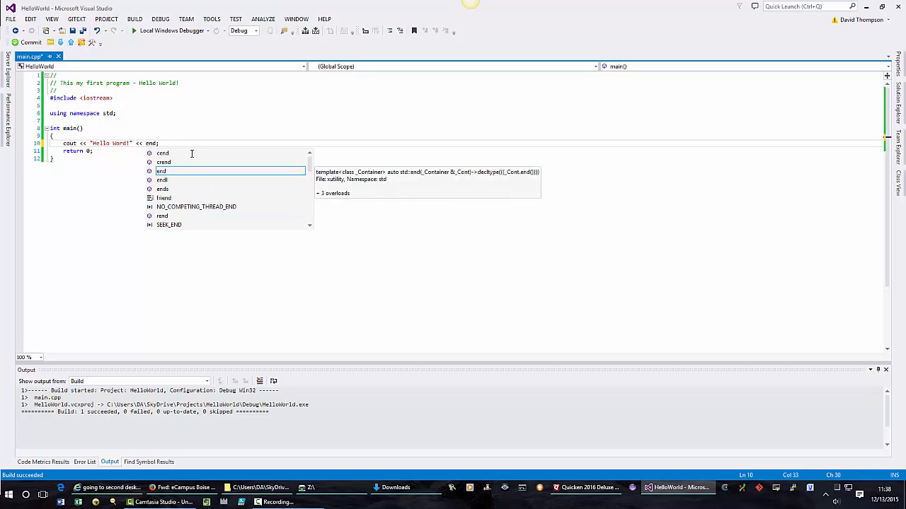
text(l)
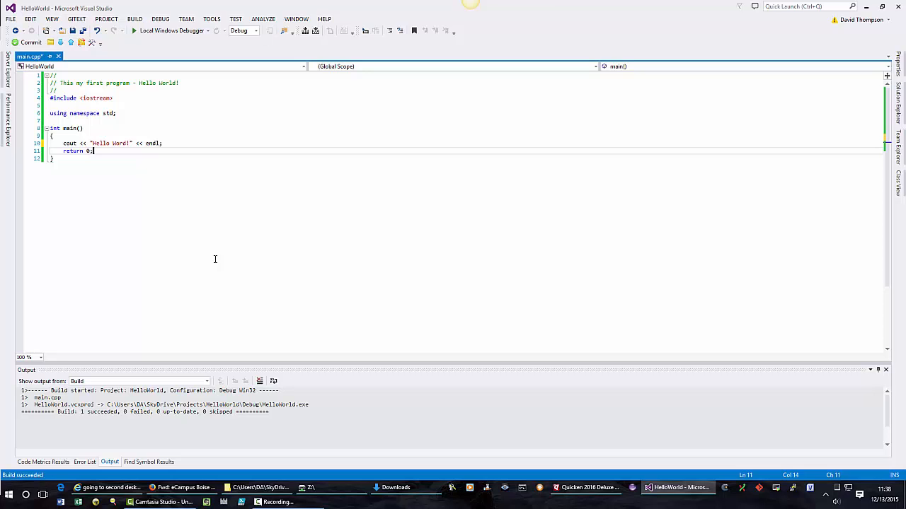
Rebuild and run without debugging so the greeting prints on its own line.
click(134, 19)
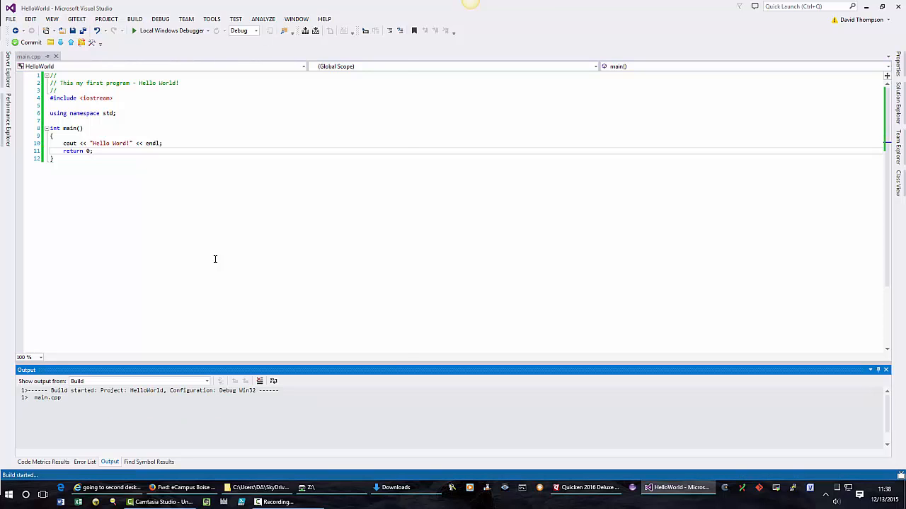
click(134, 31)
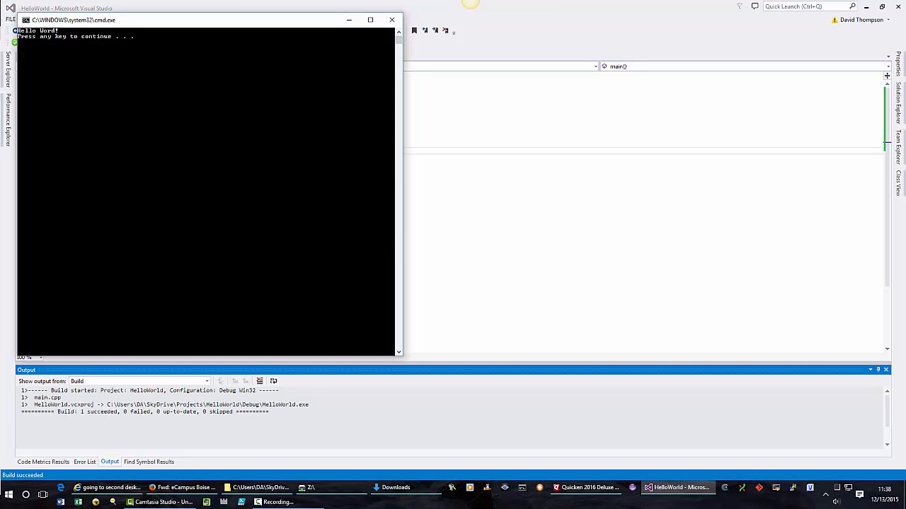
mouse_move(69, 46)
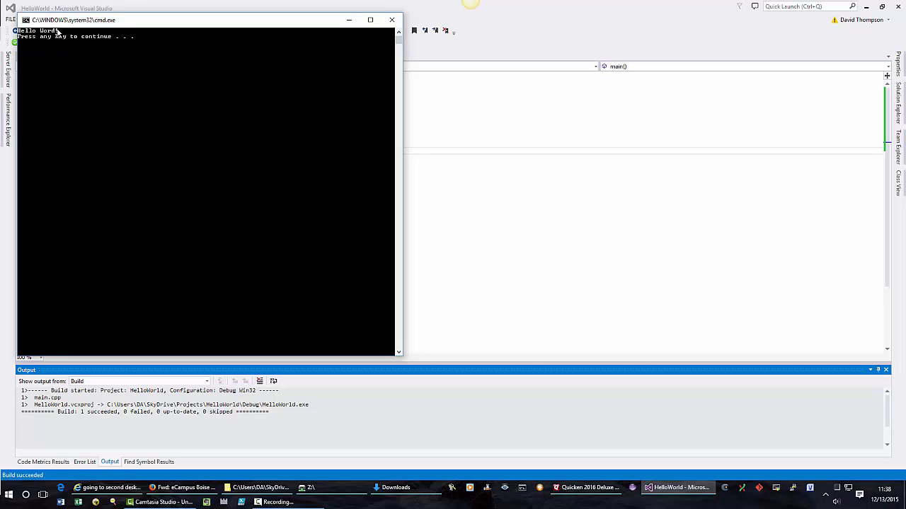
mouse_move(112, 47)
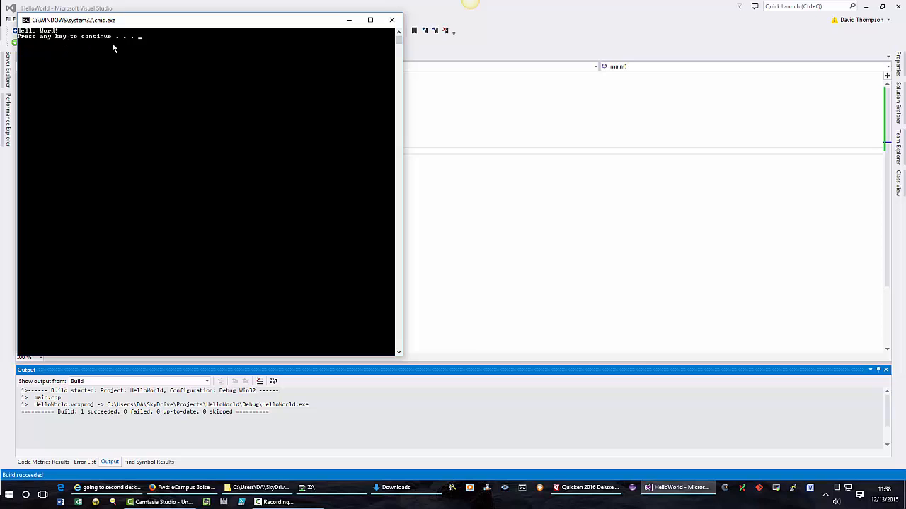
mouse_move(121, 49)
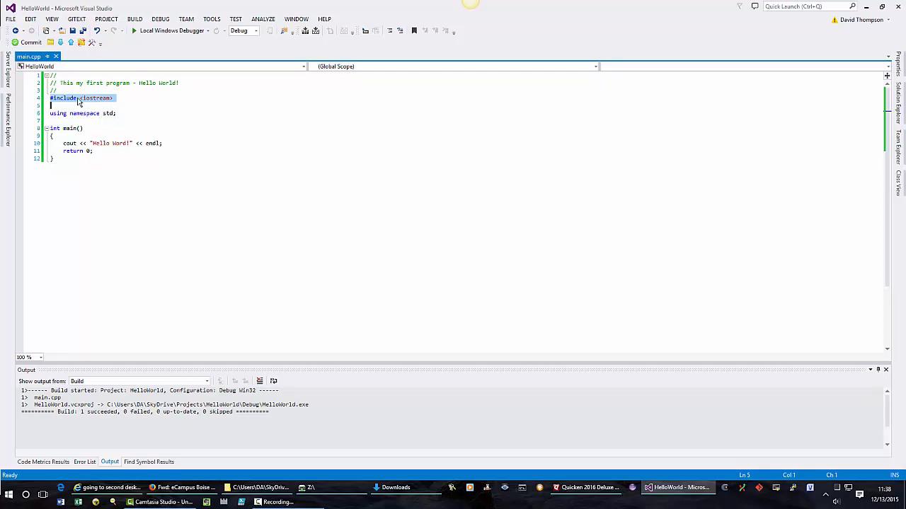
mouse_move(102, 99)
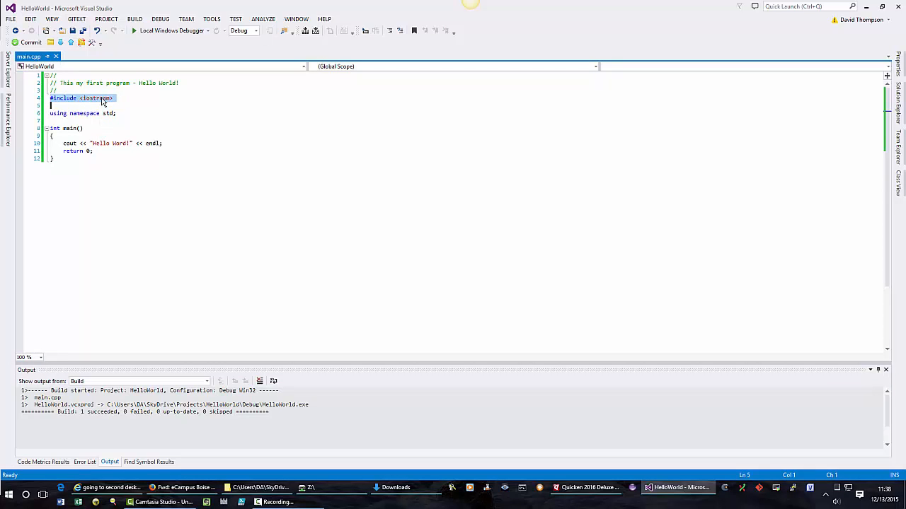
mouse_move(90, 104)
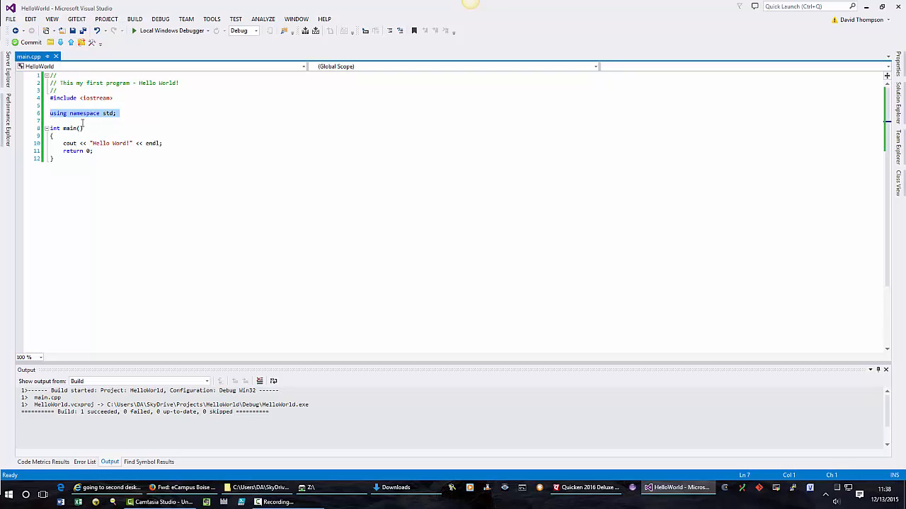
mouse_move(69, 128)
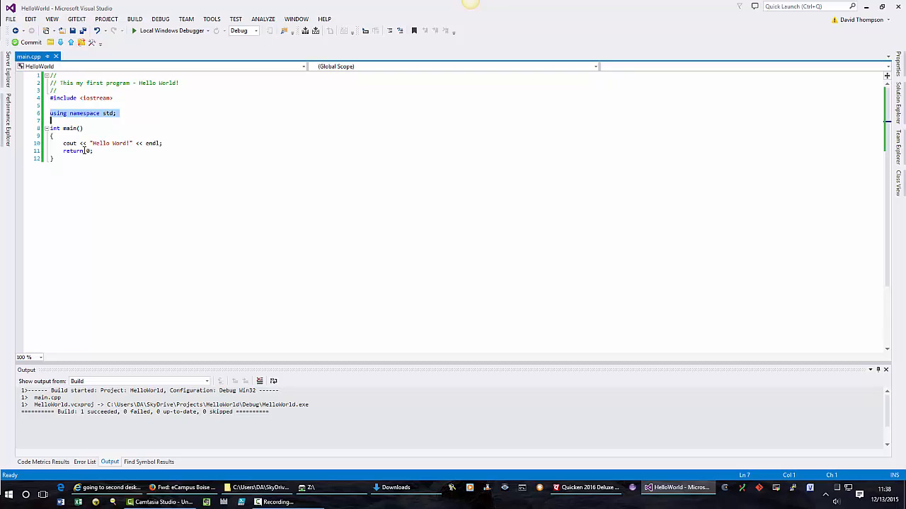
click(88, 151)
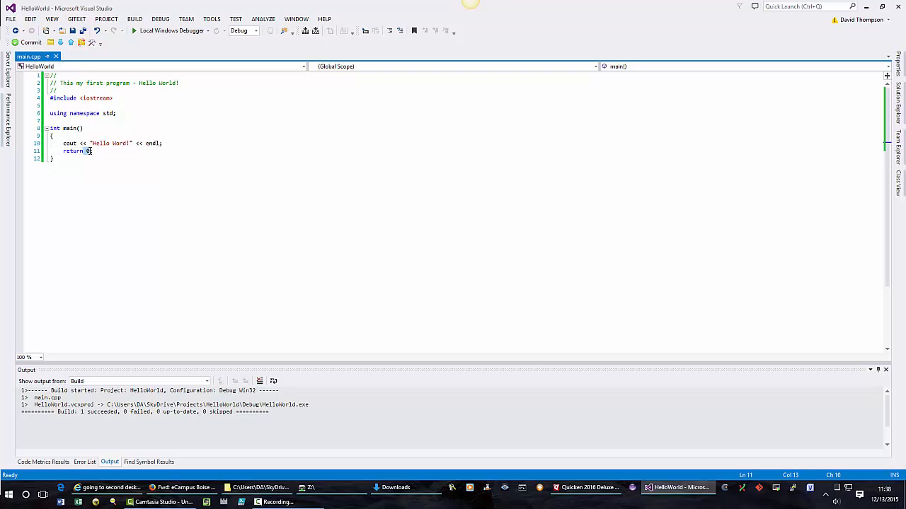
double_click(54, 128)
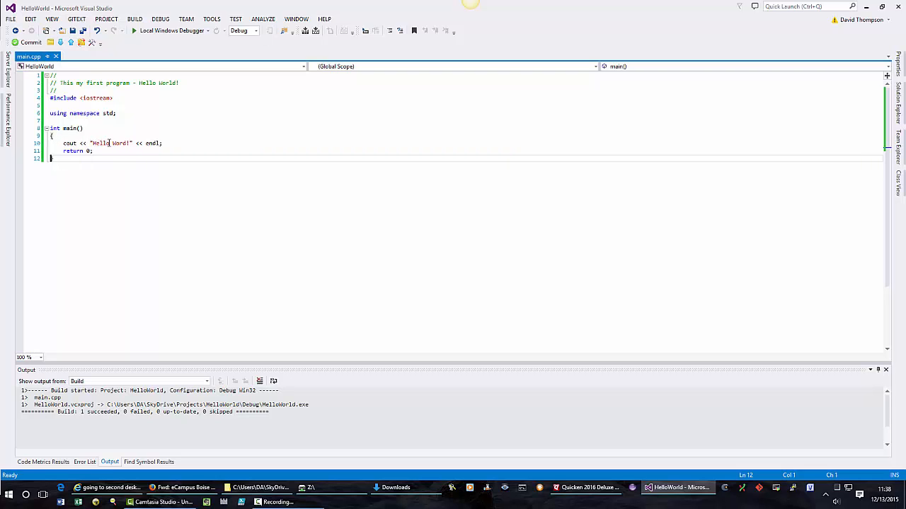
click(74, 158)
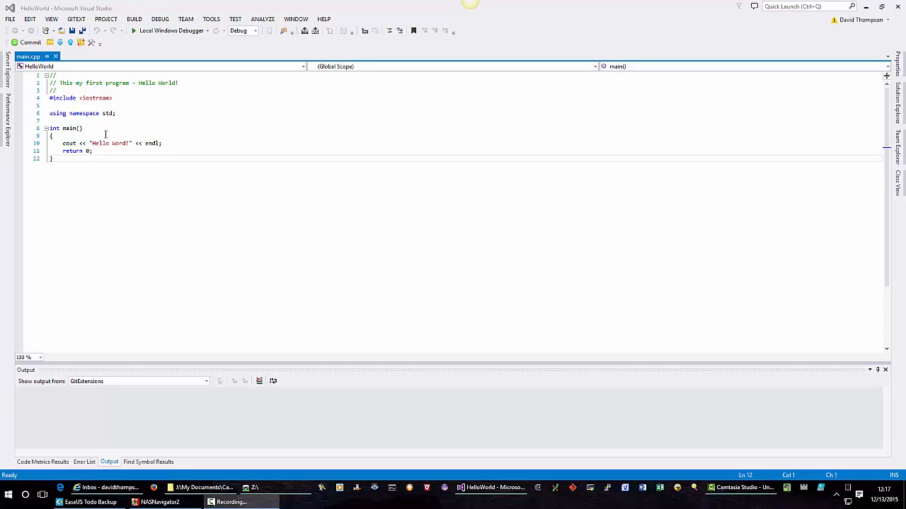
mouse_move(71, 128)
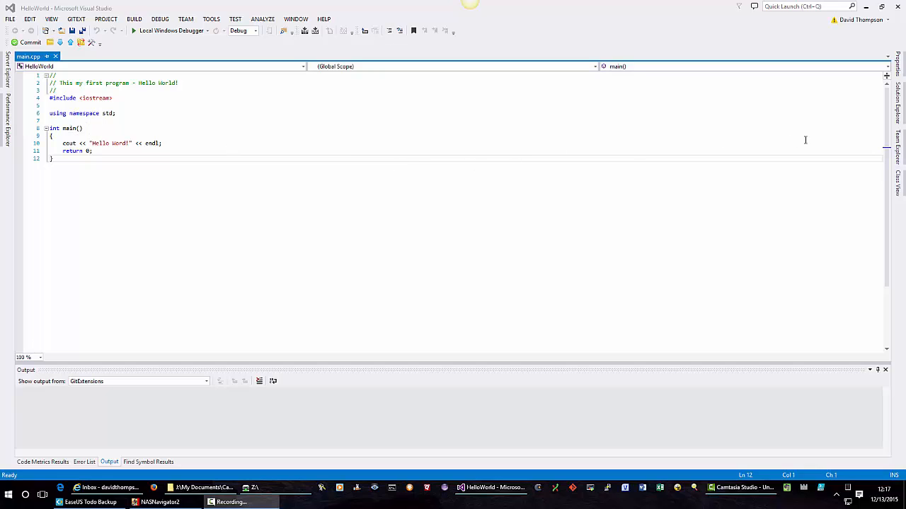
mouse_move(899, 106)
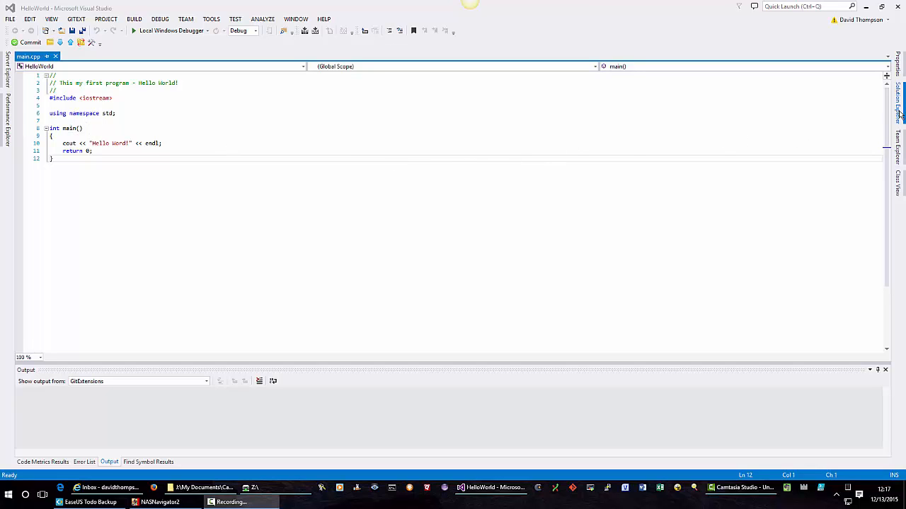
Open Solution Explorer to list HelloWorld's folders with main.cpp under Source Files.
click(899, 96)
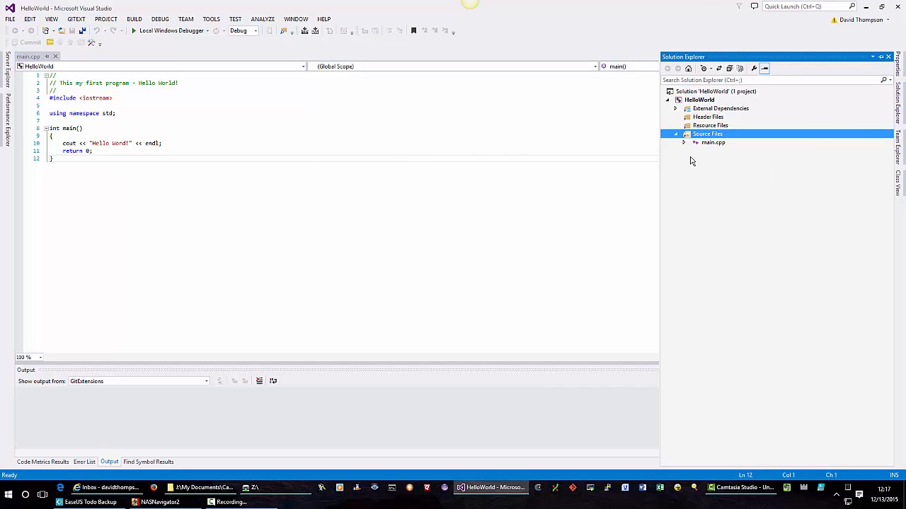
mouse_move(718, 143)
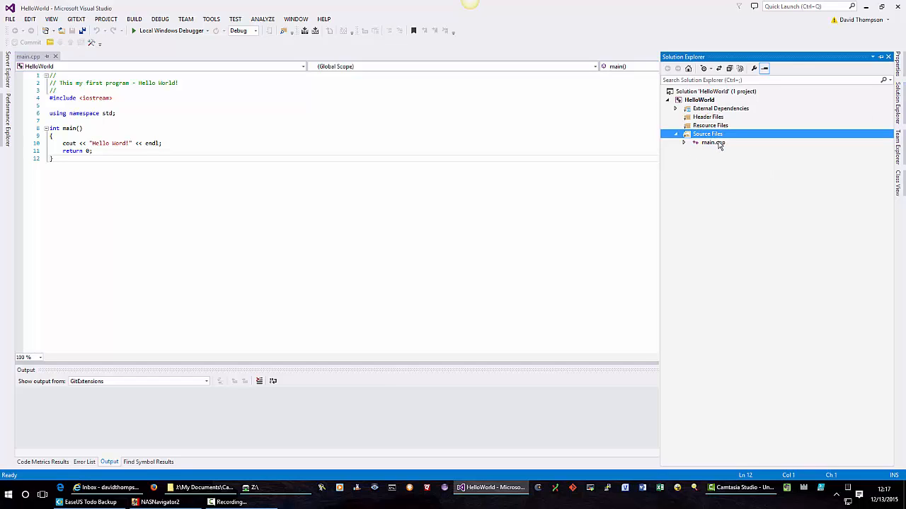
mouse_move(702, 120)
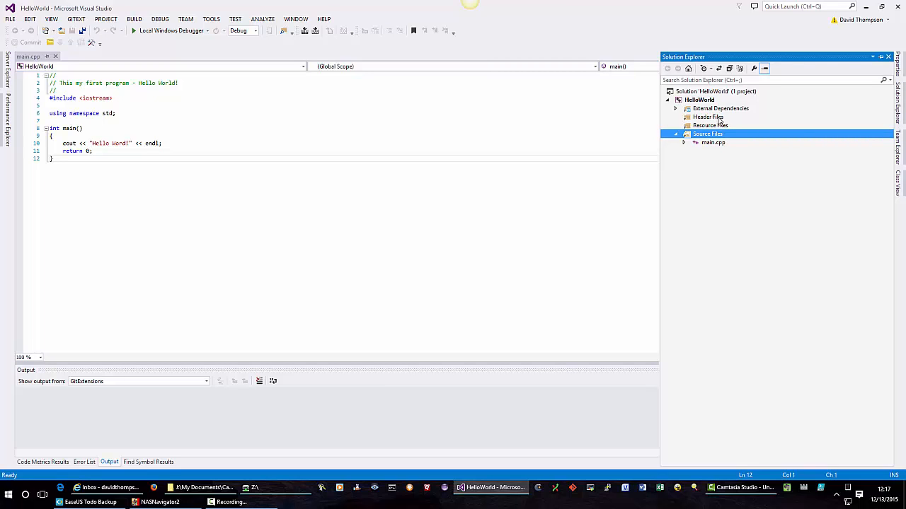
mouse_move(722, 121)
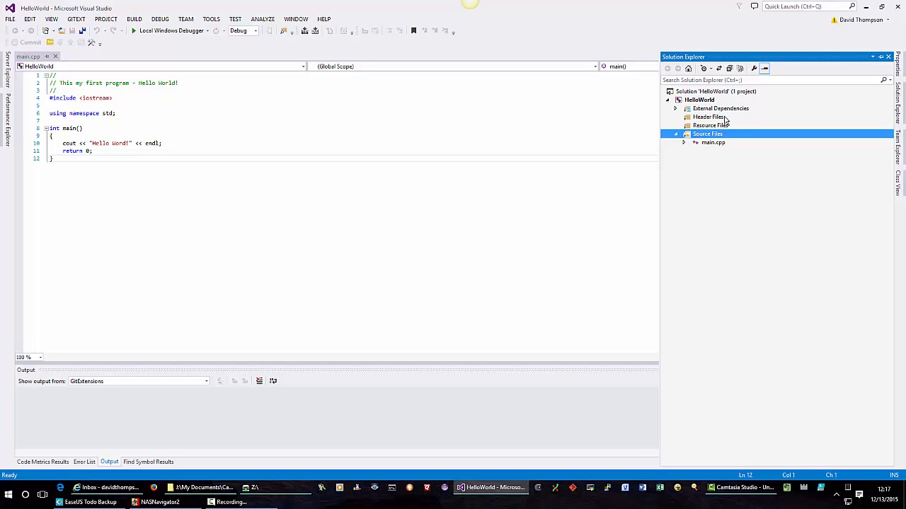
mouse_move(721, 120)
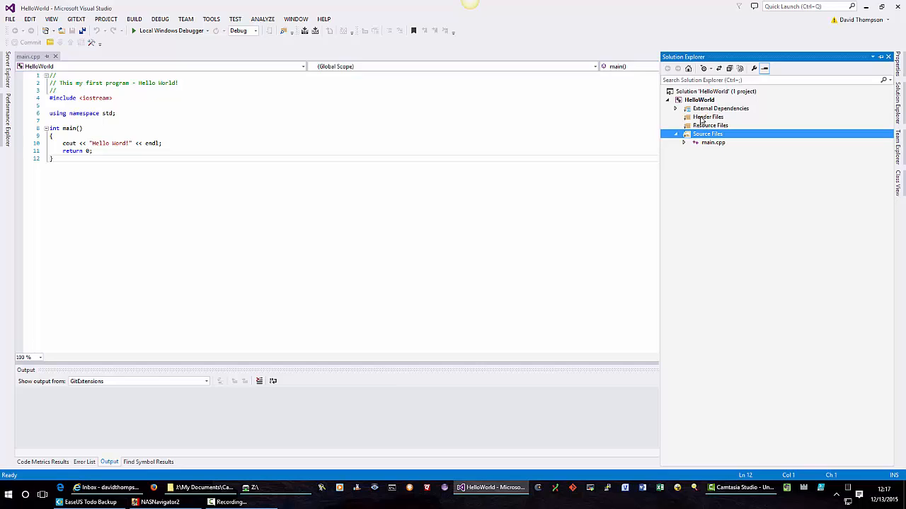
mouse_move(711, 121)
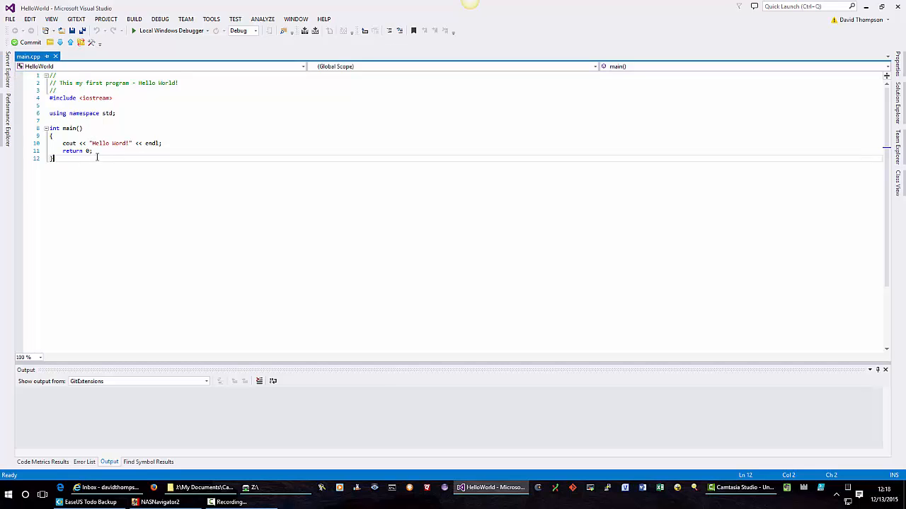
mouse_move(28, 56)
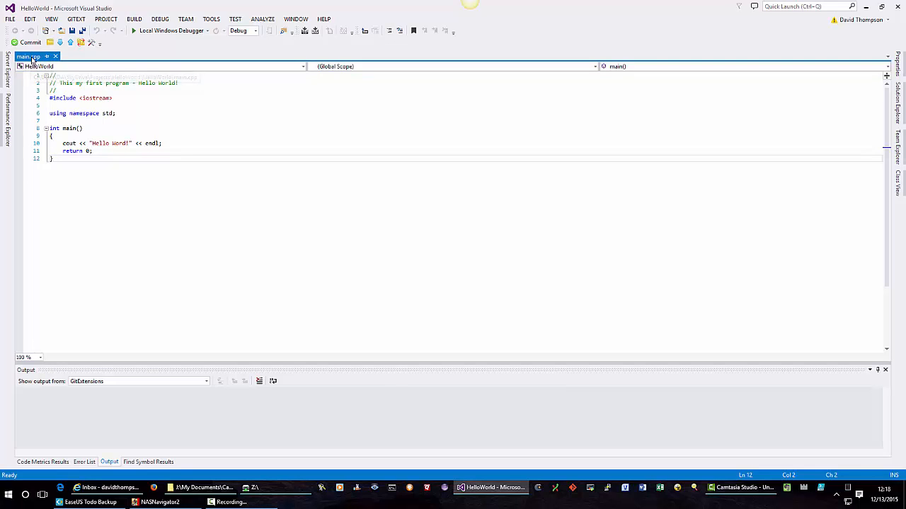
Bring up the main.cpp tab's context menu to open its containing folder.
right_click(32, 56)
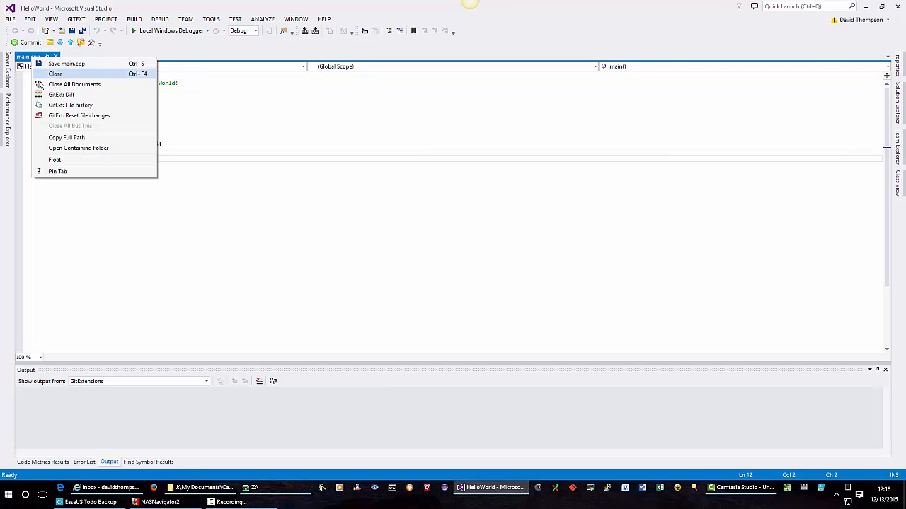
mouse_move(78, 148)
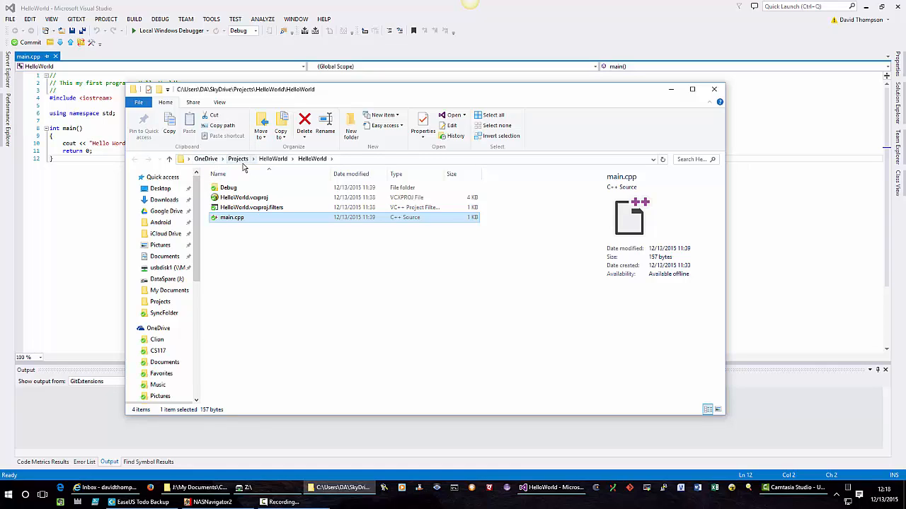
mouse_move(317, 163)
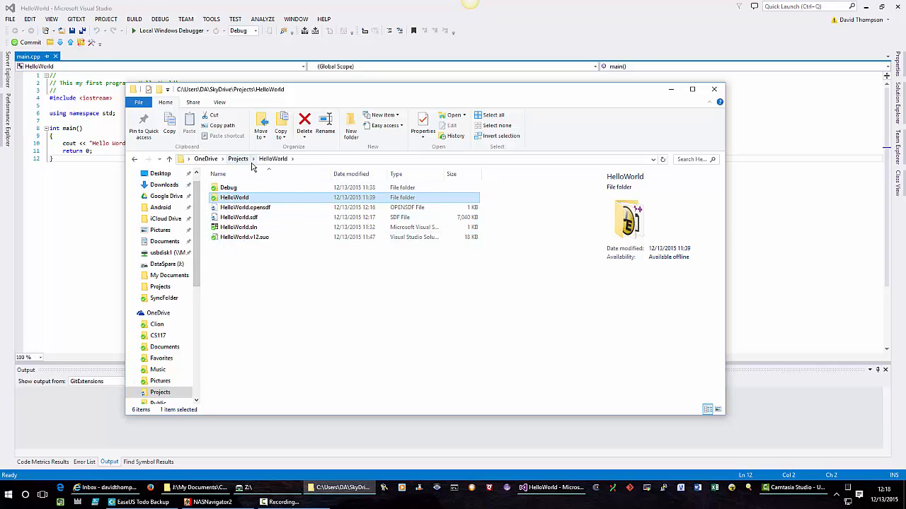
mouse_move(293, 177)
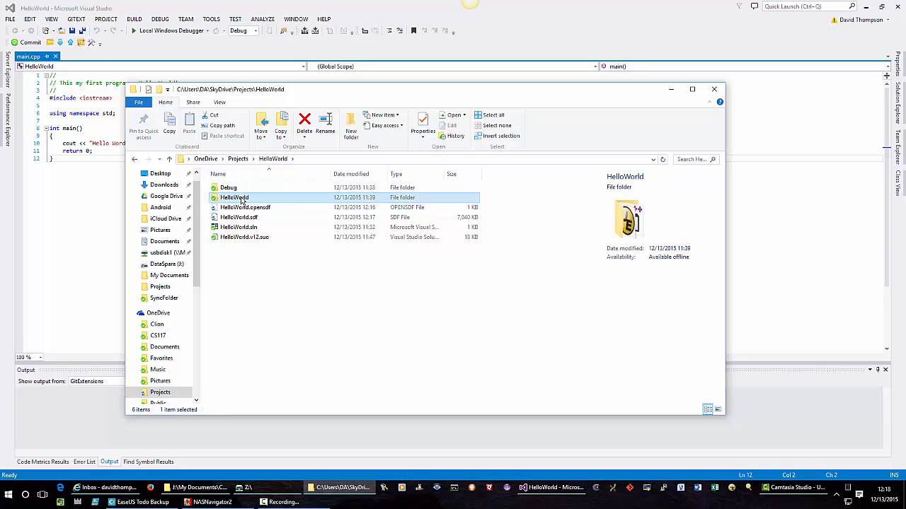
Open the inner HelloWorld project folder listing main.cpp and the .vcxproj files.
double_click(233, 198)
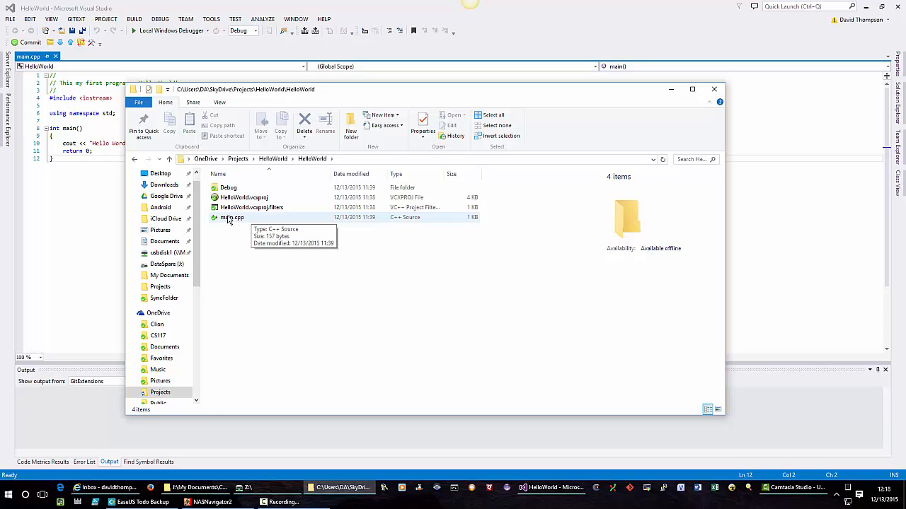
mouse_move(244, 196)
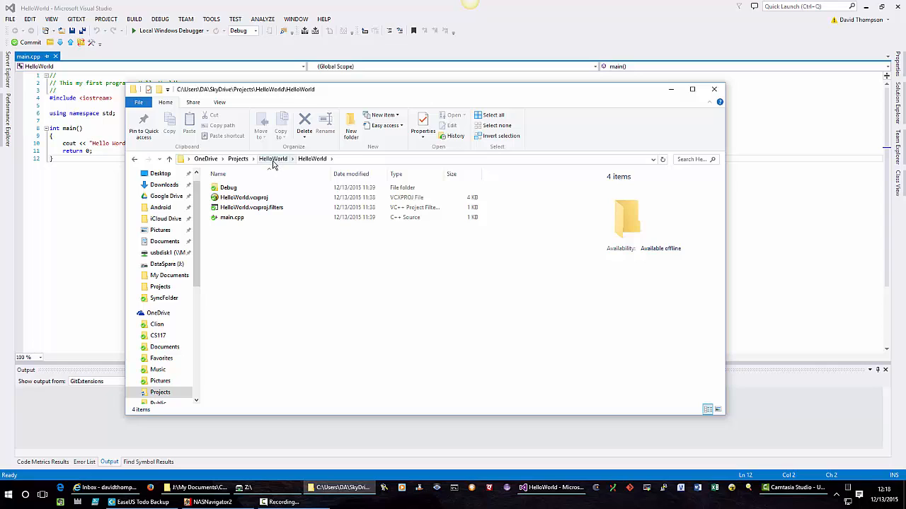
mouse_move(245, 251)
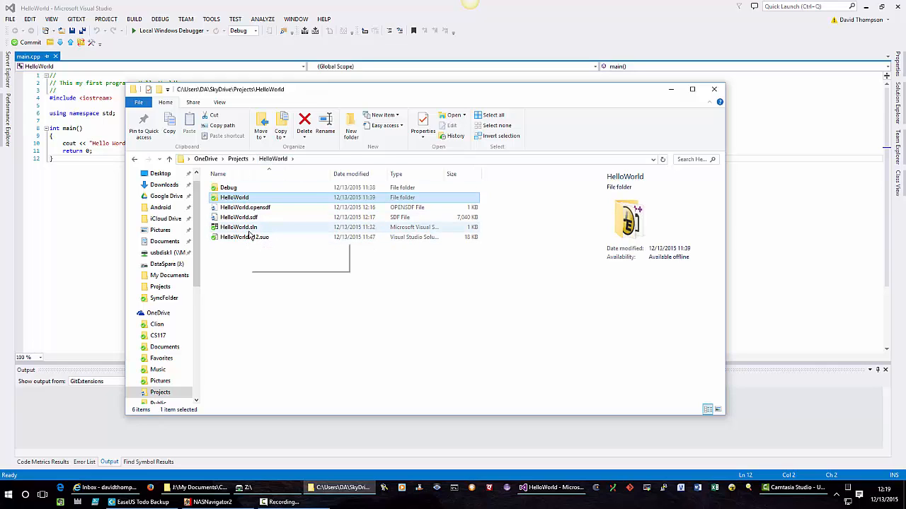
mouse_move(244, 237)
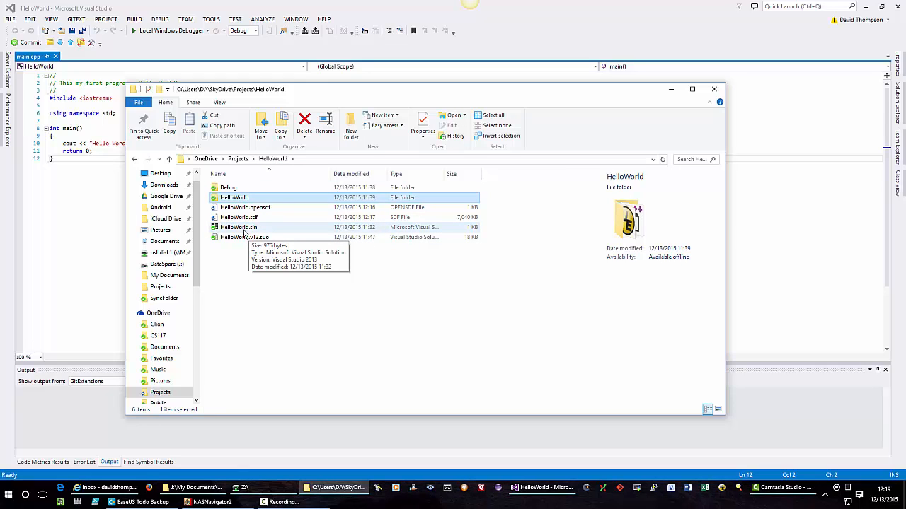
mouse_move(254, 229)
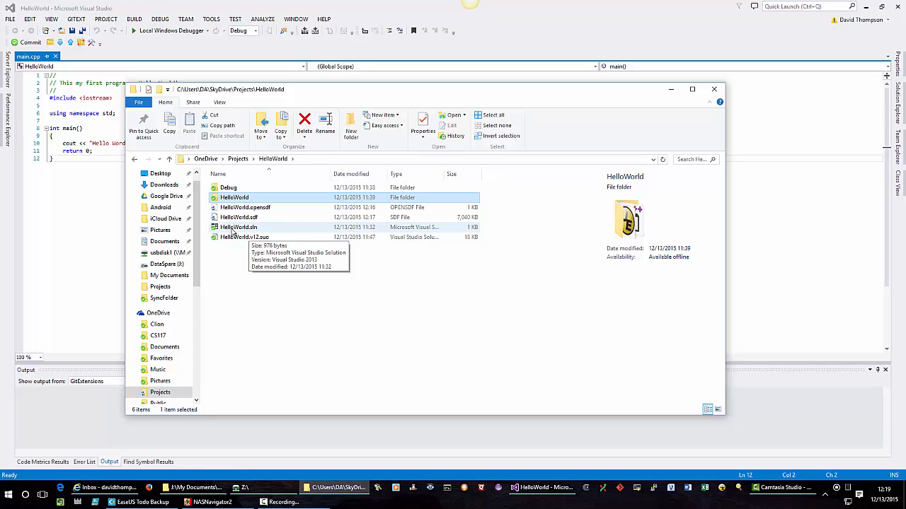
mouse_move(239, 227)
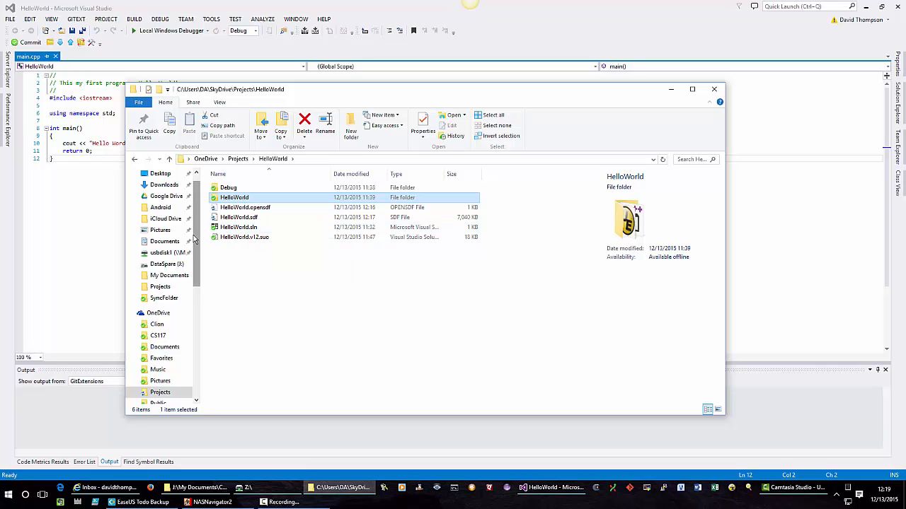
Scroll to the isPrime project folder, open it, and select isPrime.sln.
scroll(down, 3)
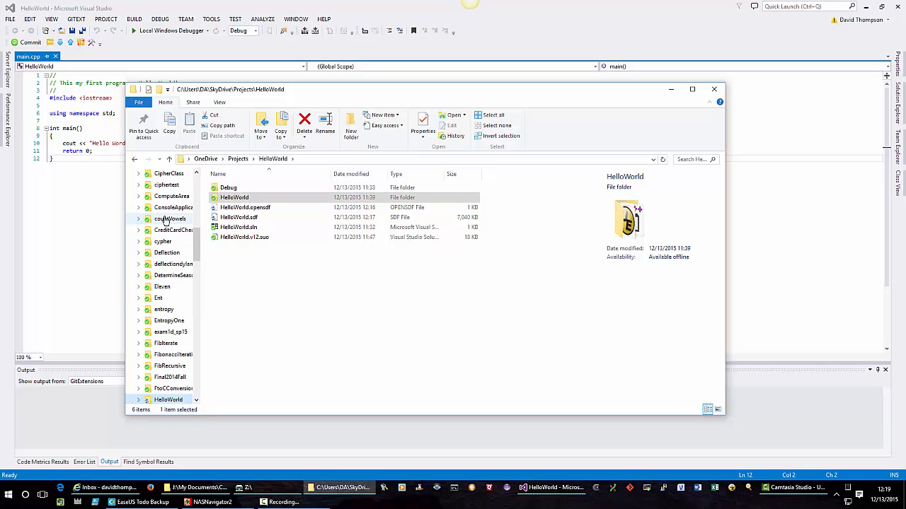
scroll(down, 3)
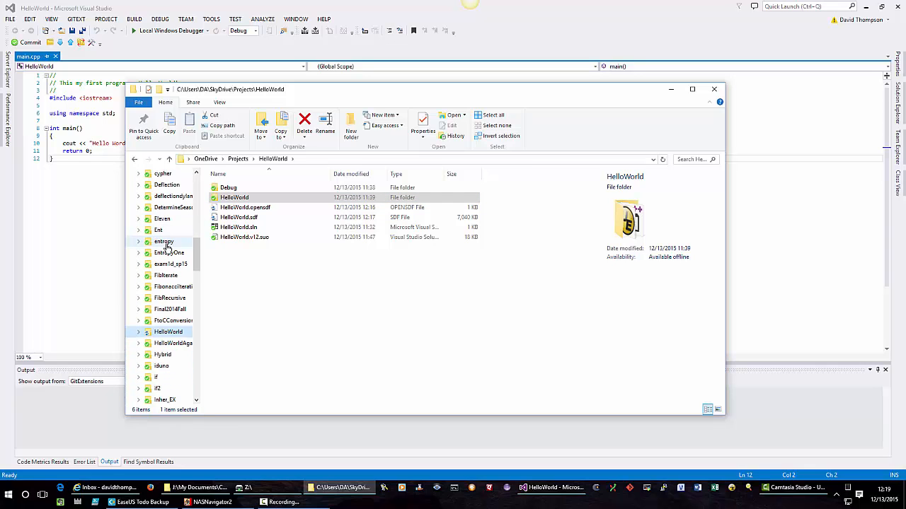
scroll(down, 3)
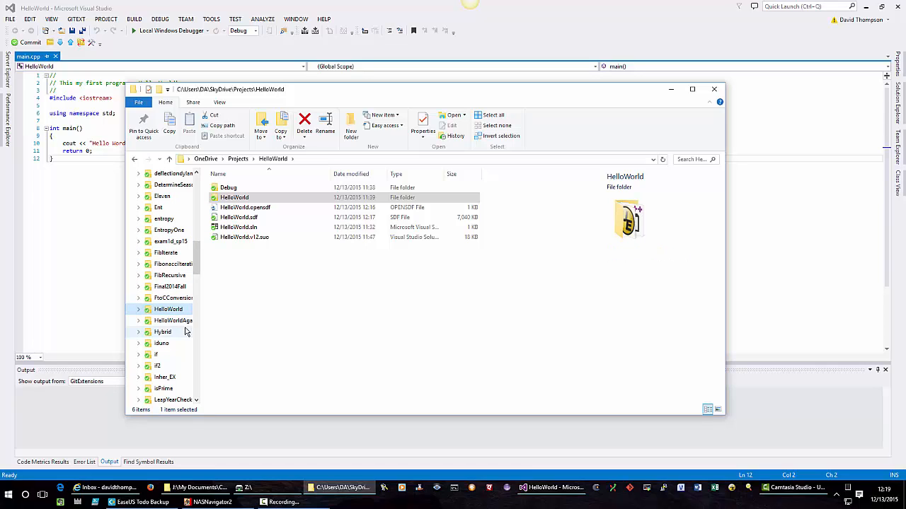
scroll(down, 3)
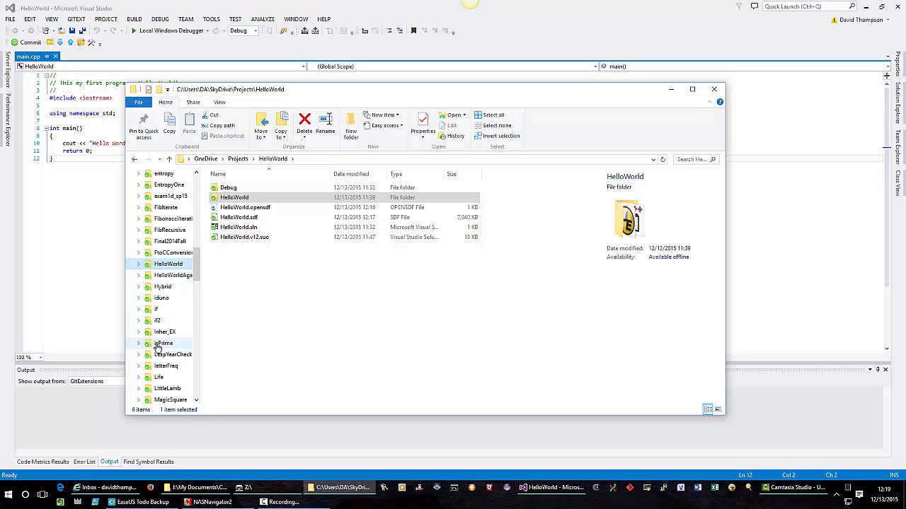
click(164, 343)
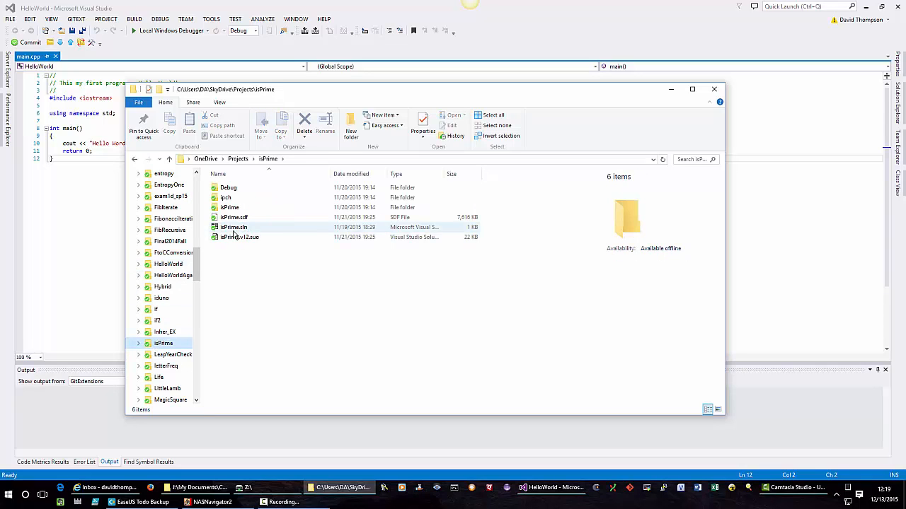
mouse_move(233, 227)
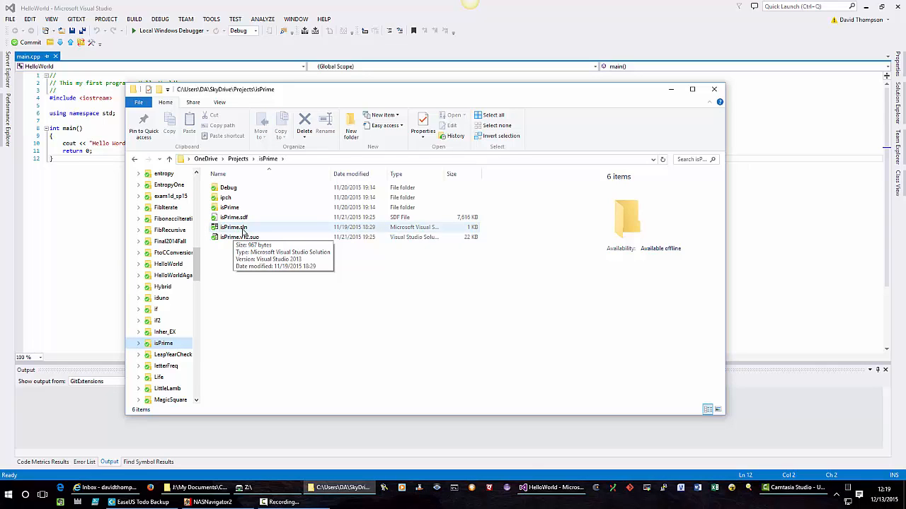
mouse_move(244, 233)
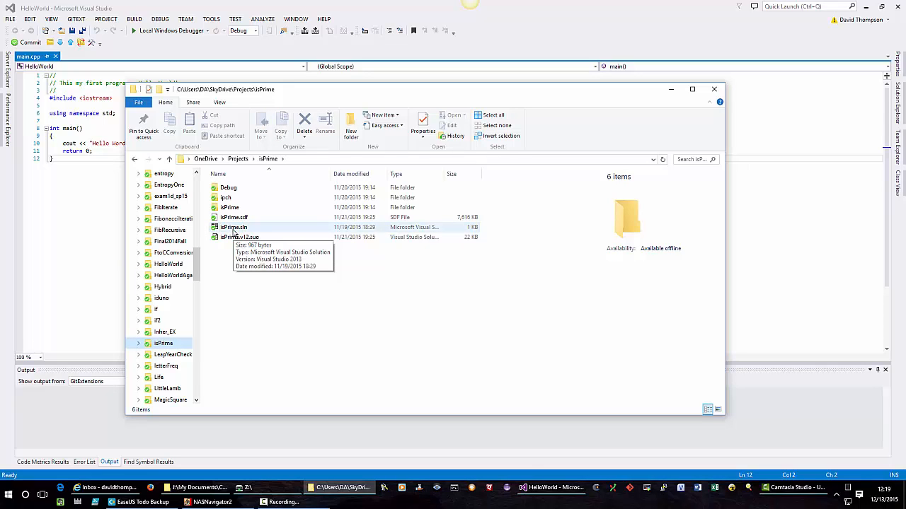
click(233, 227)
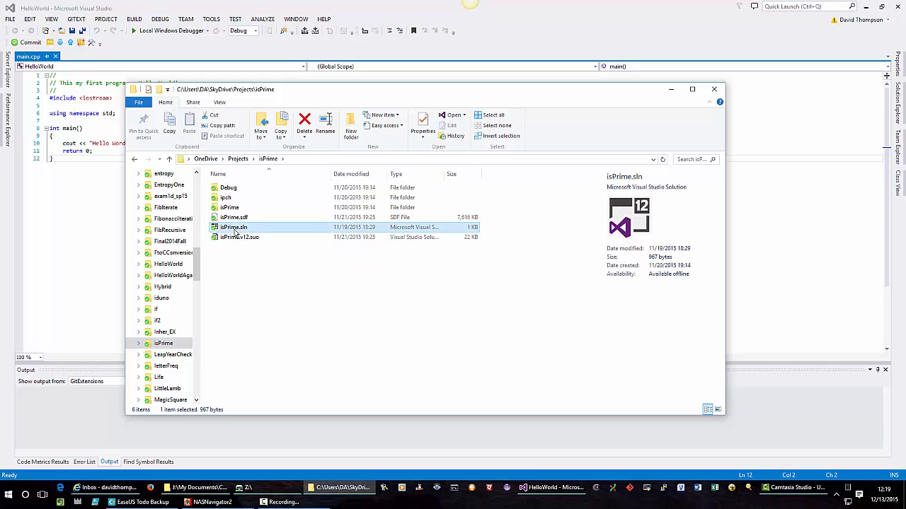
mouse_move(233, 227)
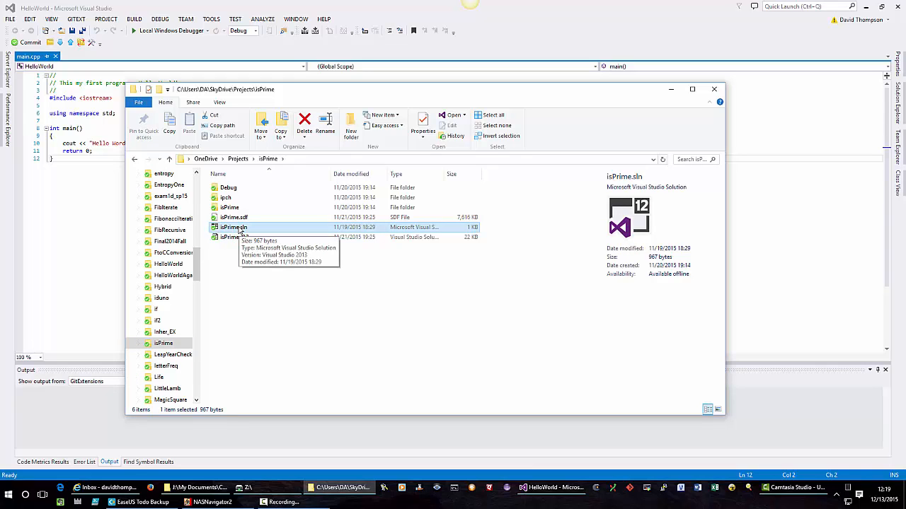
mouse_move(236, 232)
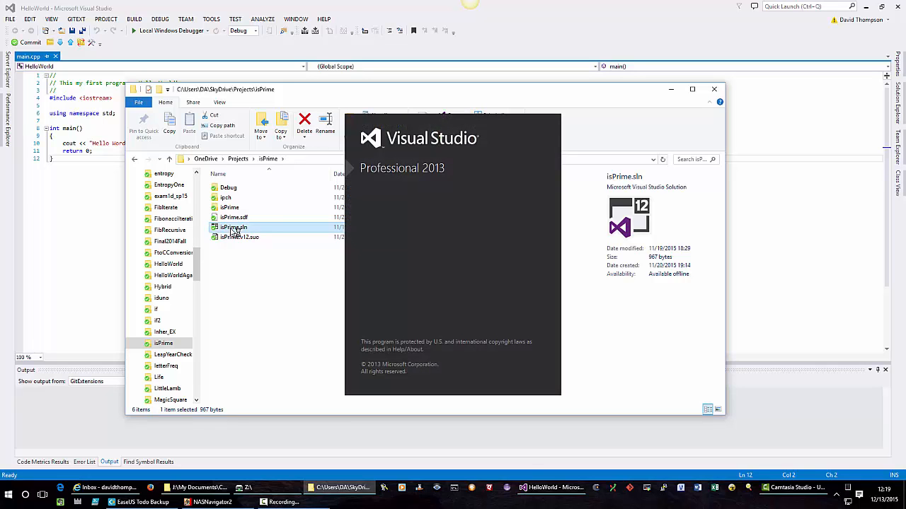
Launch isPrime.sln in Visual Studio and open isPrime.cpp from Solution Explorer.
double_click(233, 227)
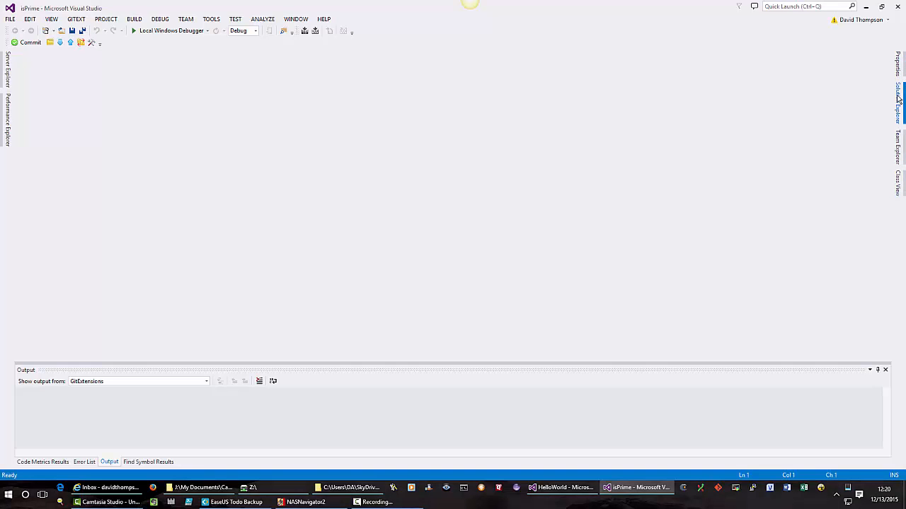
click(897, 99)
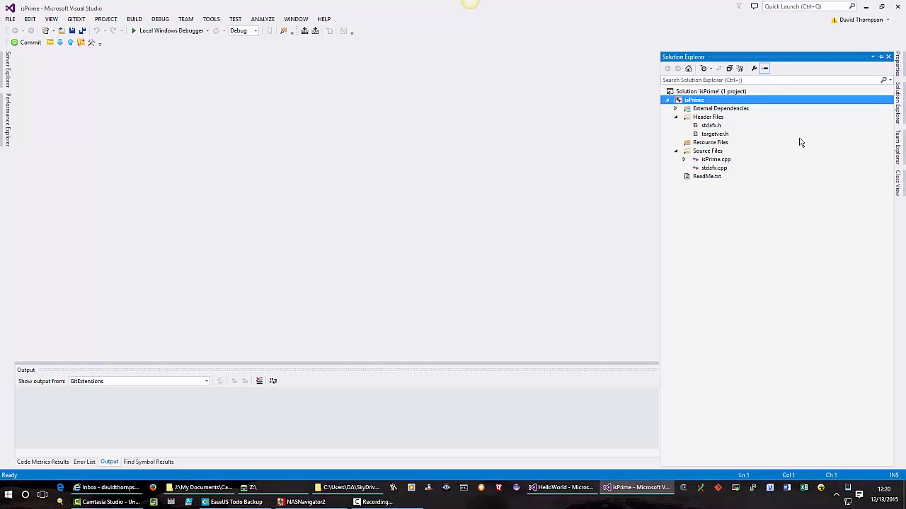
mouse_move(713, 162)
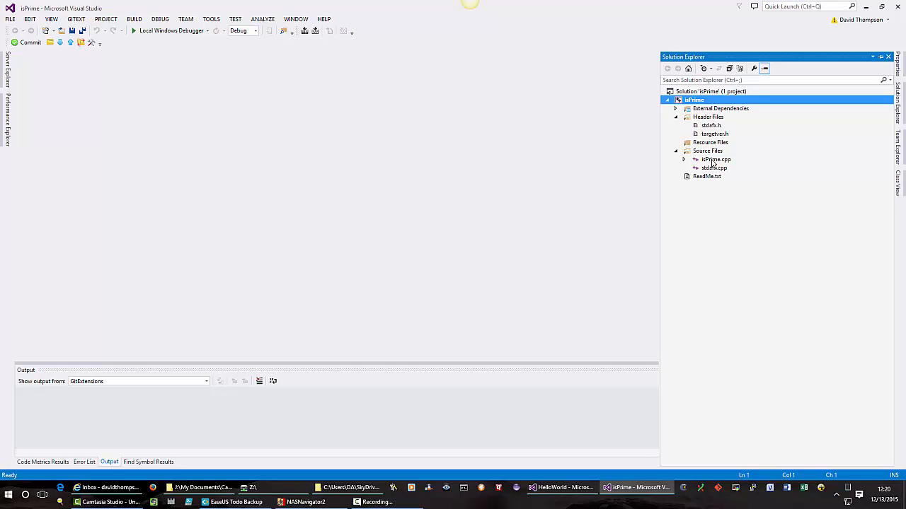
click(715, 159)
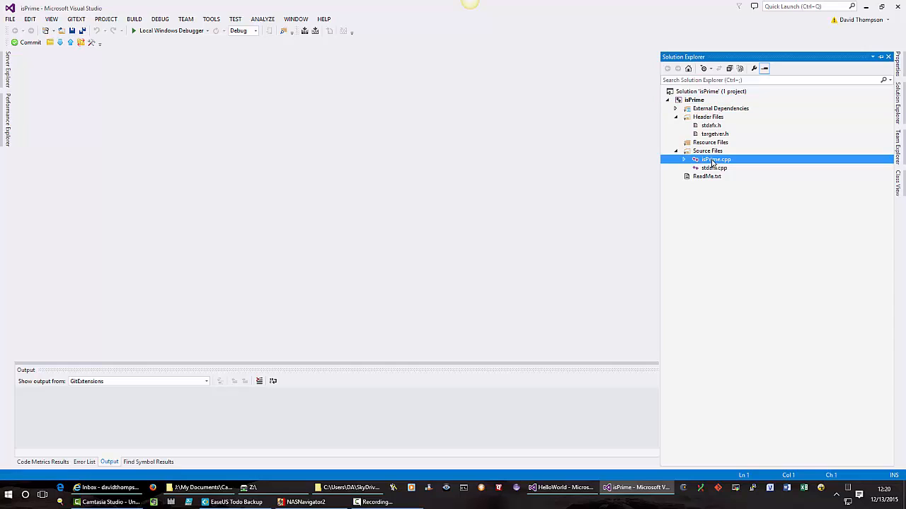
double_click(715, 159)
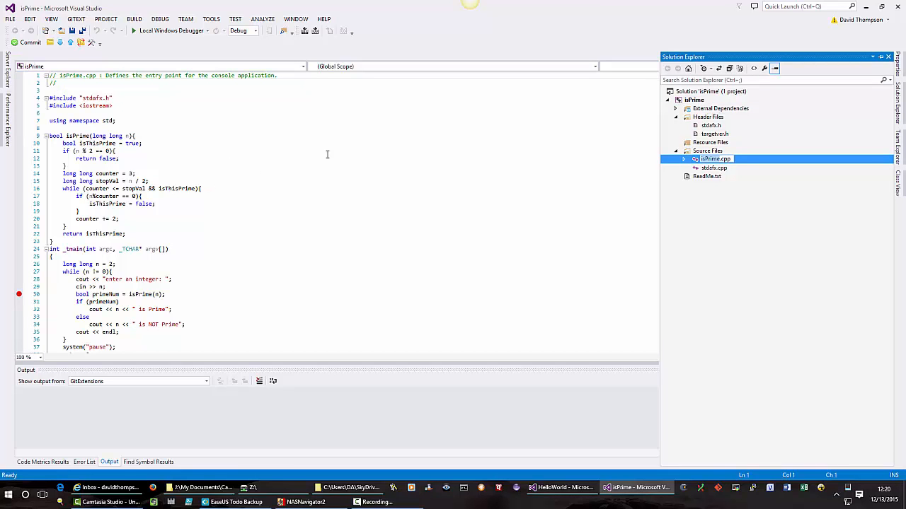
mouse_move(888, 37)
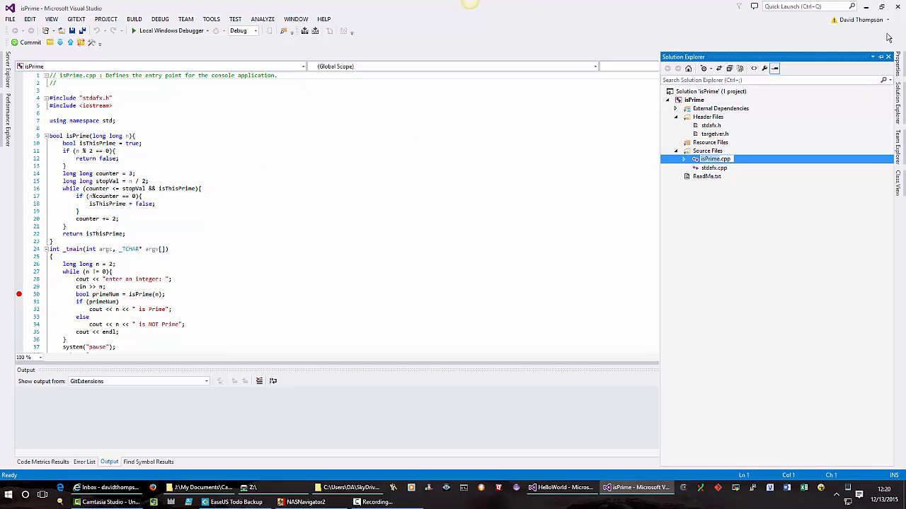
mouse_move(899, 7)
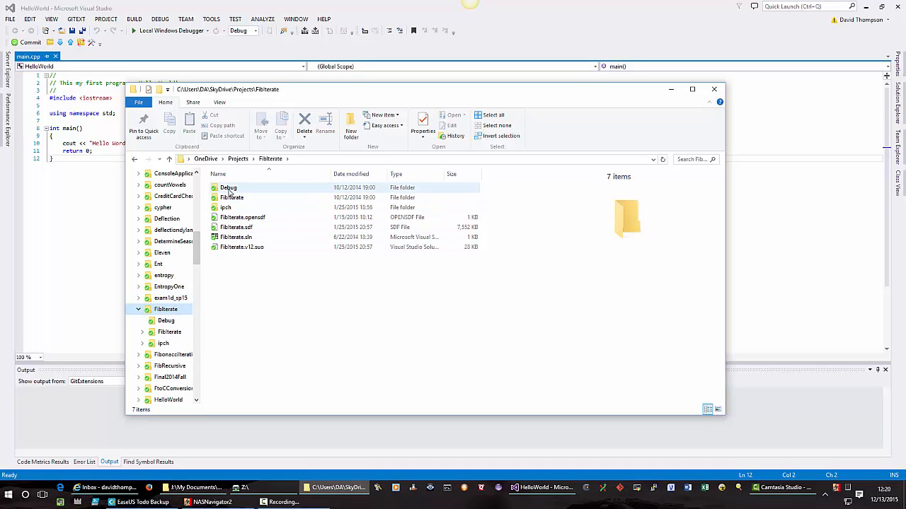
mouse_move(232, 198)
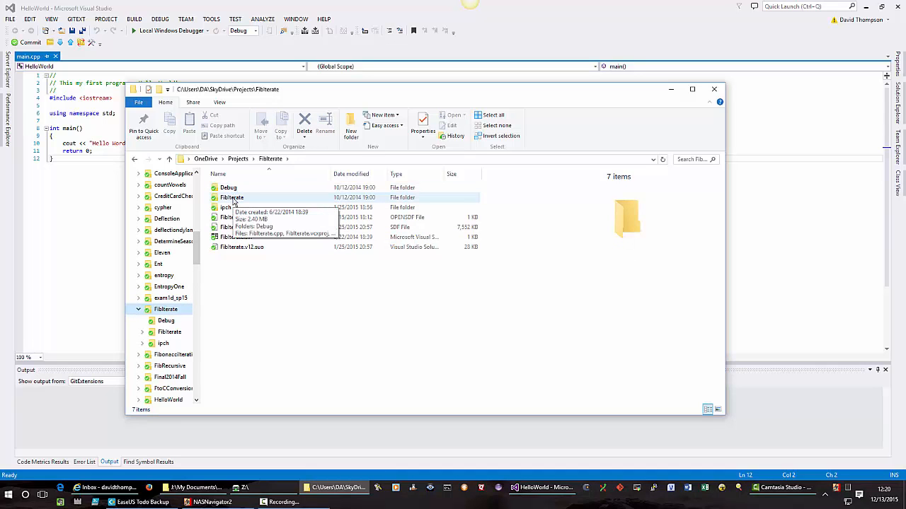
Open the inner FibIterate folder and launch FibIterate.cpp in Visual Studio.
double_click(232, 197)
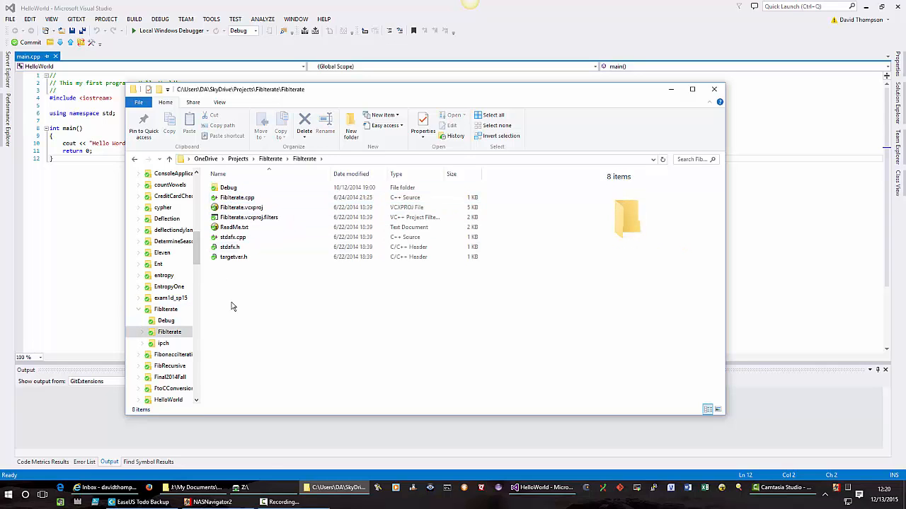
mouse_move(234, 227)
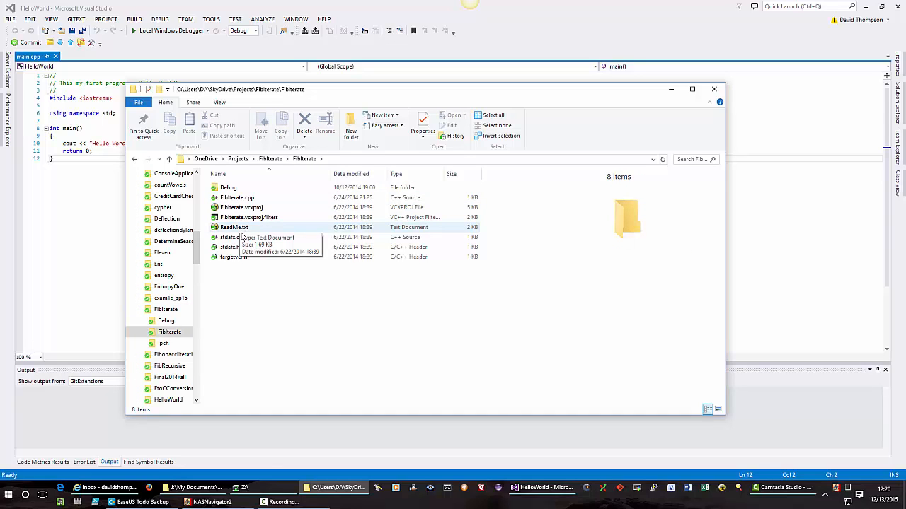
mouse_move(234, 237)
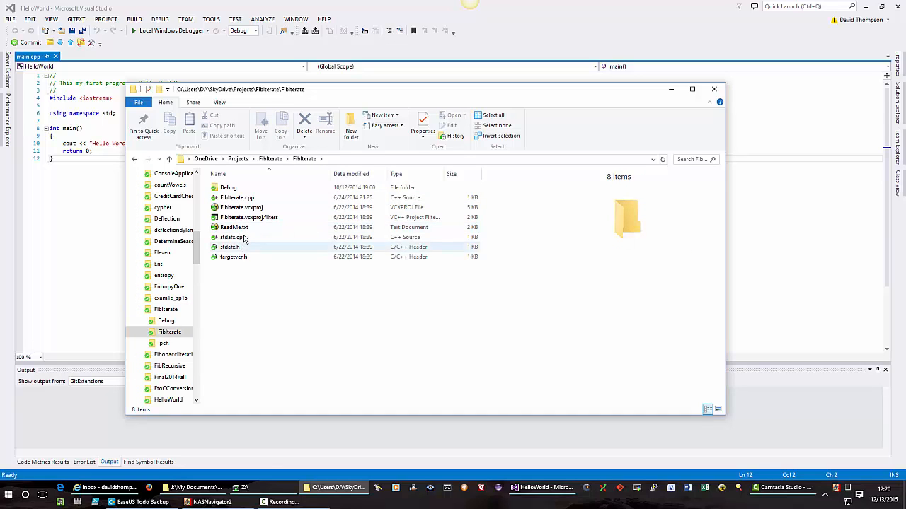
mouse_move(236, 197)
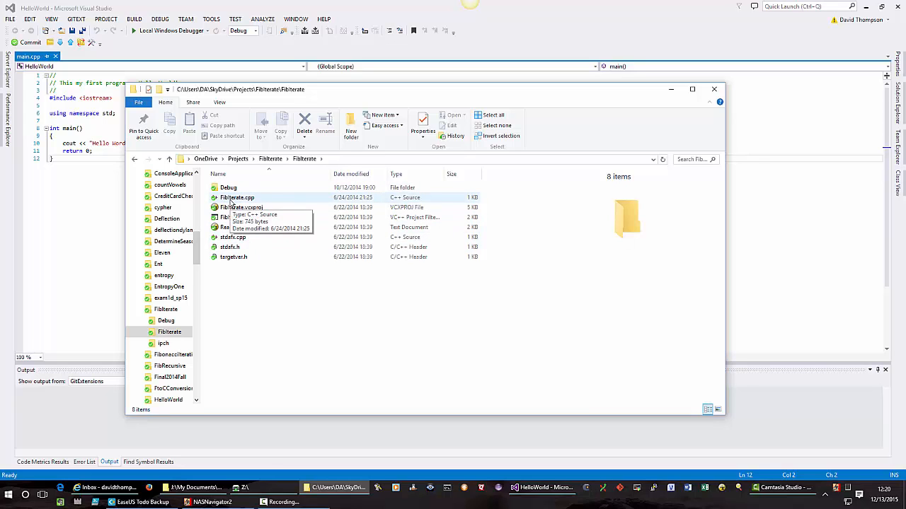
double_click(236, 197)
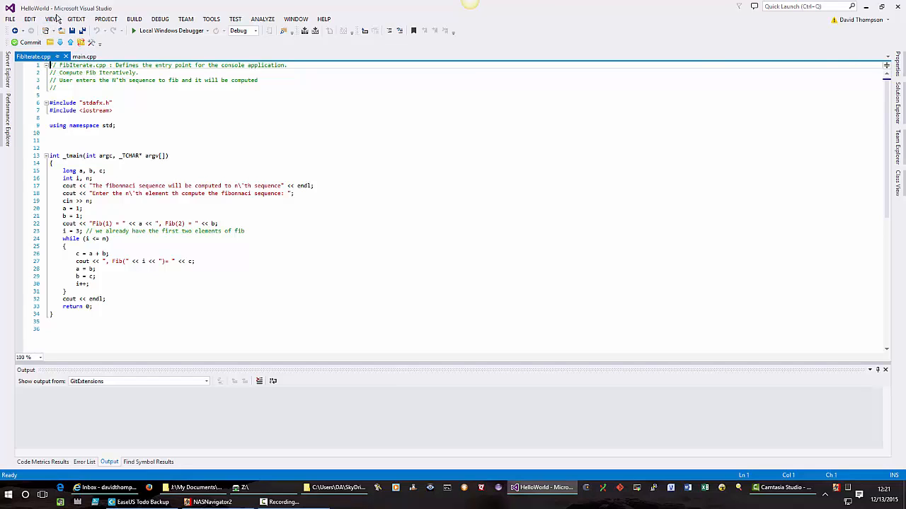
mouse_move(84, 56)
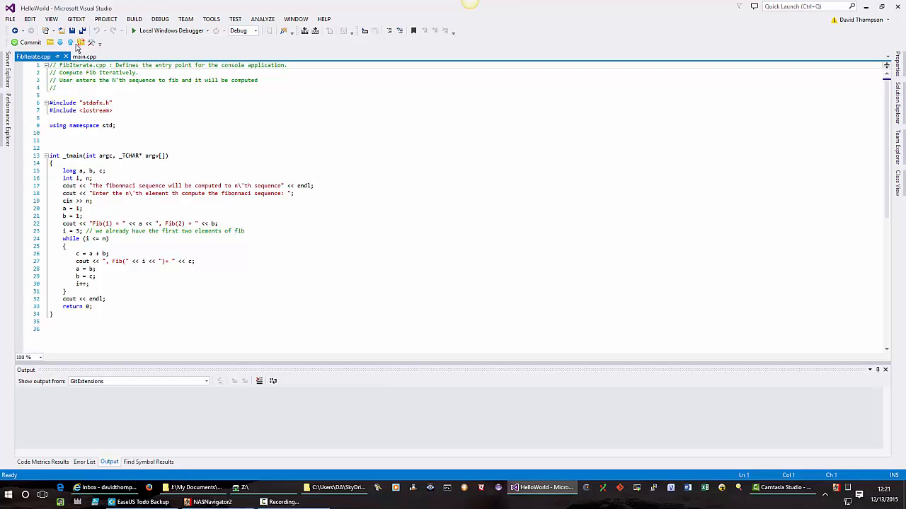
mouse_move(84, 55)
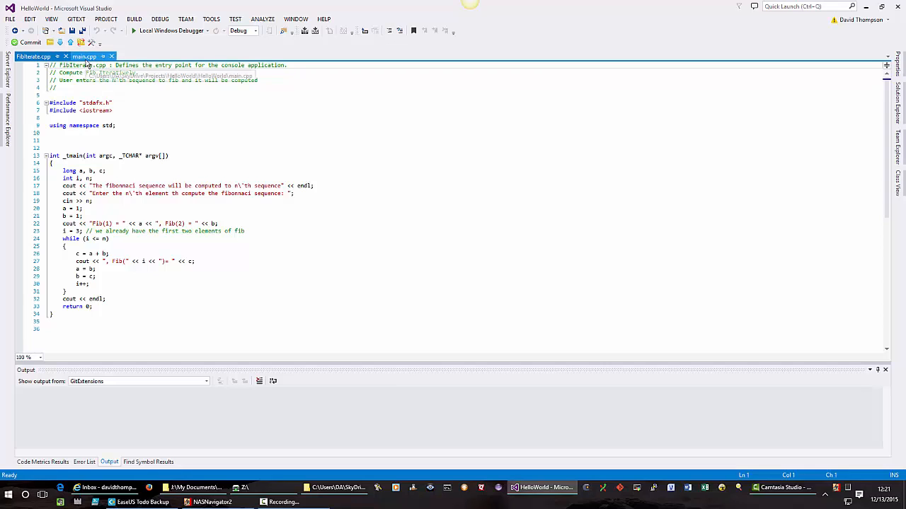
mouse_move(83, 57)
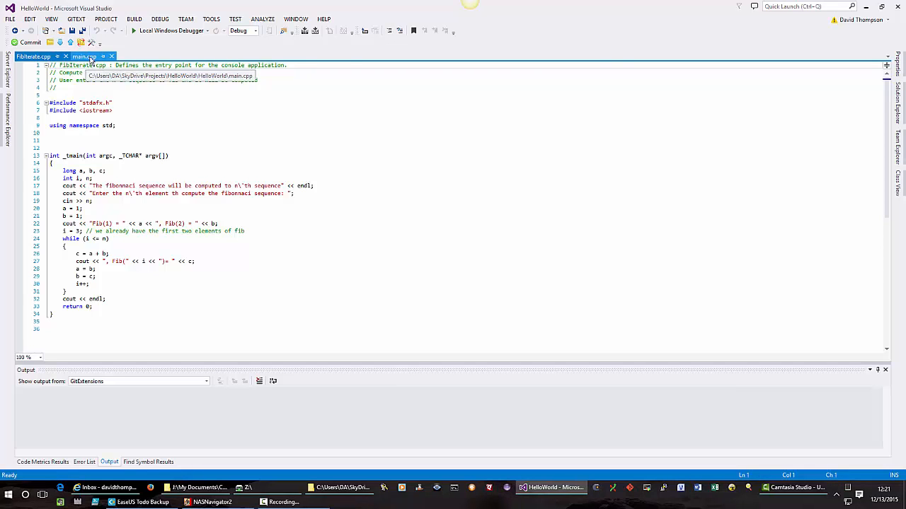
Switch from FibIterate.cpp to main.cpp, then close the FibIterate.cpp tab.
click(84, 56)
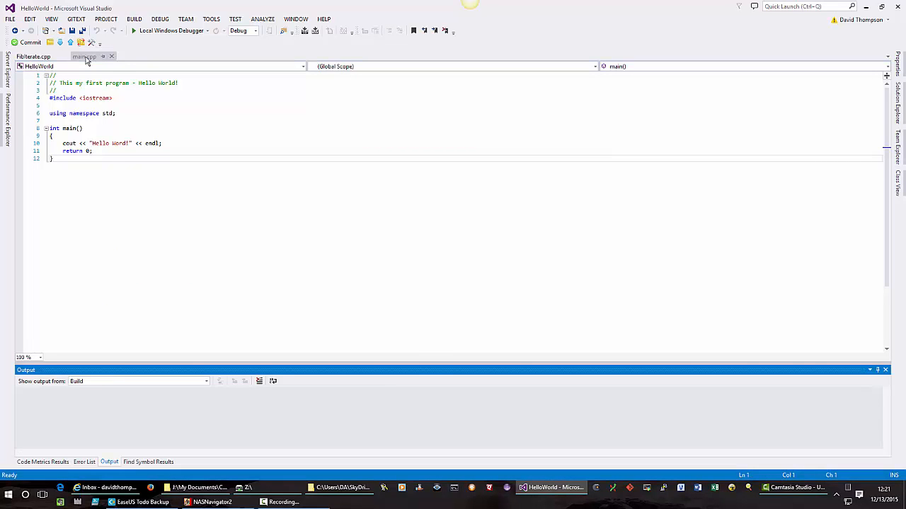
click(133, 30)
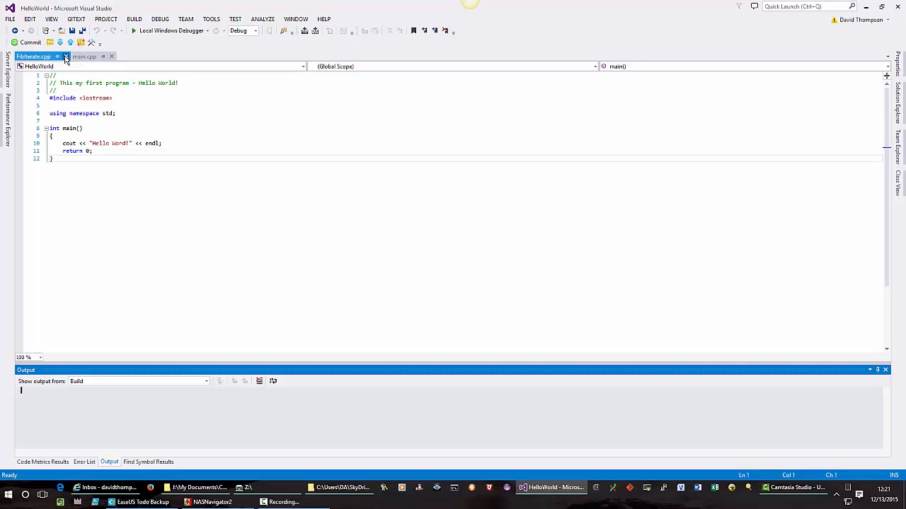
click(65, 56)
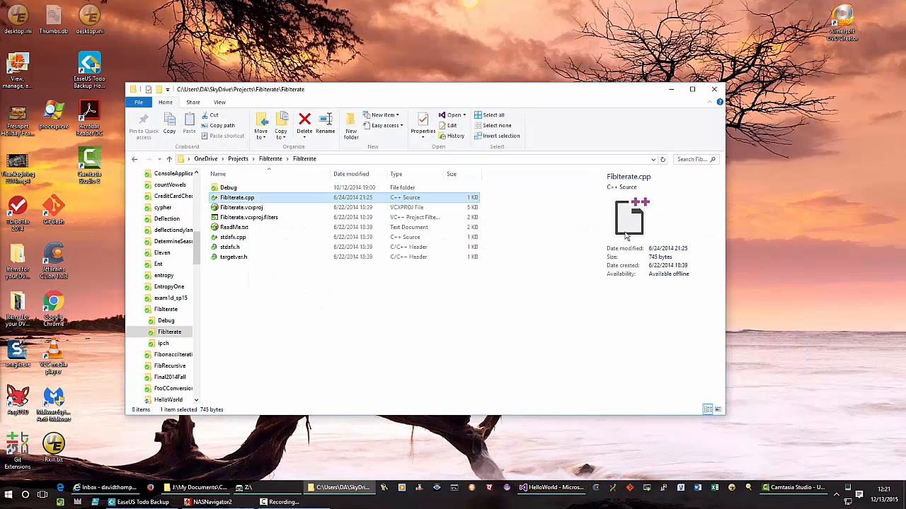
mouse_move(625, 236)
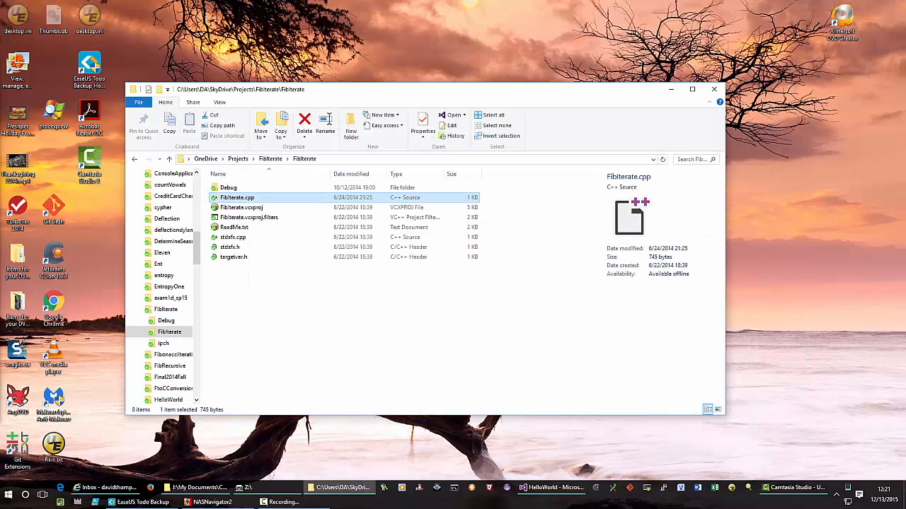